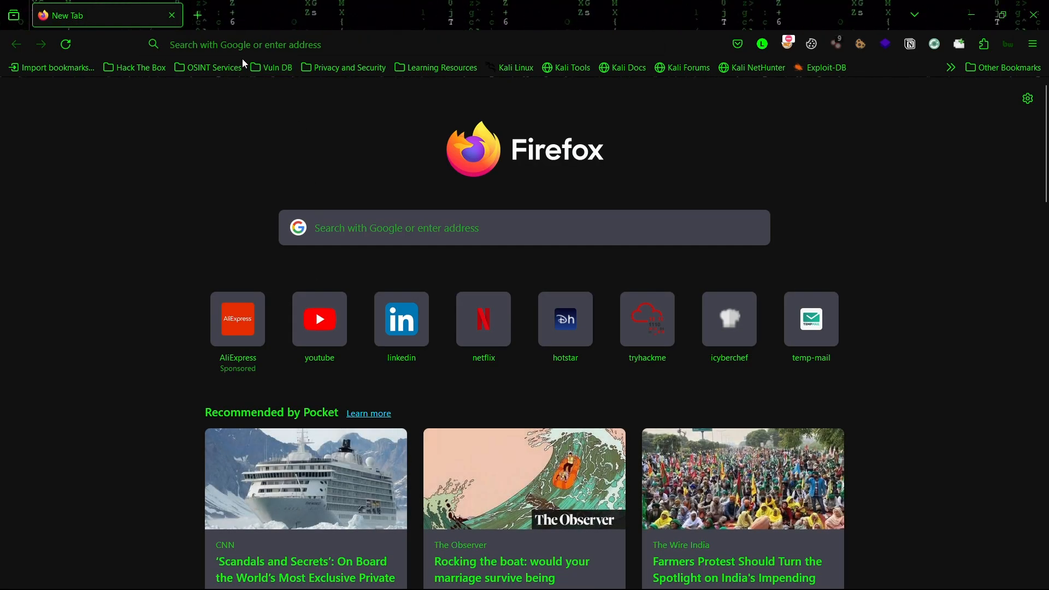
# - Load kali.org and reach the 2024.1 installer images on the Download page
pyautogui.click(245, 44)
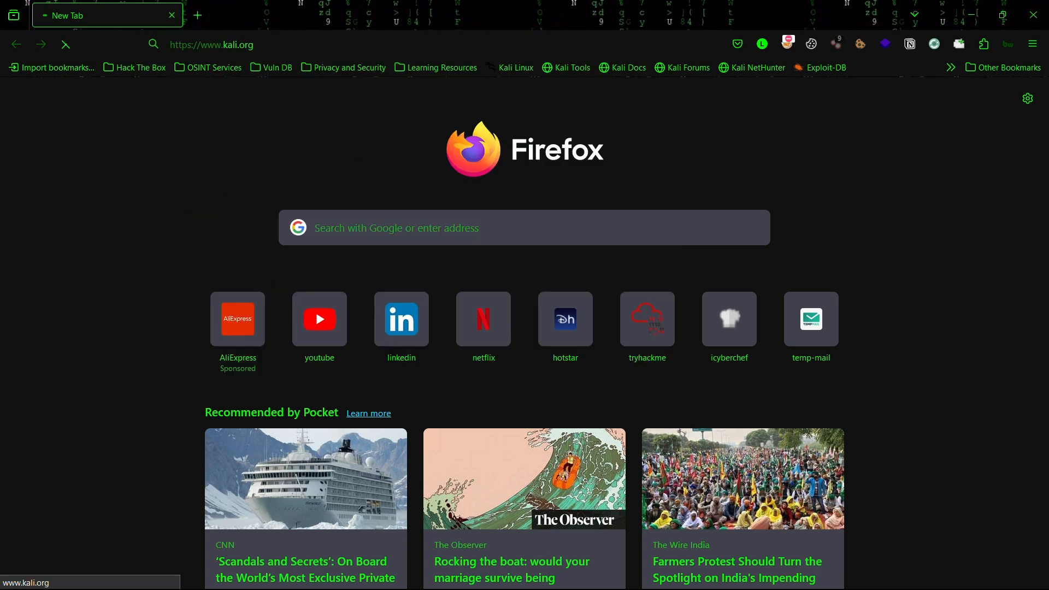
pyautogui.press('Return')
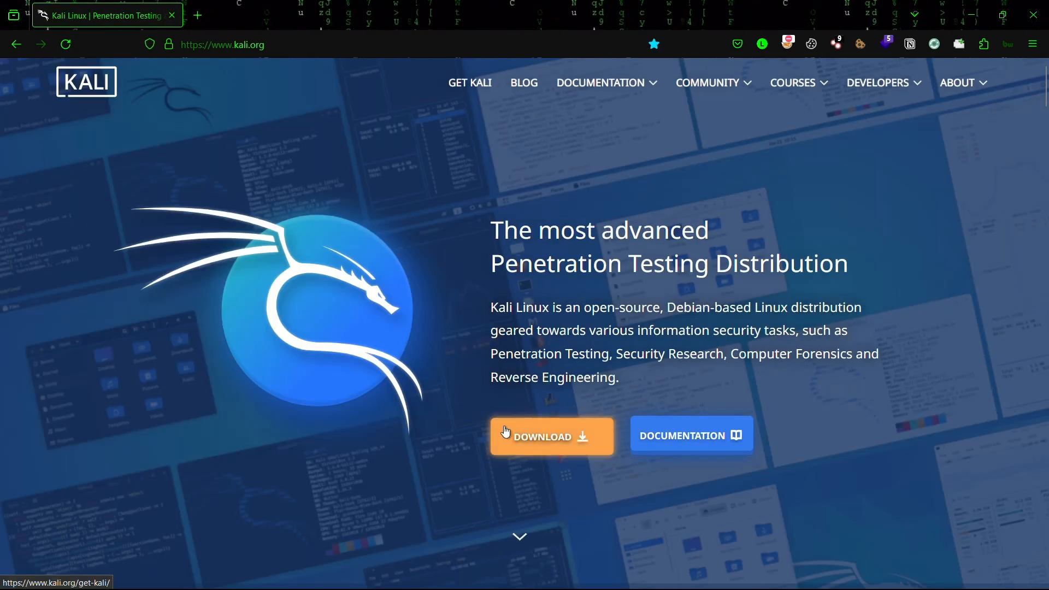
pyautogui.click(550, 436)
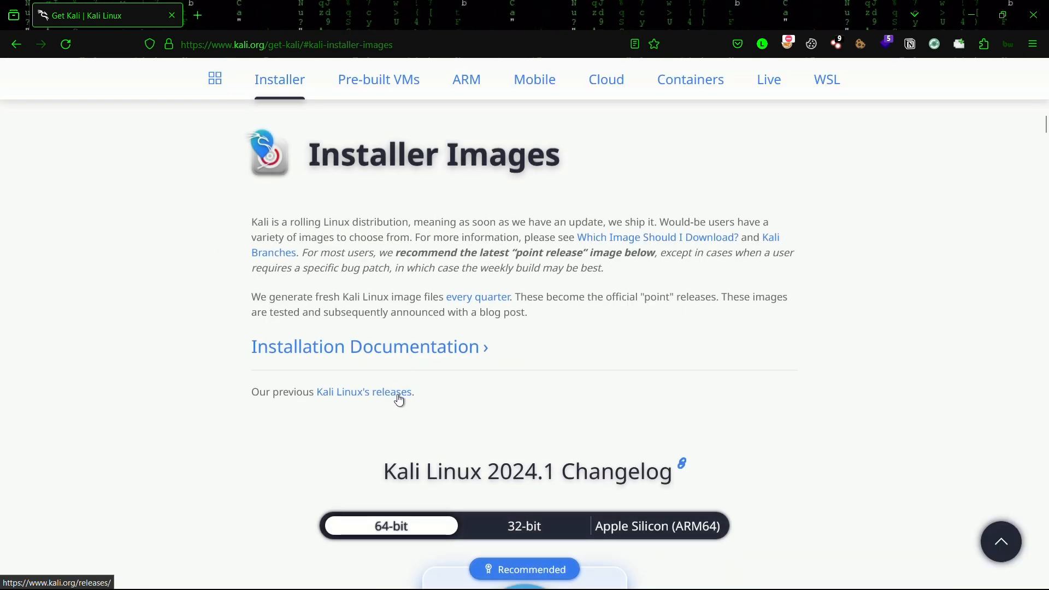
pyautogui.scroll(-3)
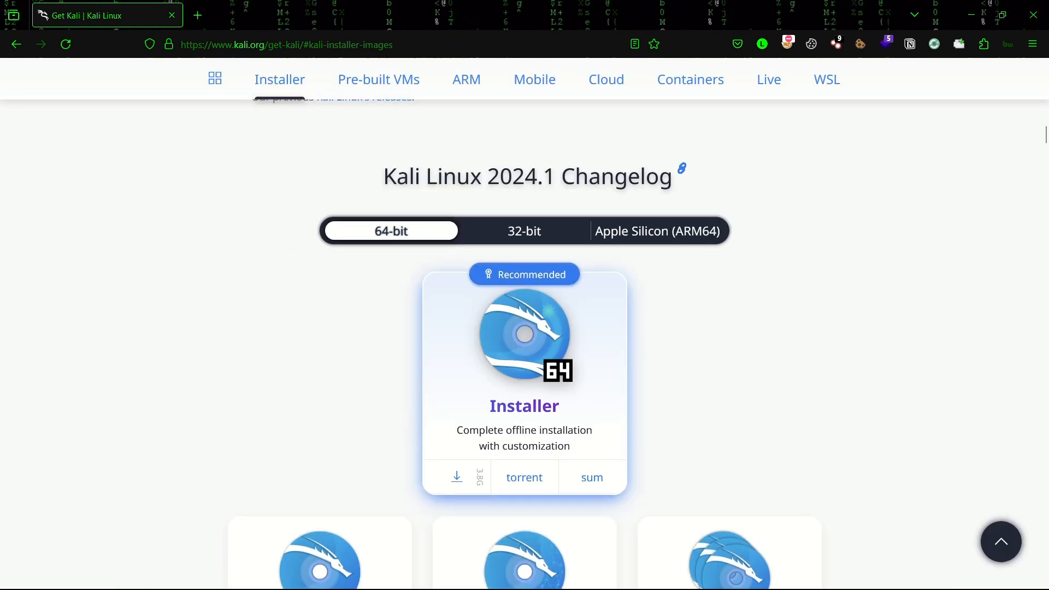
pyautogui.moveTo(535, 189)
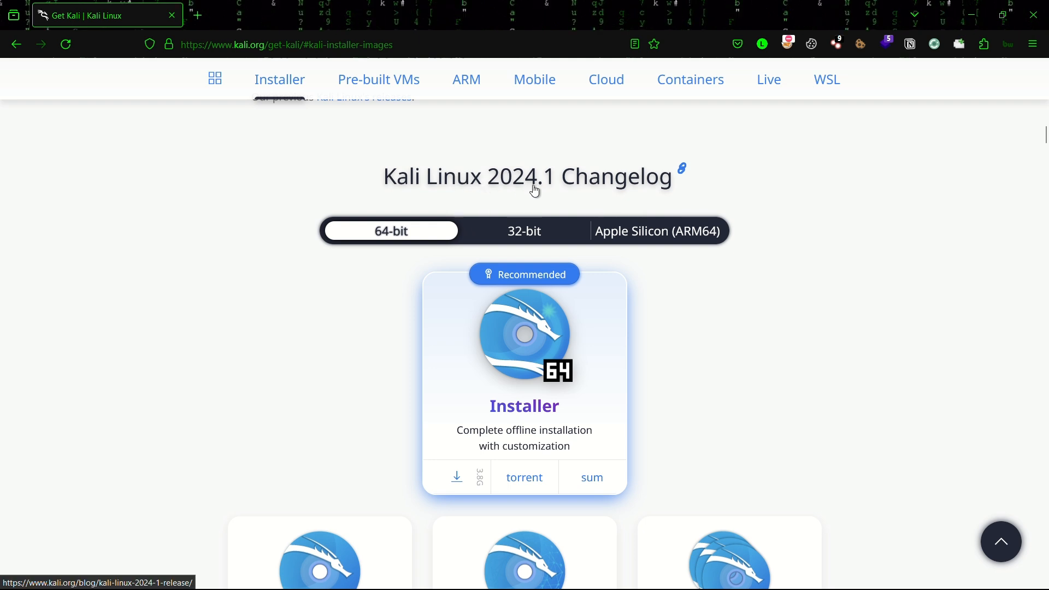
pyautogui.moveTo(377, 347)
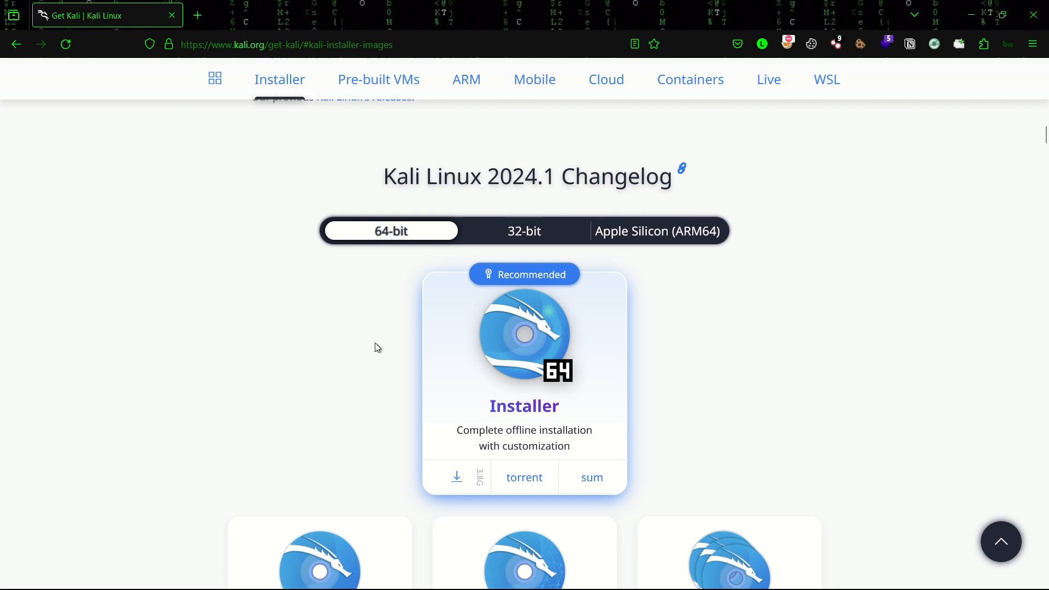
pyautogui.moveTo(457, 476)
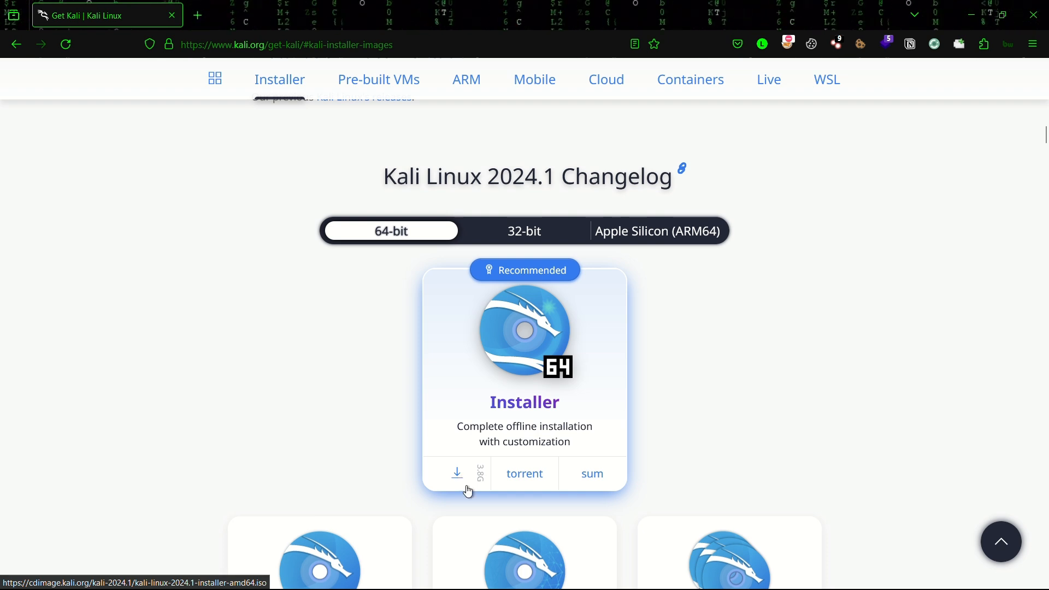
# - Start the 64-bit Kali 2024.1 installer ISO download, then cancel it
pyautogui.click(457, 474)
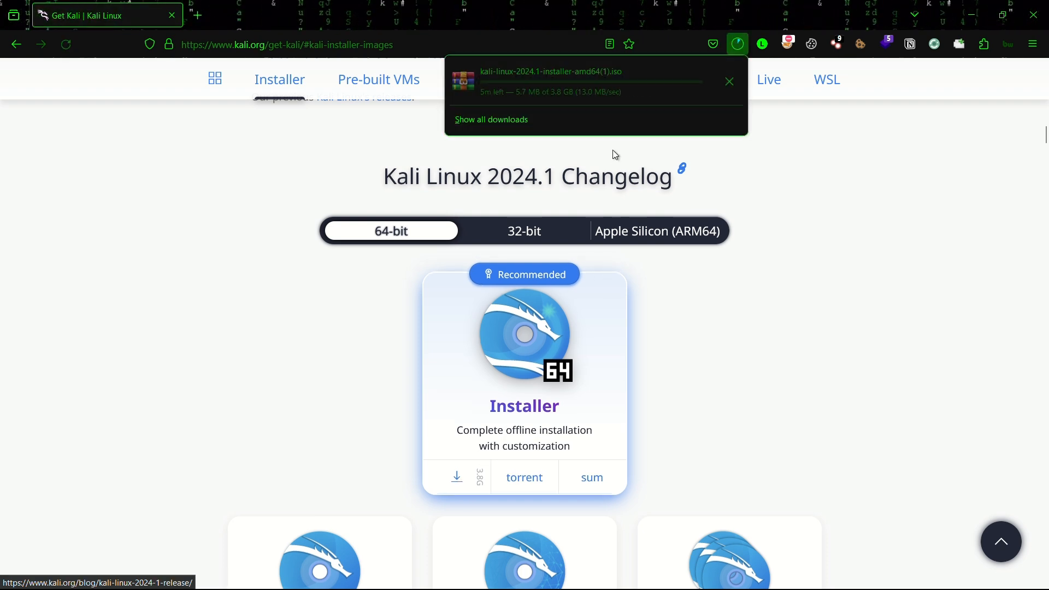
pyautogui.moveTo(559, 112)
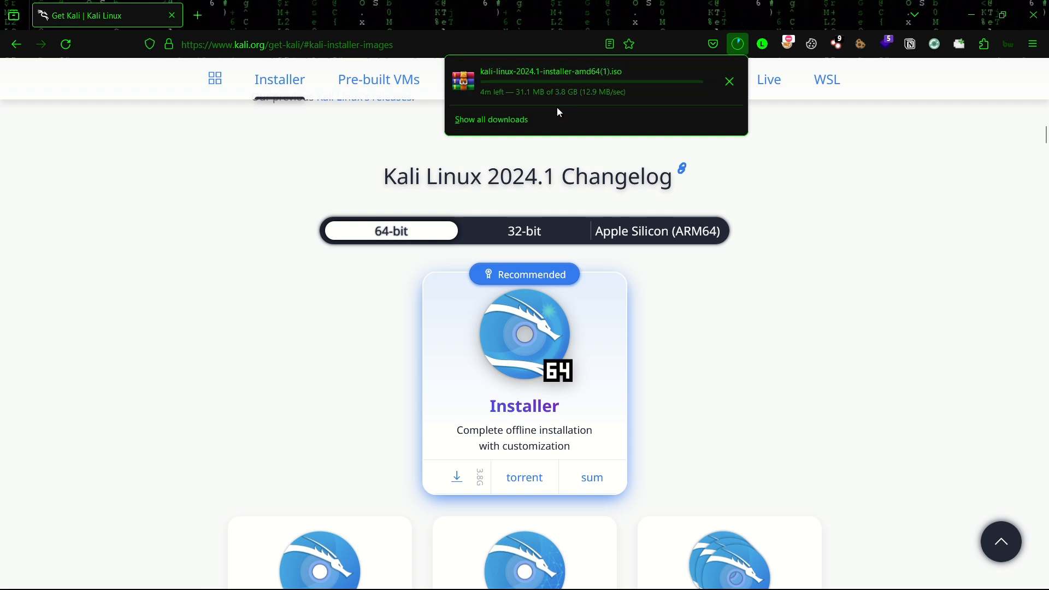
pyautogui.moveTo(729, 81)
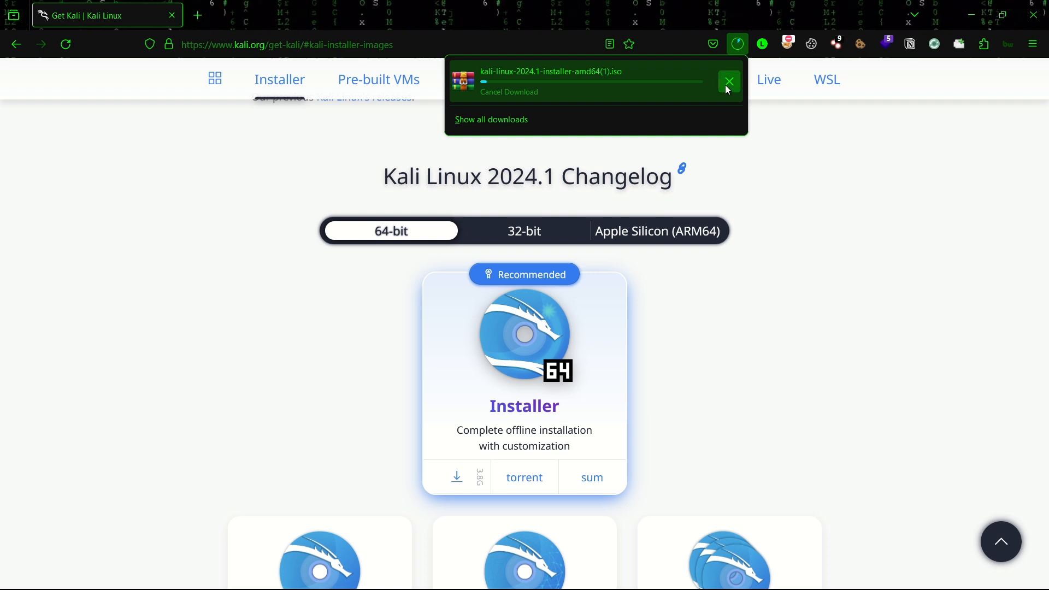
pyautogui.click(729, 82)
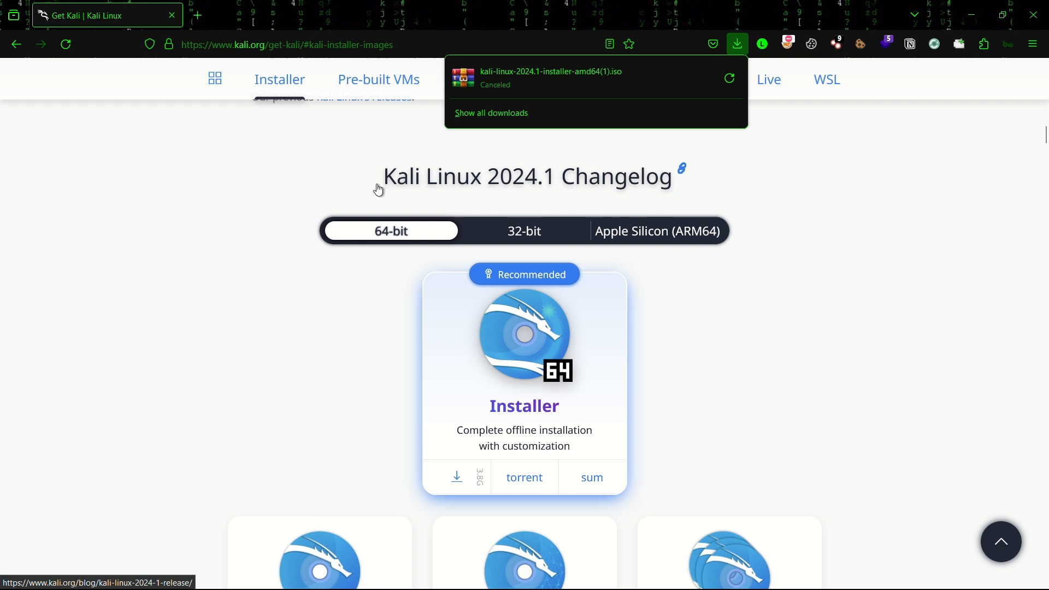
pyautogui.moveTo(229, 179)
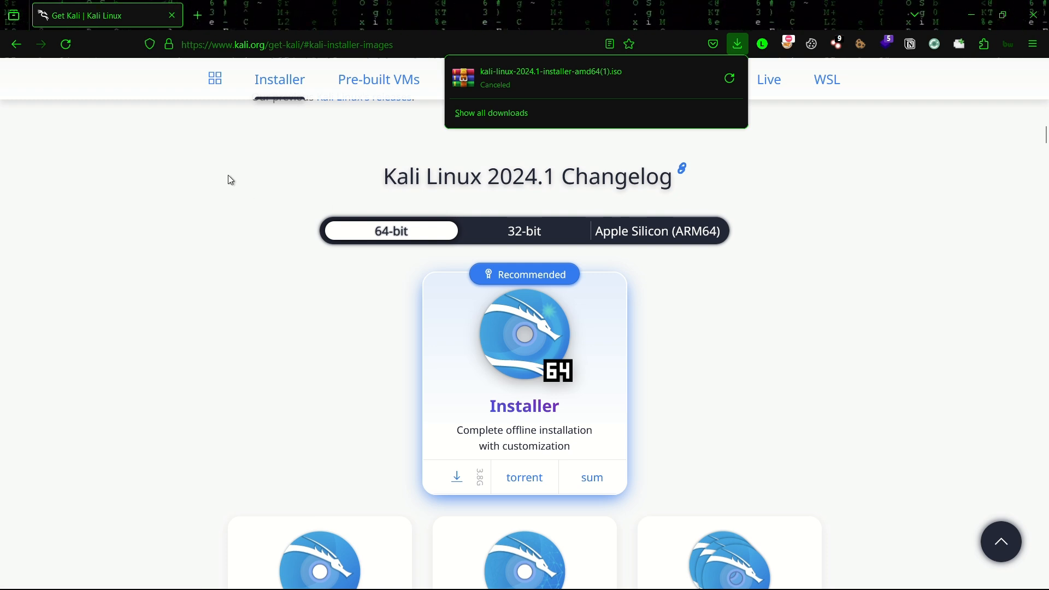
pyautogui.moveTo(195, 14)
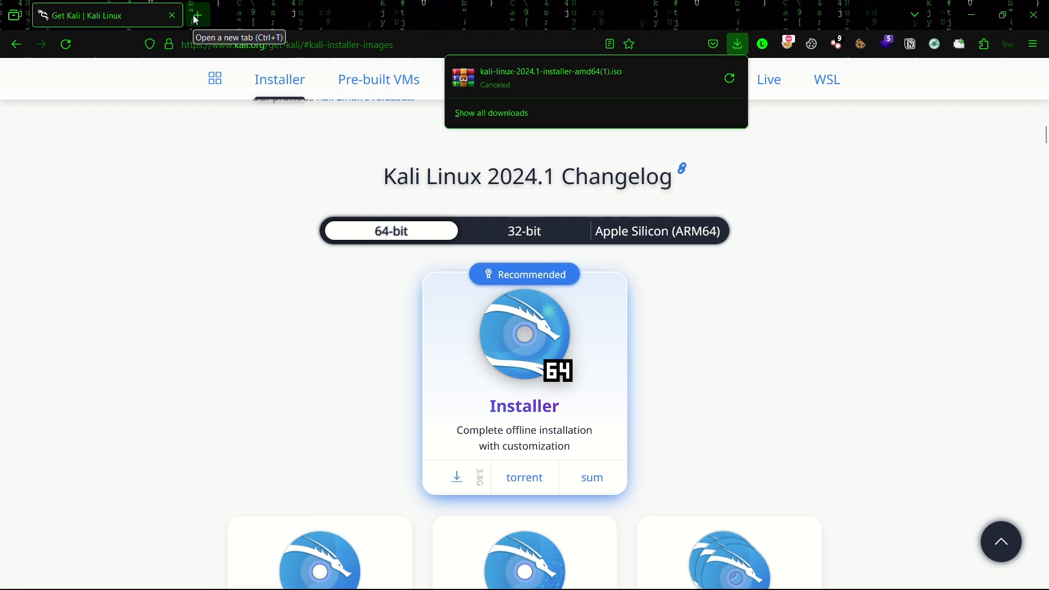
# - Search Google for vmware in a new tab and reach the Workstation Player page
pyautogui.click(196, 14)
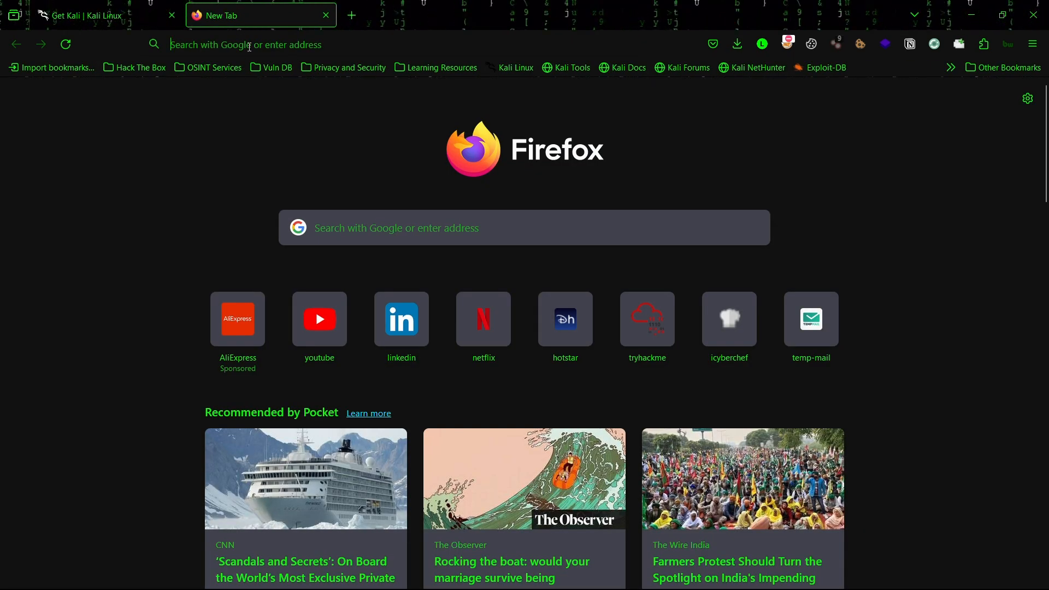
pyautogui.click(268, 44)
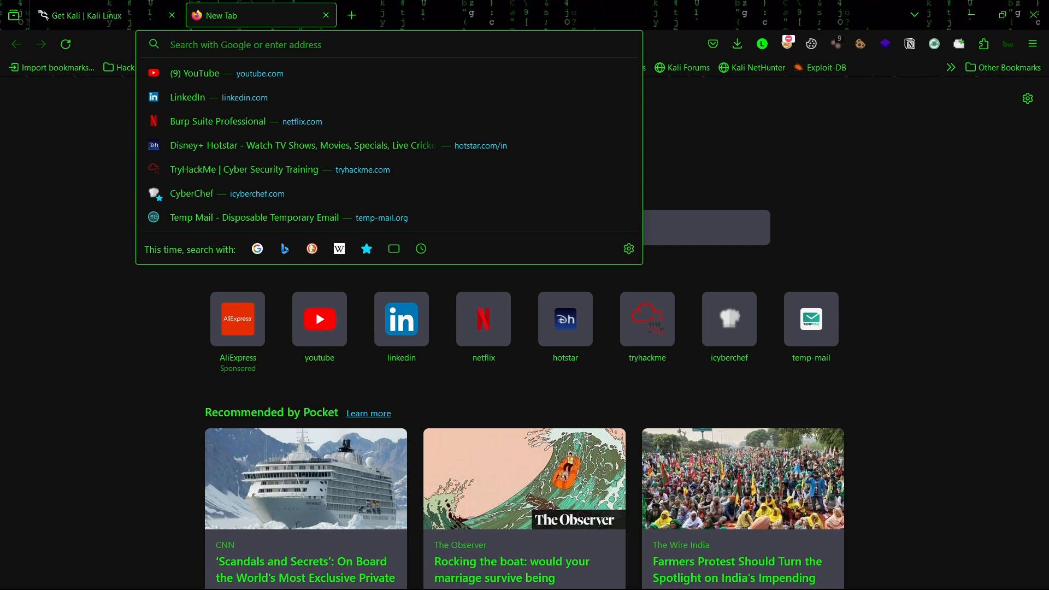
pyautogui.write('v')
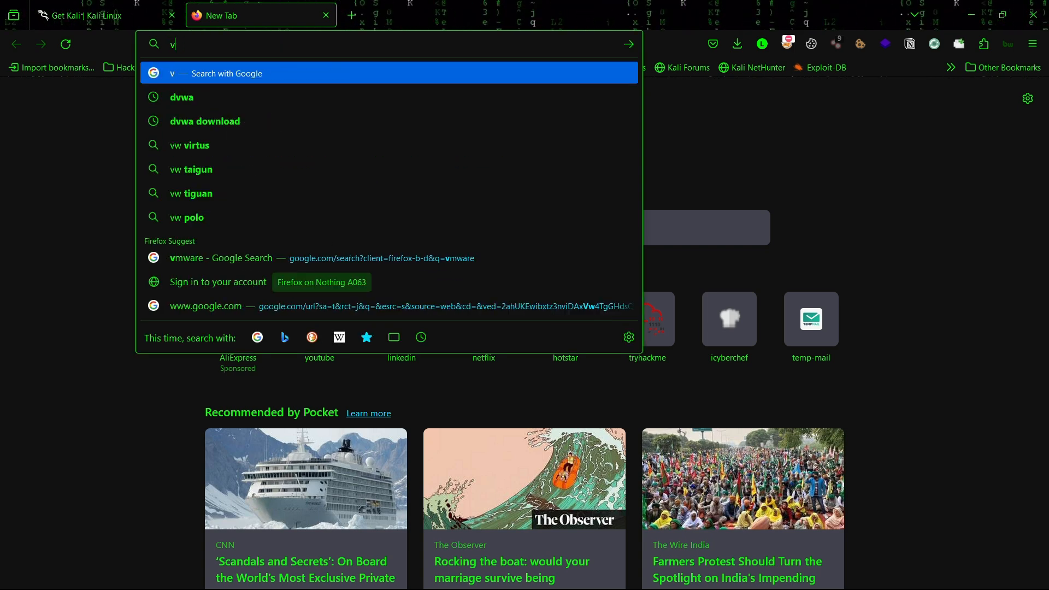
pyautogui.write('mwaew')
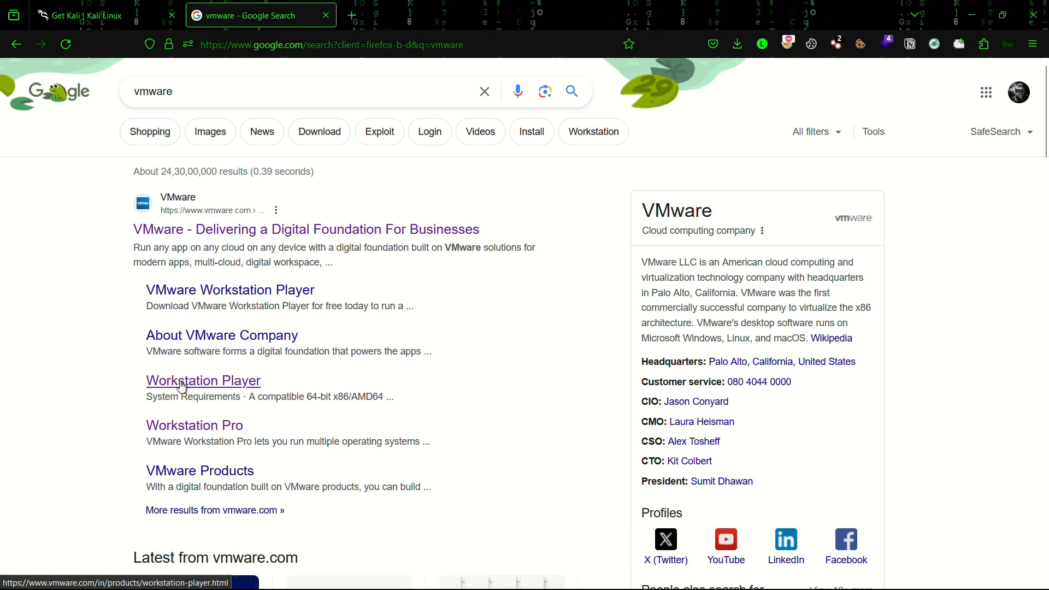
pyautogui.moveTo(189, 389)
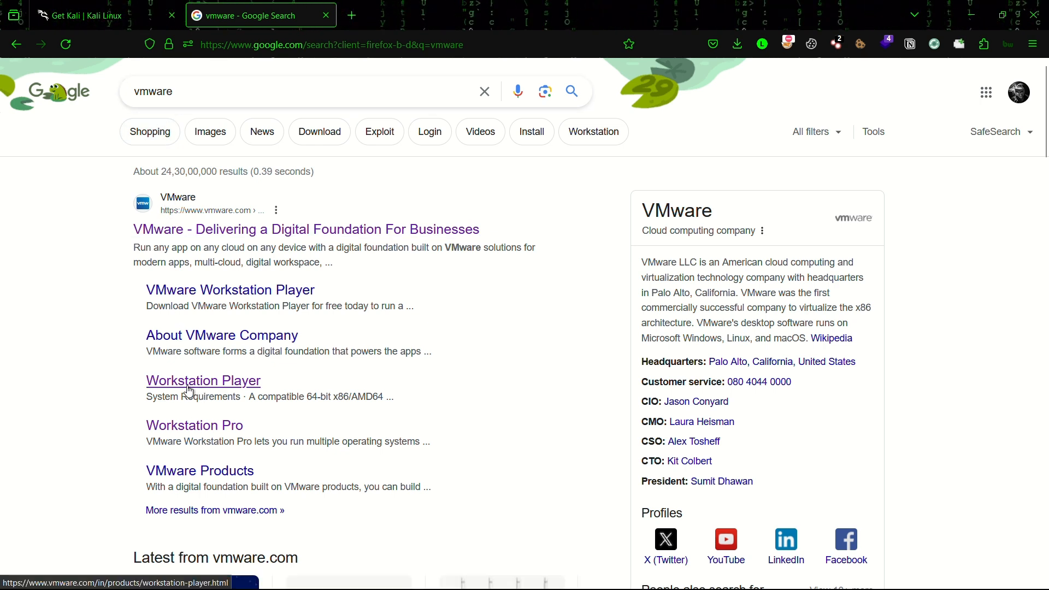
pyautogui.click(203, 381)
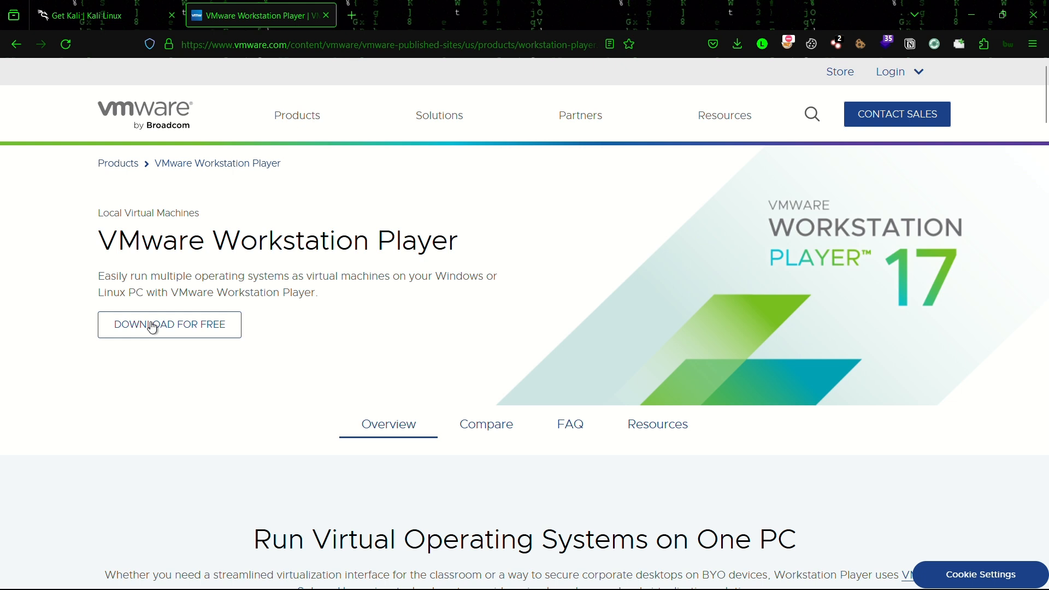
pyautogui.moveTo(168, 334)
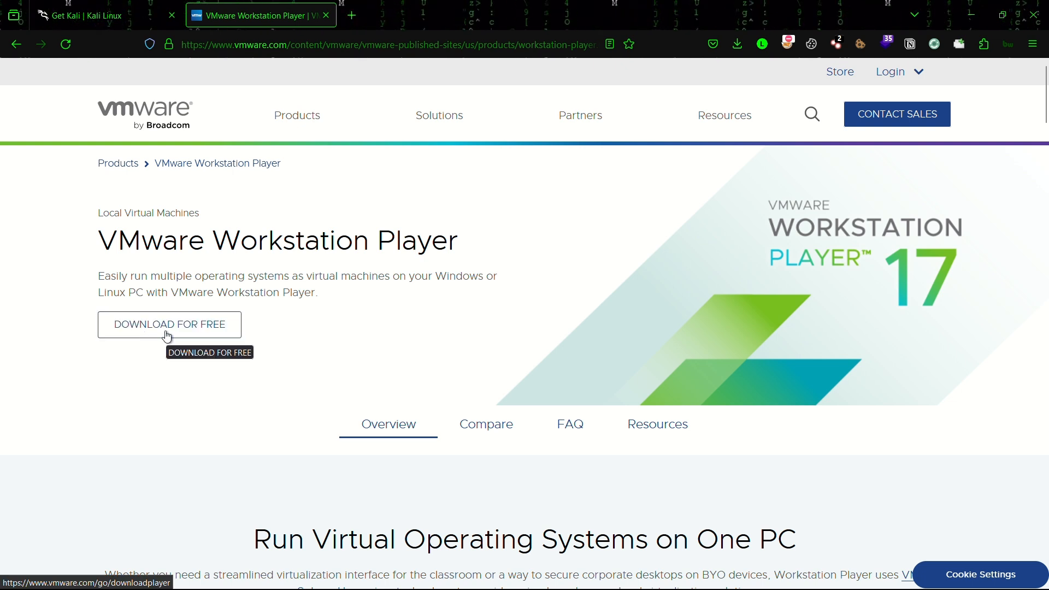
# - Reach the Workstation 17.5.1 Player downloads in VMware Customer Connect
pyautogui.click(169, 325)
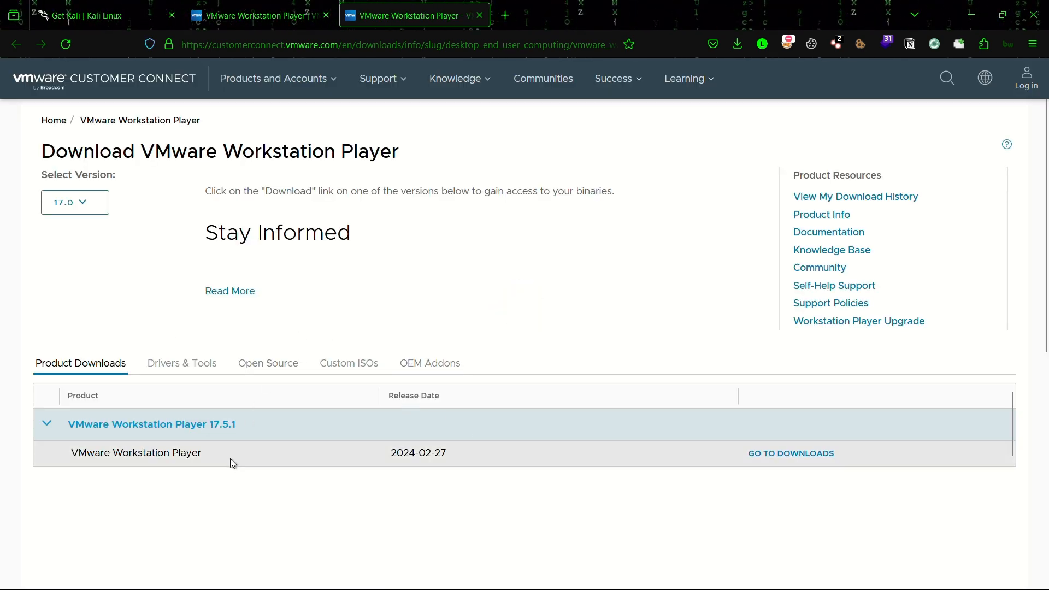
pyautogui.moveTo(791, 452)
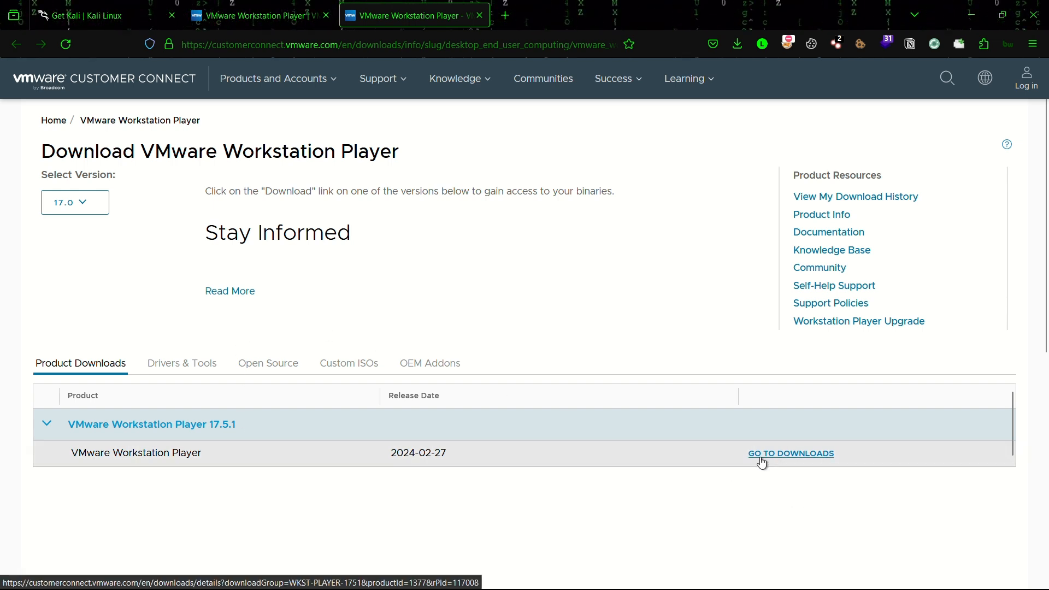
pyautogui.click(790, 453)
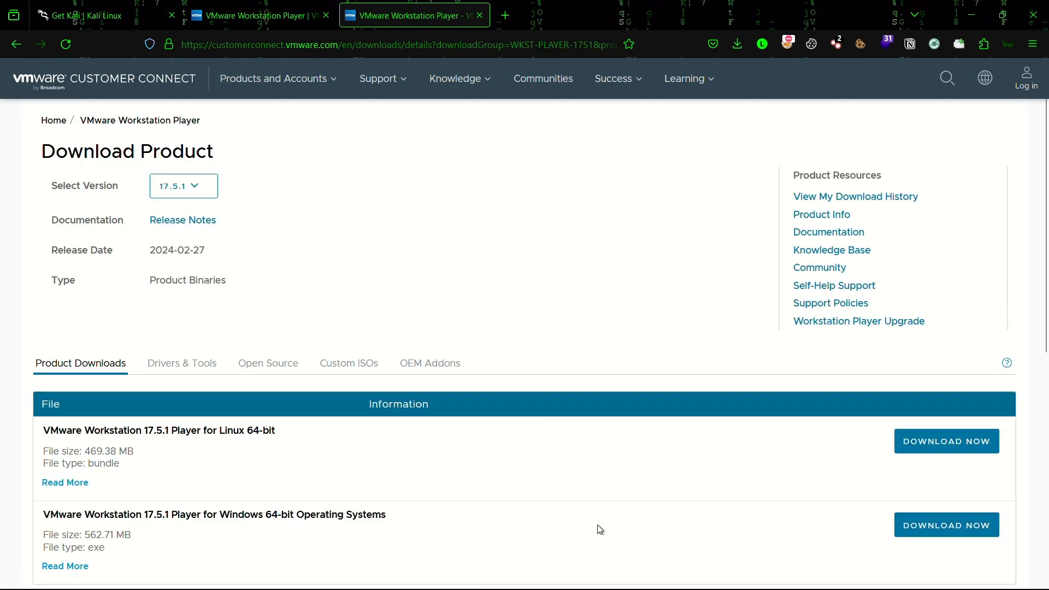
pyautogui.scroll(-3)
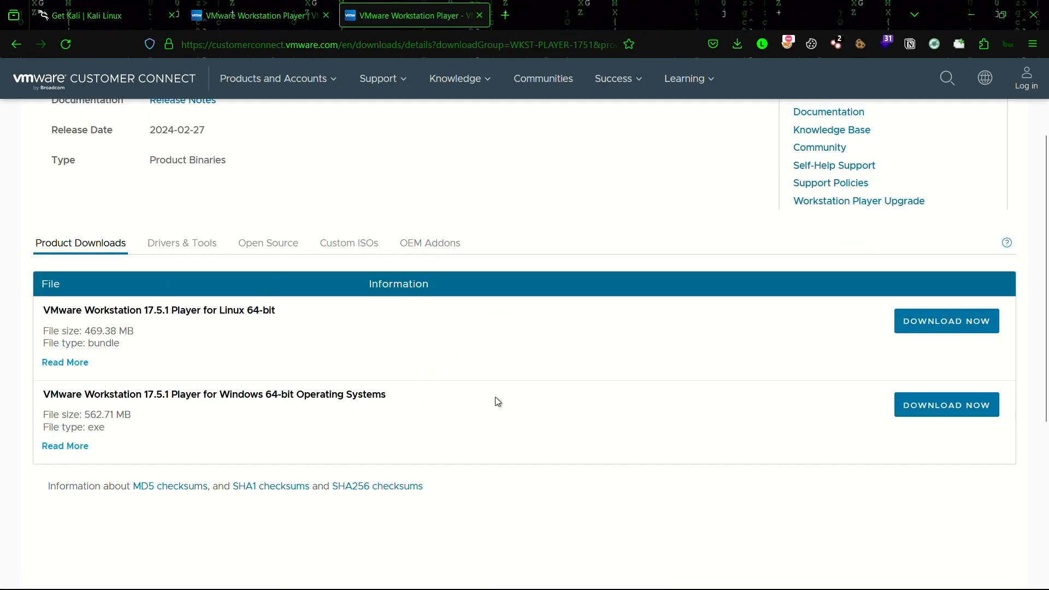
pyautogui.moveTo(189, 374)
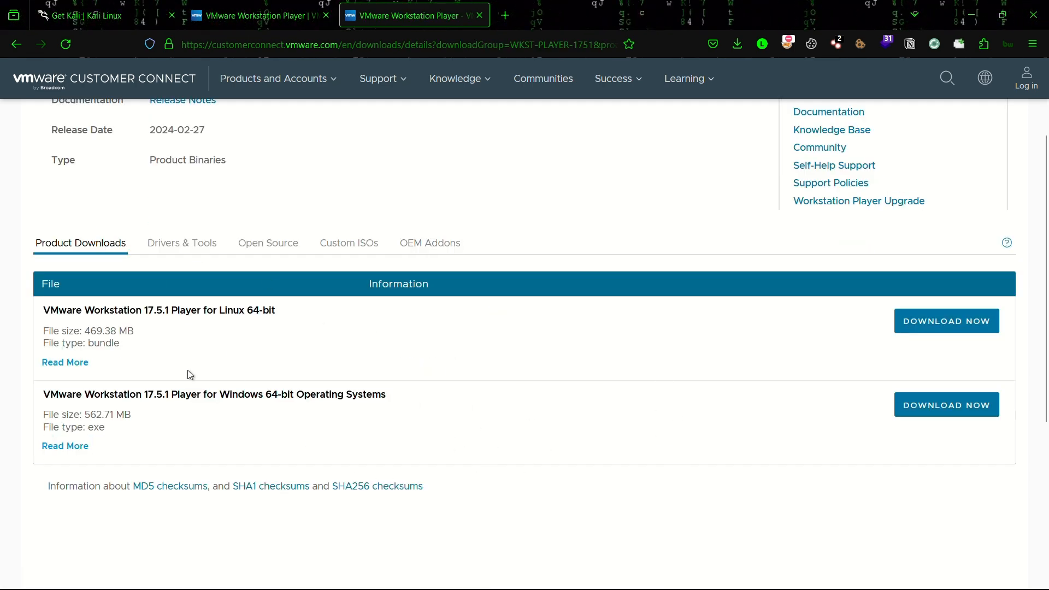
pyautogui.moveTo(240, 415)
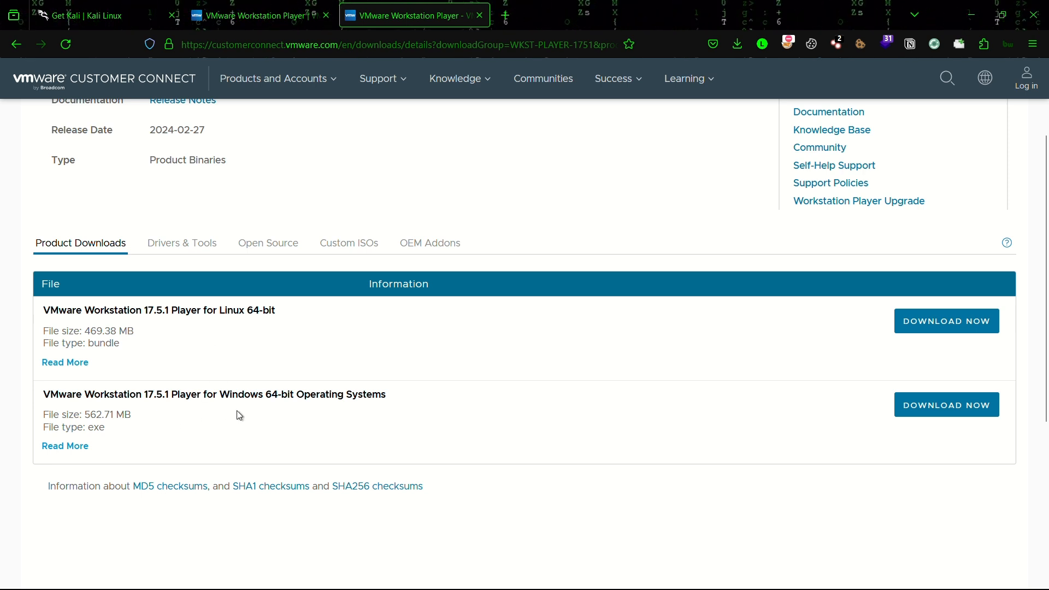
pyautogui.moveTo(320, 398)
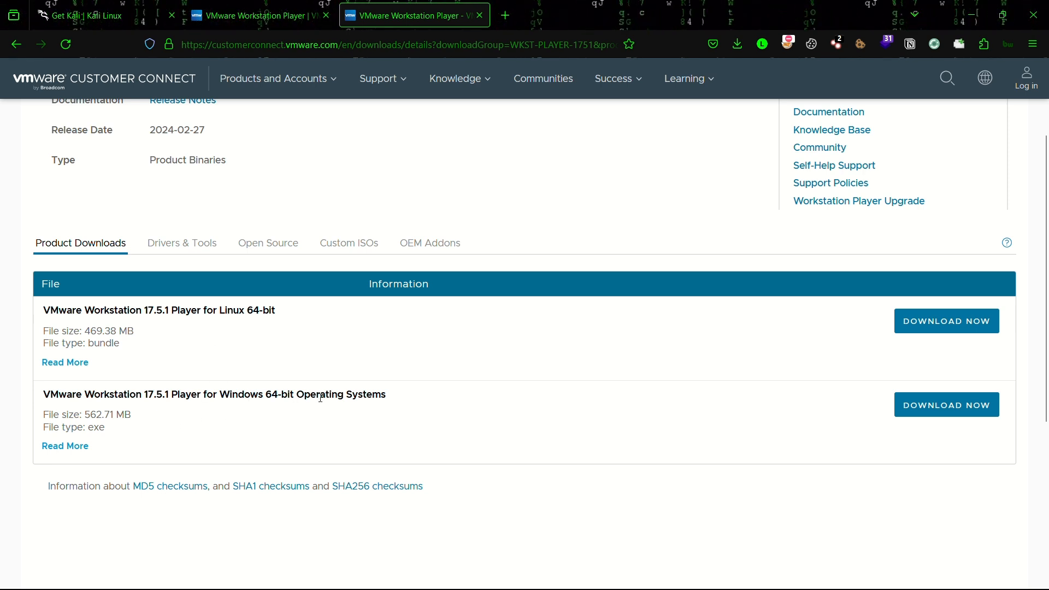
pyautogui.moveTo(529, 409)
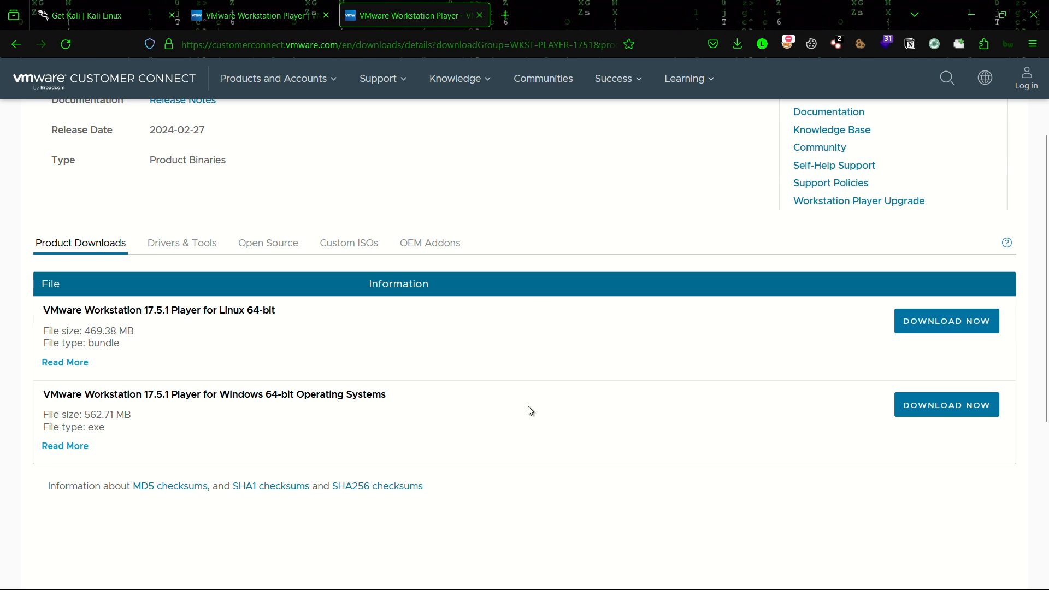
pyautogui.moveTo(946, 404)
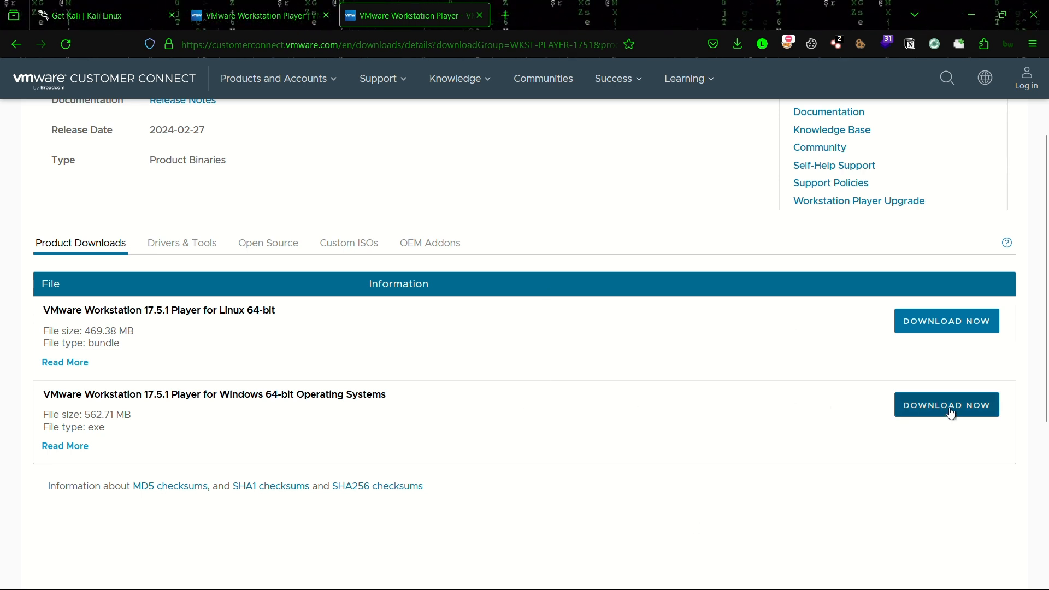
# - Start the Windows 64-bit Player installer download, then stop it
pyautogui.click(946, 404)
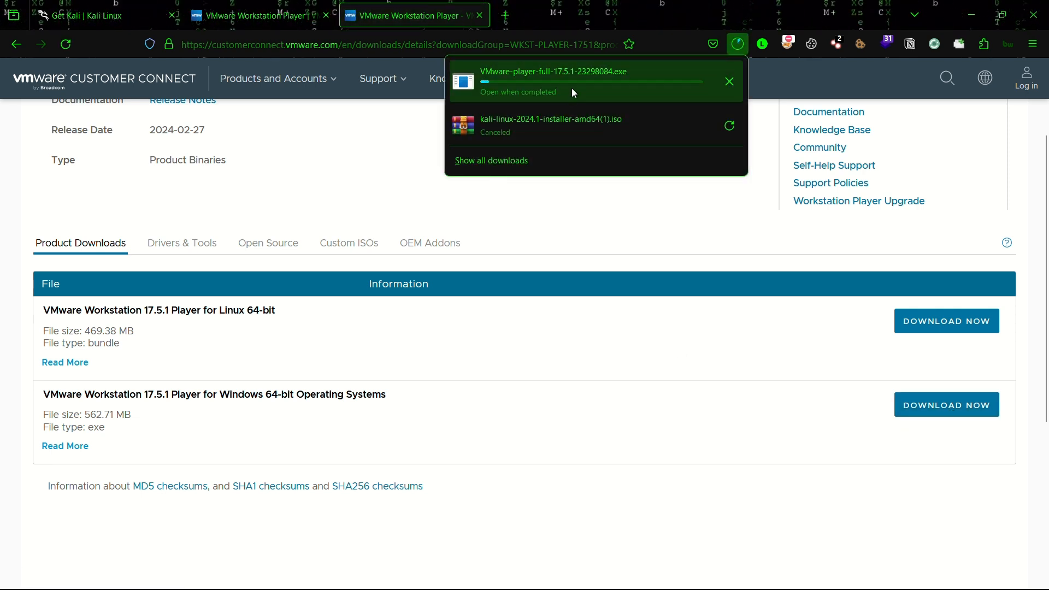
pyautogui.moveTo(729, 81)
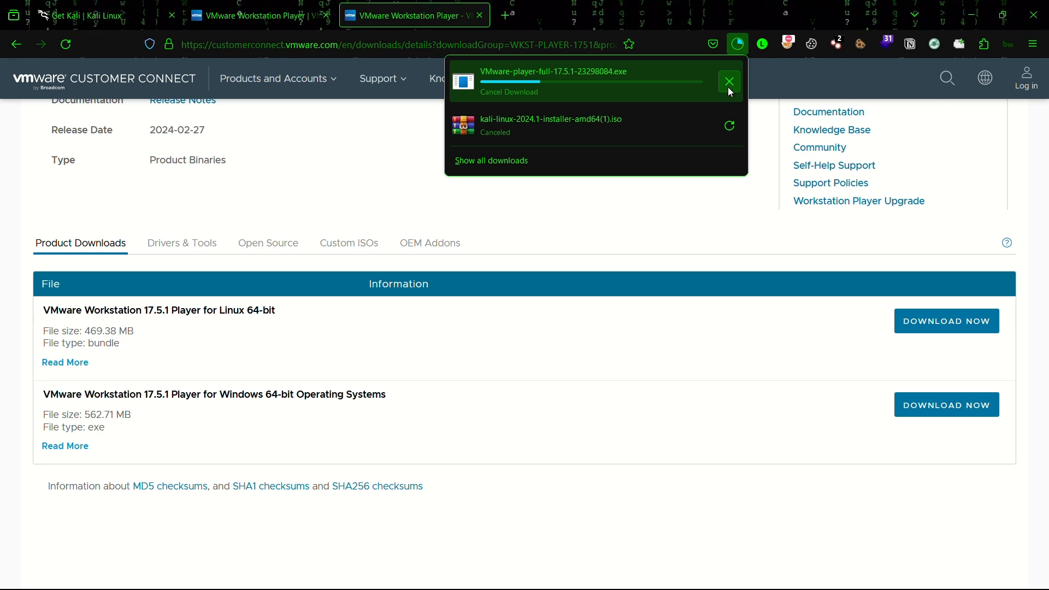
pyautogui.click(729, 82)
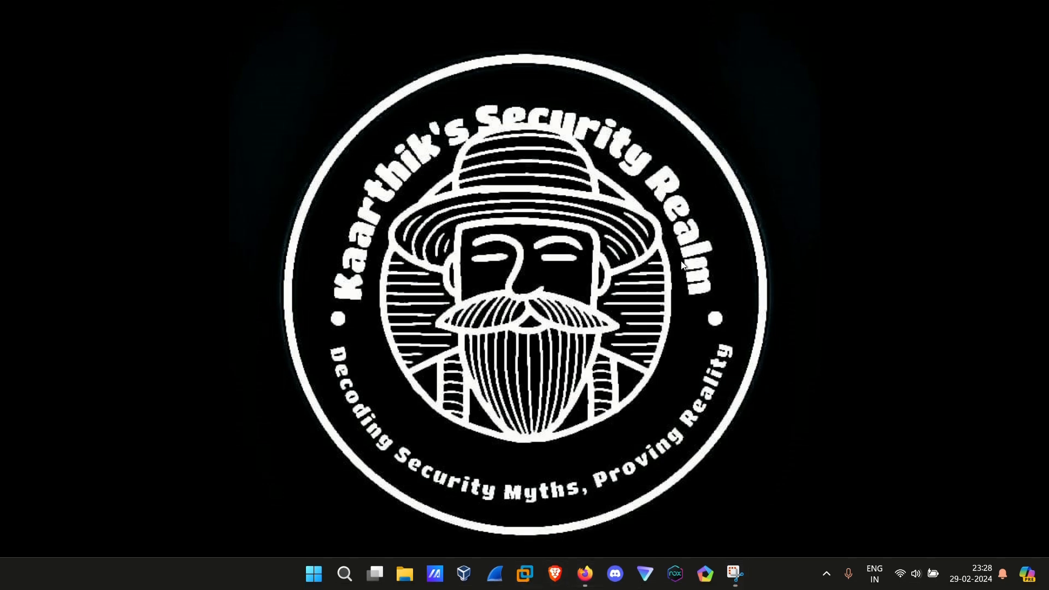
# - Launch VMware Workstation Pro and close the OFFSEC_2022 tab, leaving only Home
pyautogui.click(434, 573)
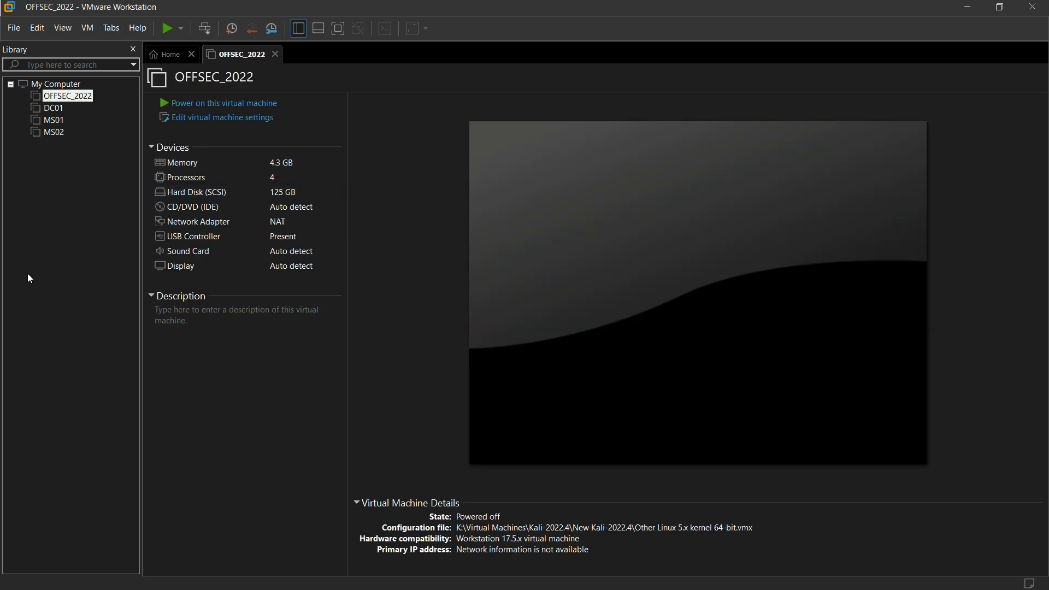
pyautogui.moveTo(277, 55)
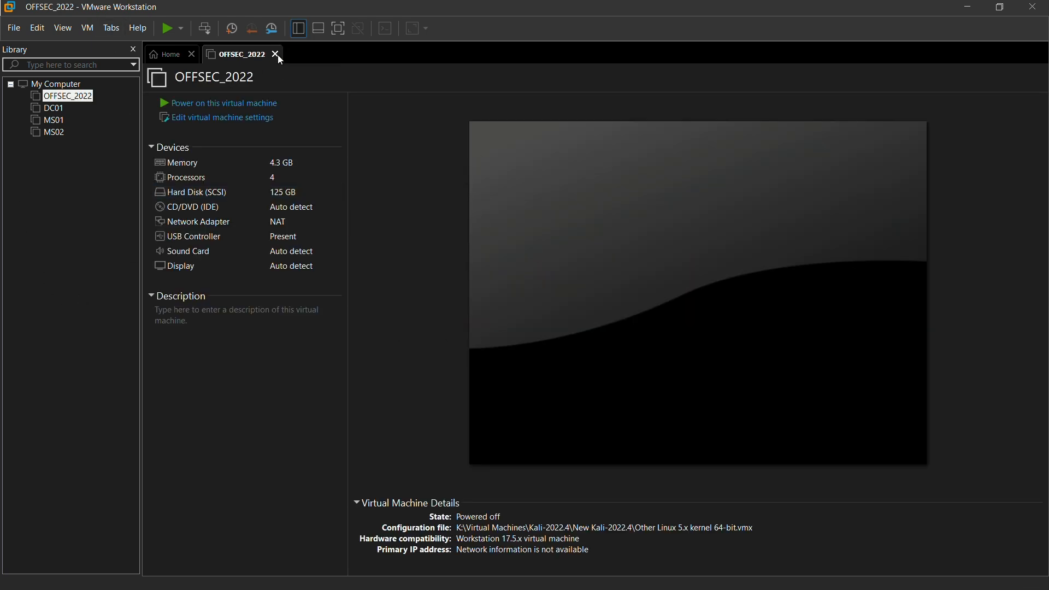
pyautogui.click(275, 54)
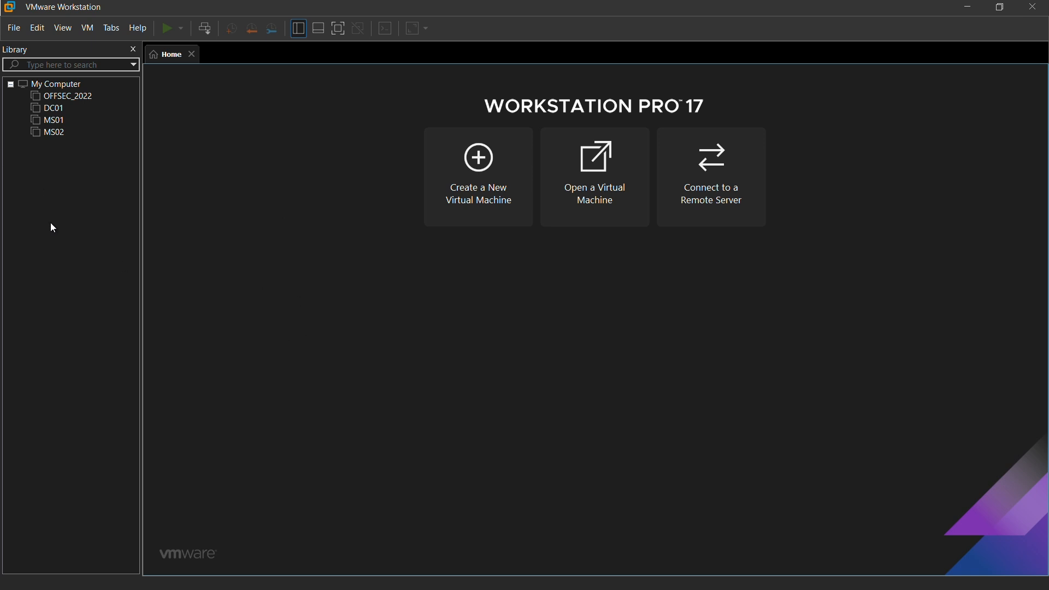
pyautogui.moveTo(92, 126)
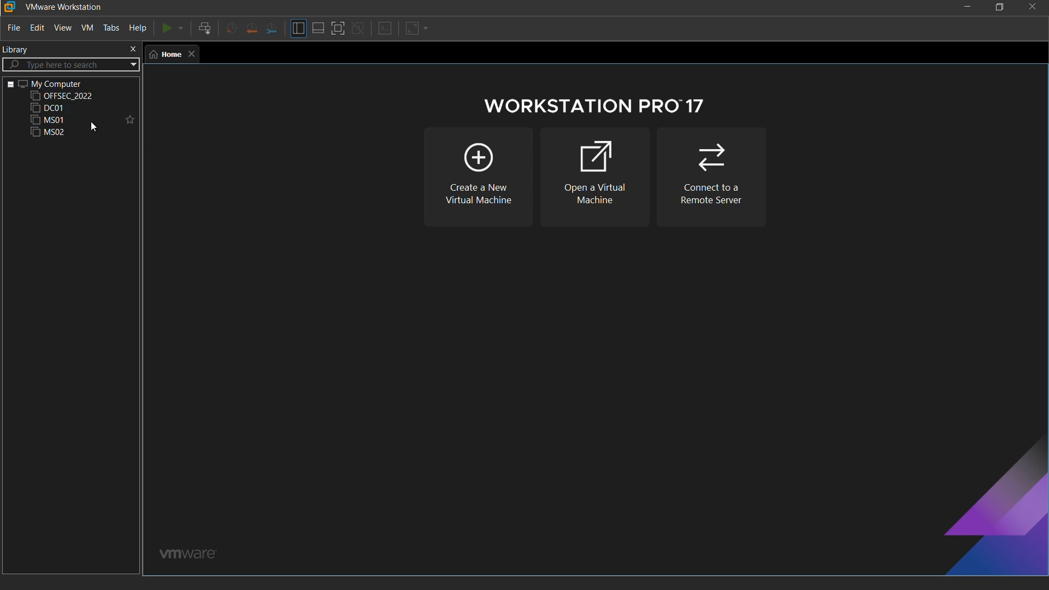
pyautogui.moveTo(49, 183)
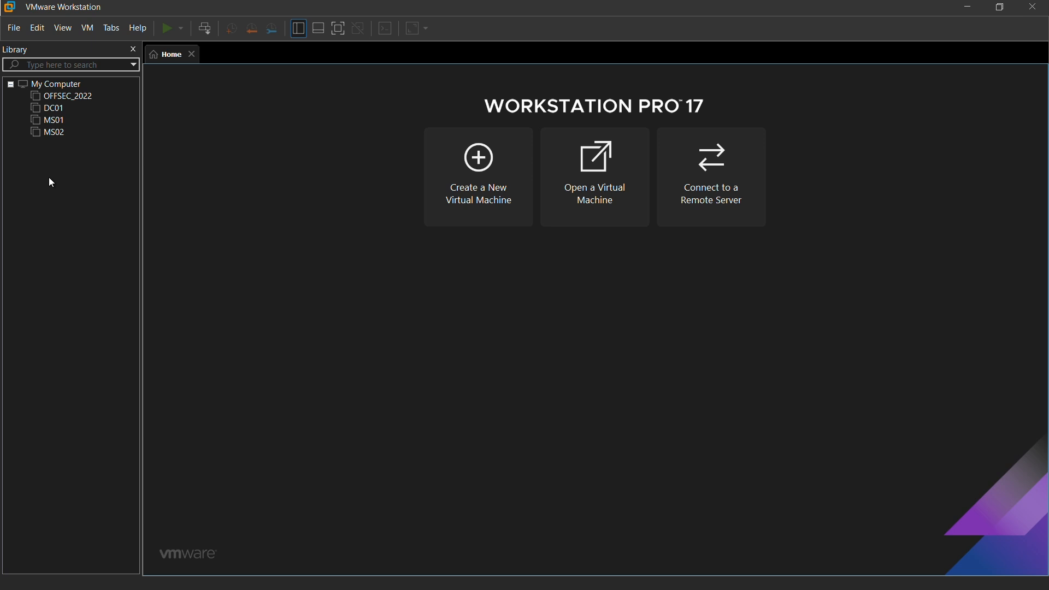
pyautogui.moveTo(375, 373)
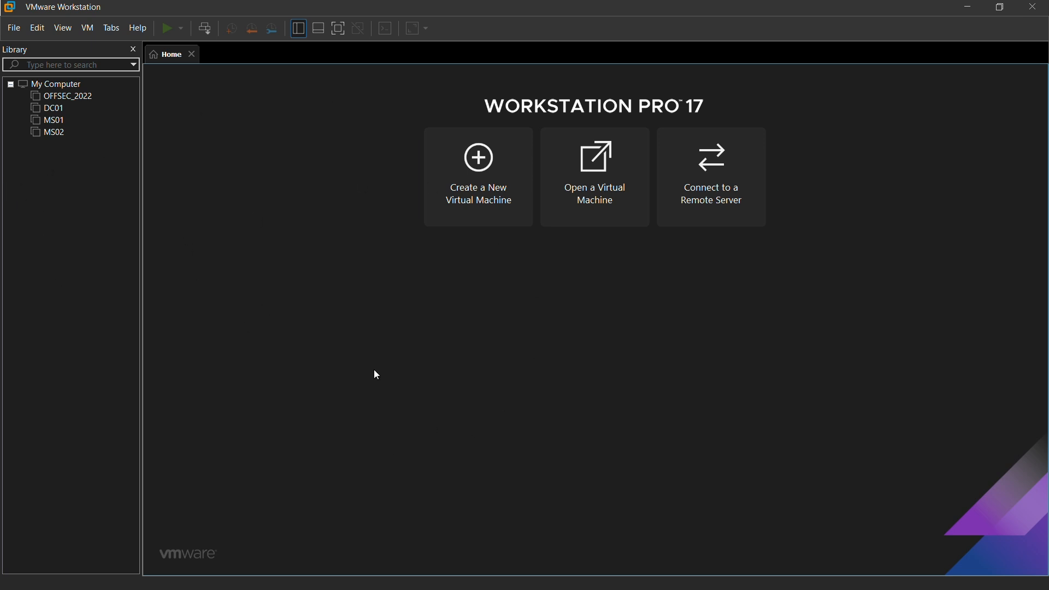
pyautogui.moveTo(74, 141)
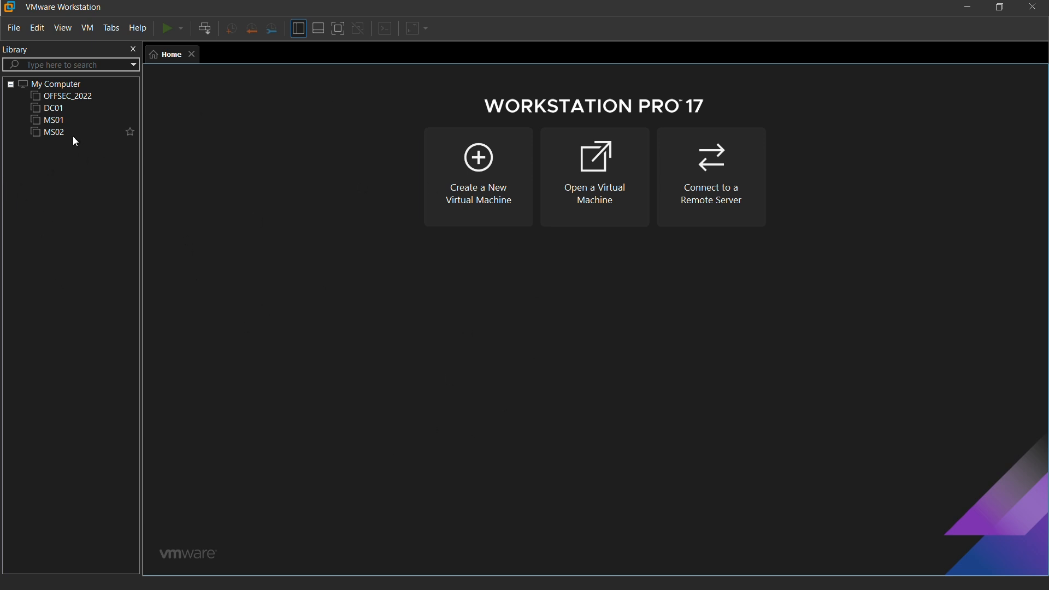
pyautogui.moveTo(70, 112)
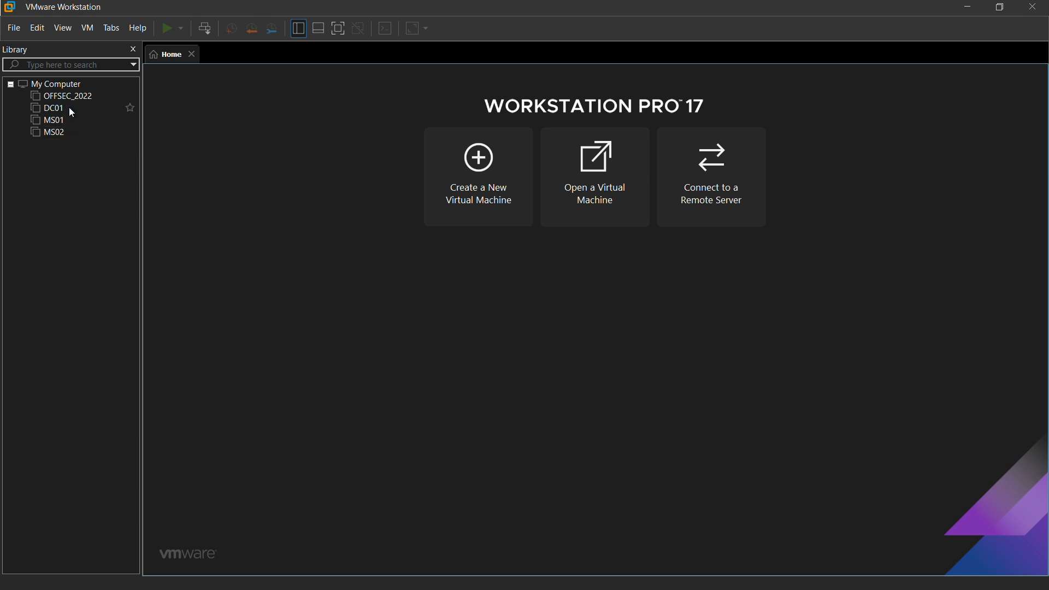
pyautogui.moveTo(55, 178)
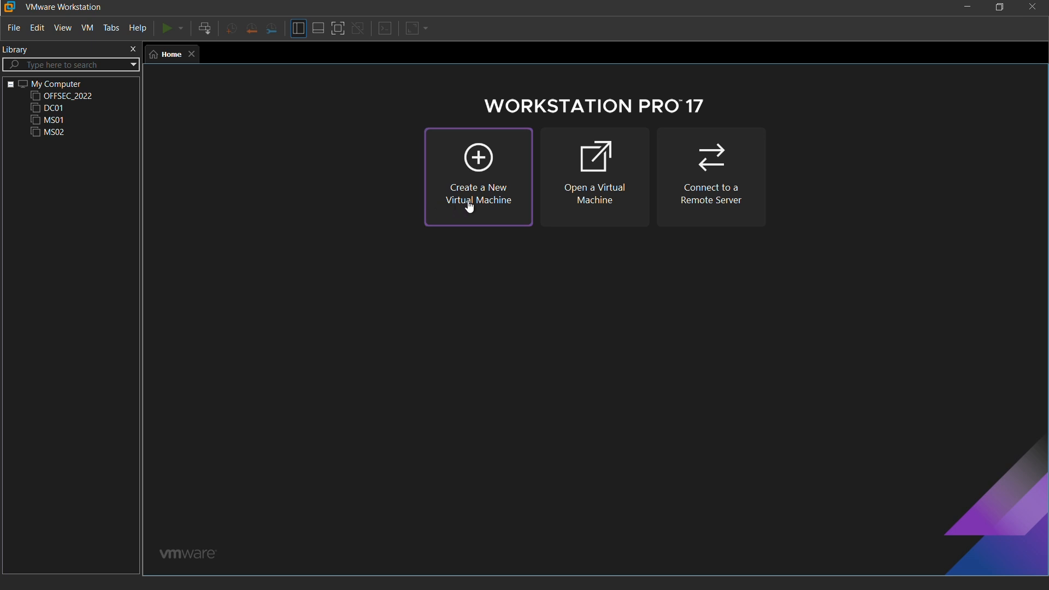
# - Begin a typical new VM, installing the OS later, with Linux Debian 12.x 64-bit guest
pyautogui.click(477, 177)
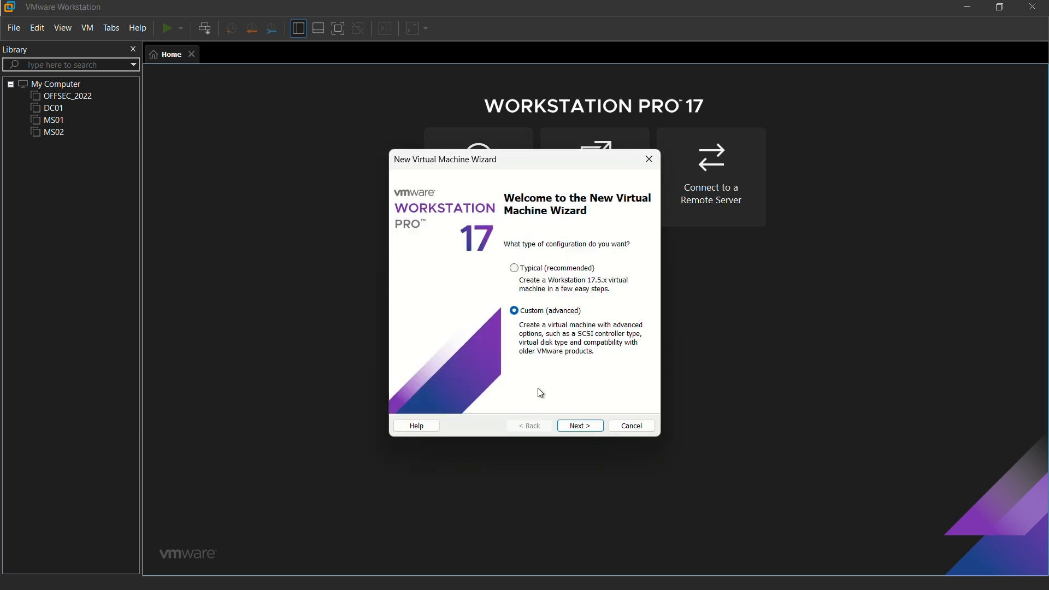
pyautogui.moveTo(531, 274)
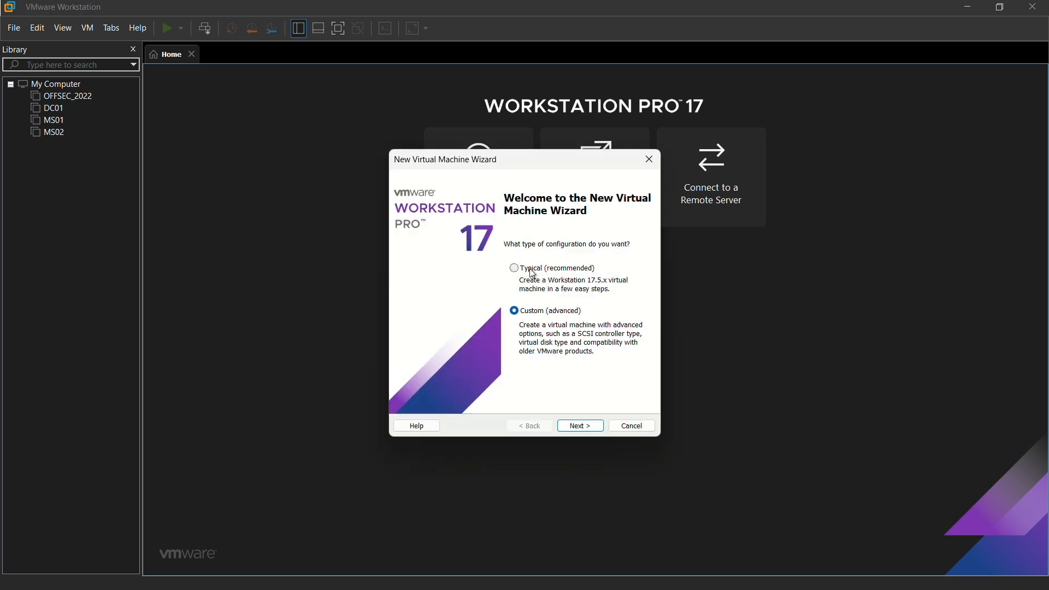
pyautogui.click(513, 268)
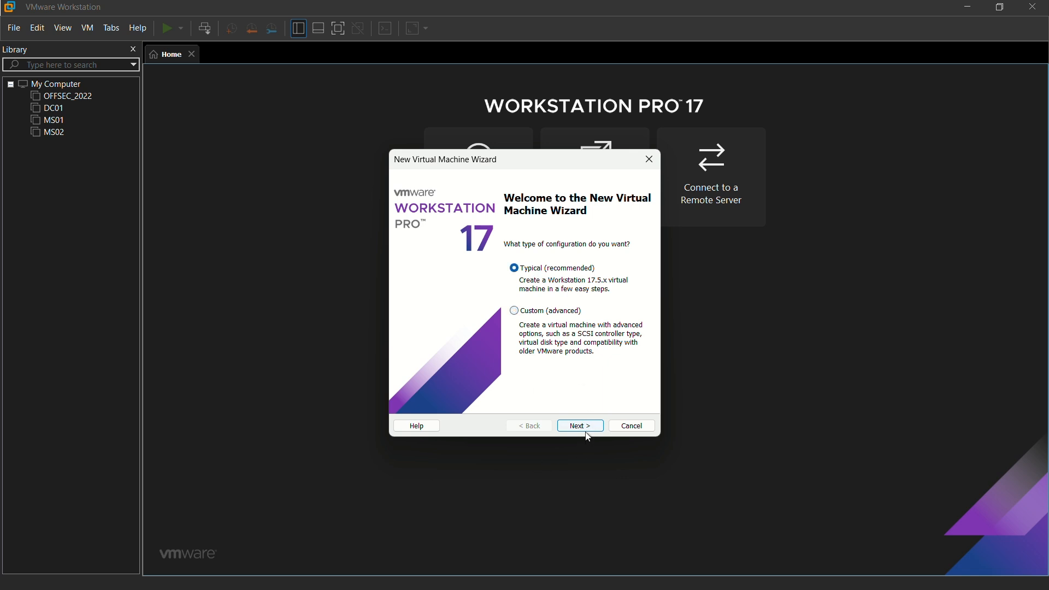
pyautogui.click(579, 425)
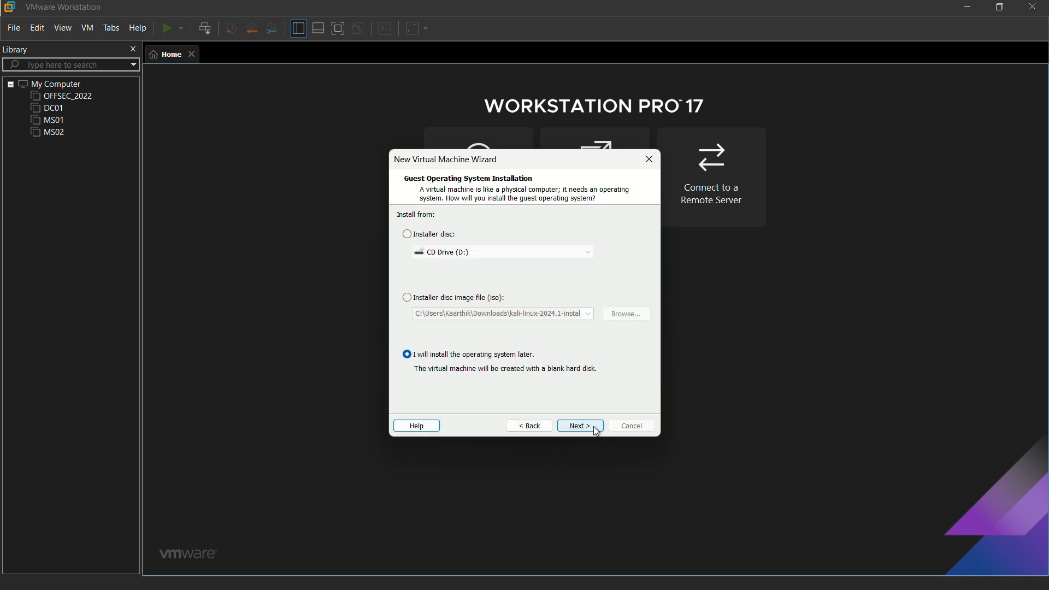
pyautogui.moveTo(480, 382)
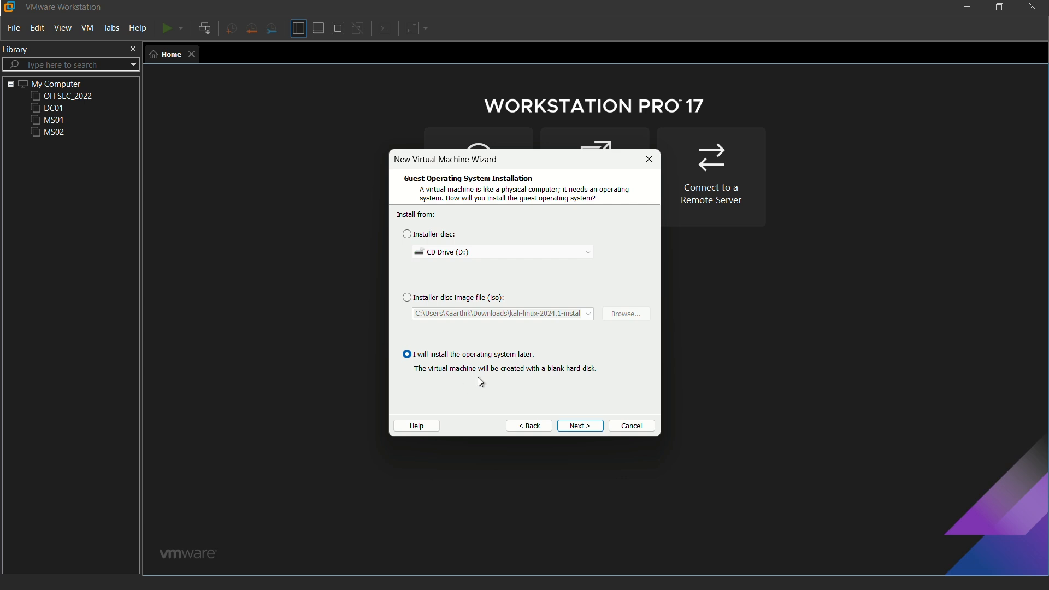
pyautogui.moveTo(481, 365)
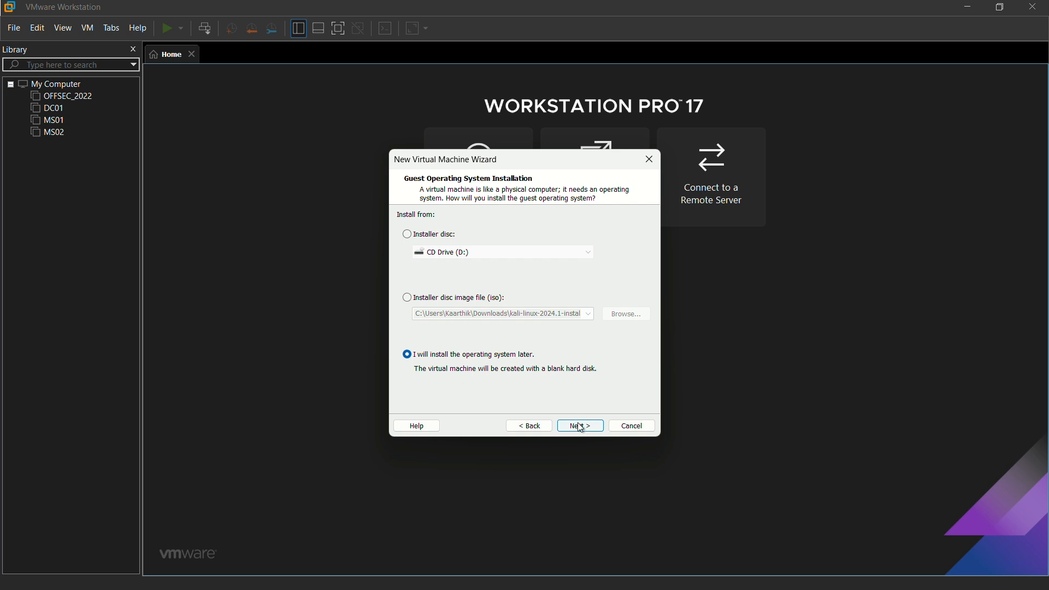
pyautogui.click(579, 425)
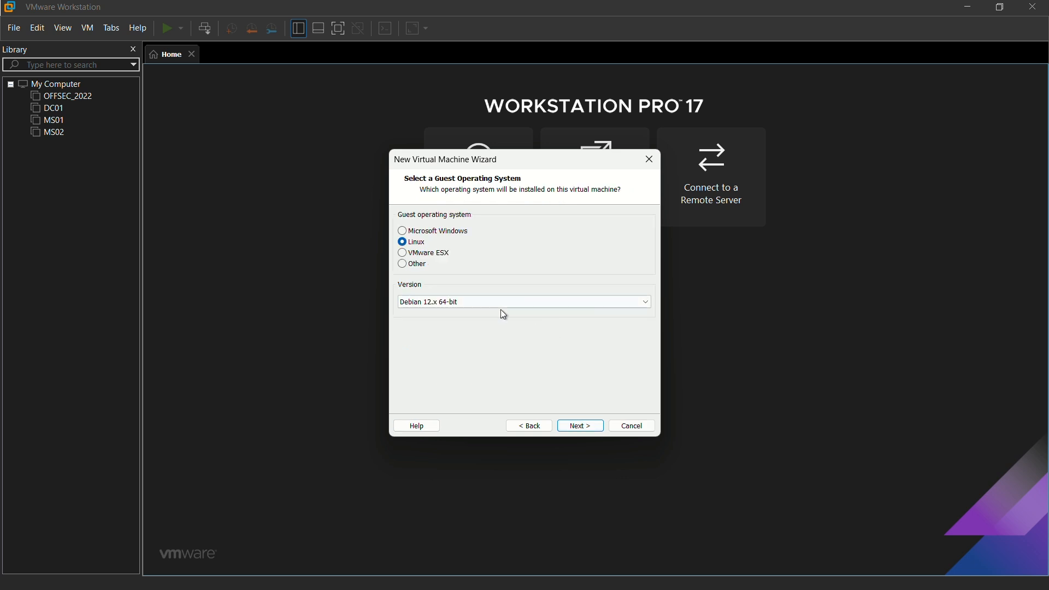
pyautogui.moveTo(421, 320)
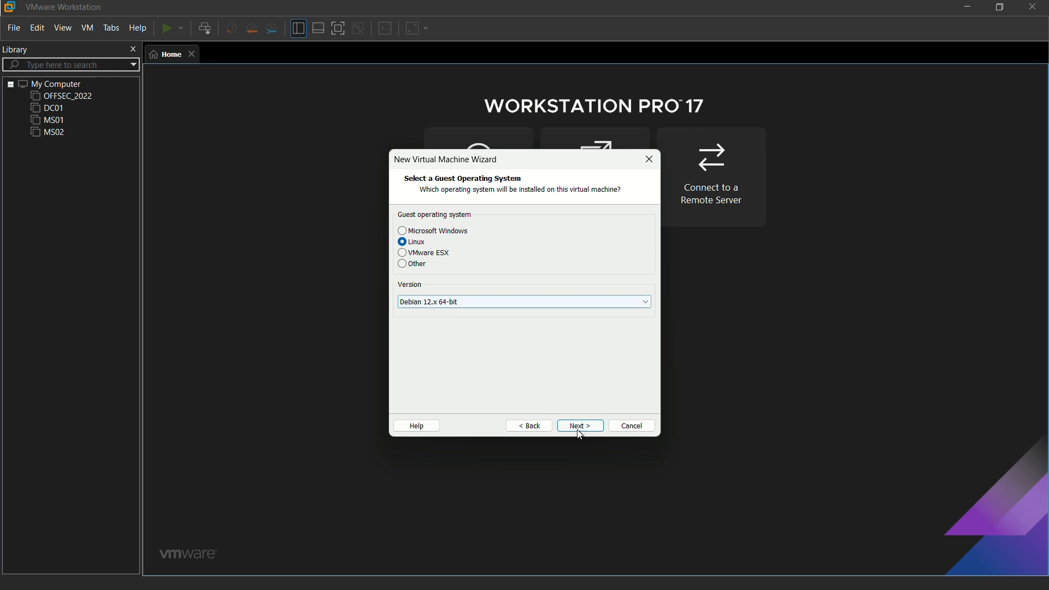
pyautogui.click(579, 425)
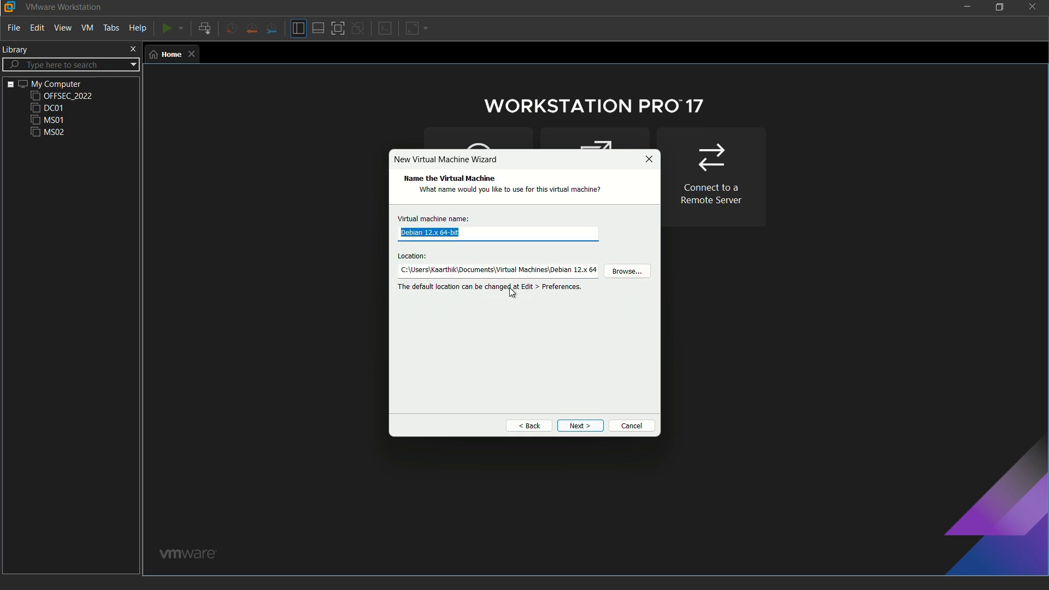
# - Replace the default virtual machine name with Kali_2024.1
pyautogui.press('Delete')
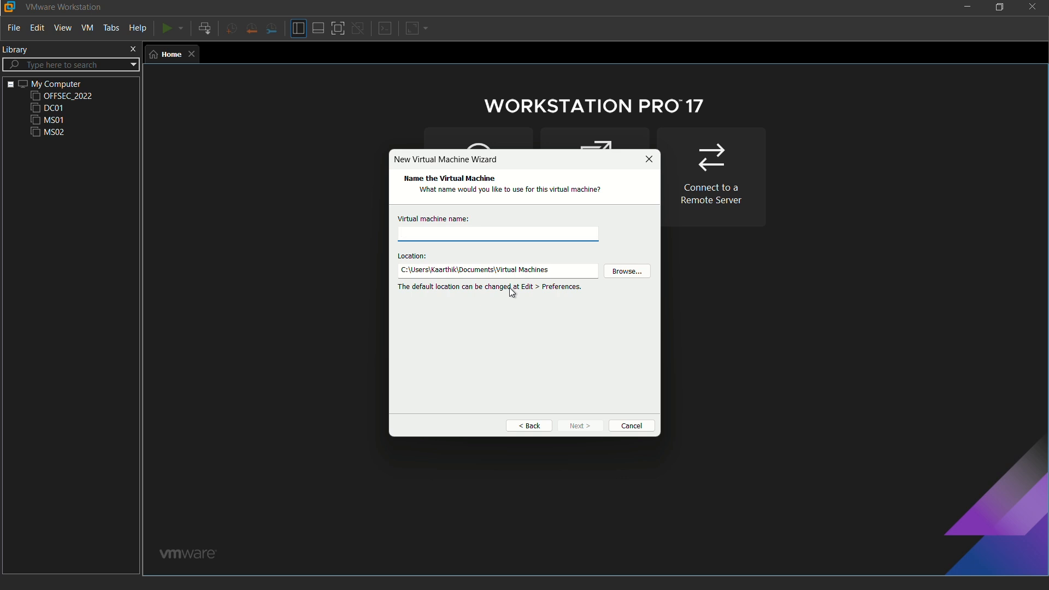
pyautogui.write('Kali')
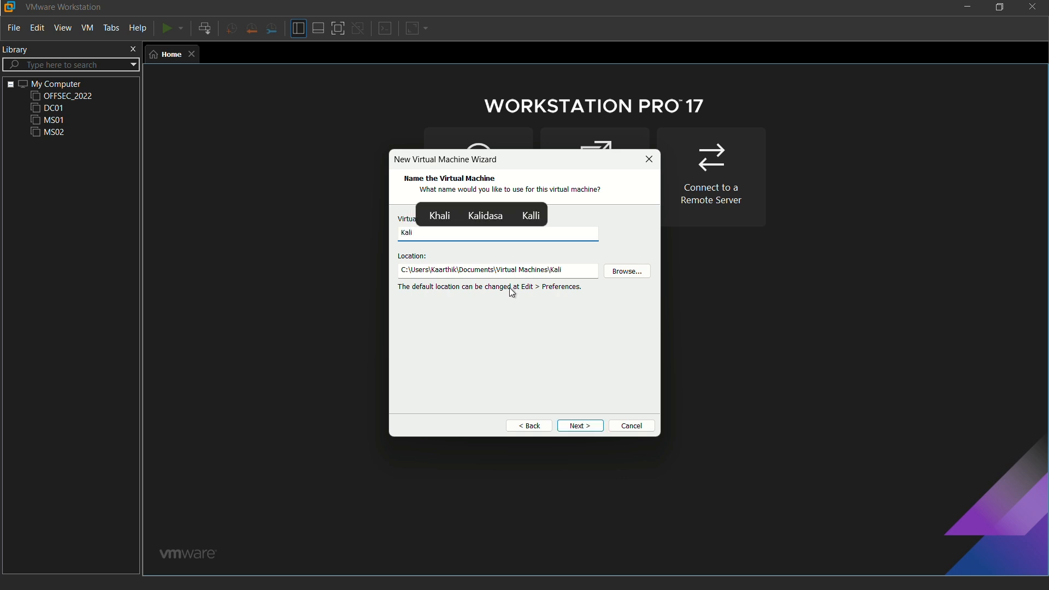
pyautogui.write('_2')
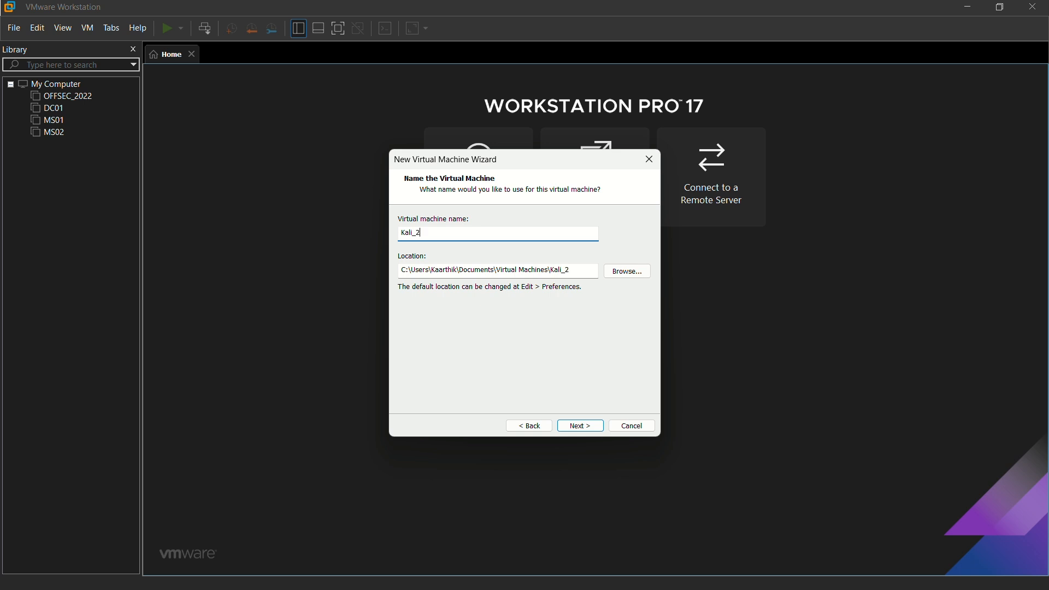
pyautogui.write('024.')
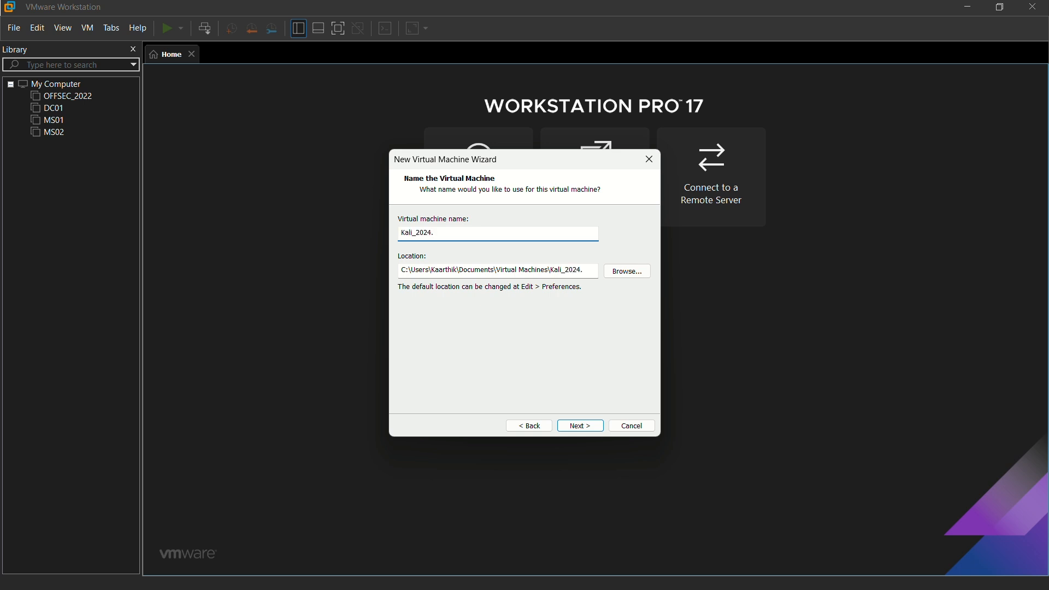
pyautogui.write('1')
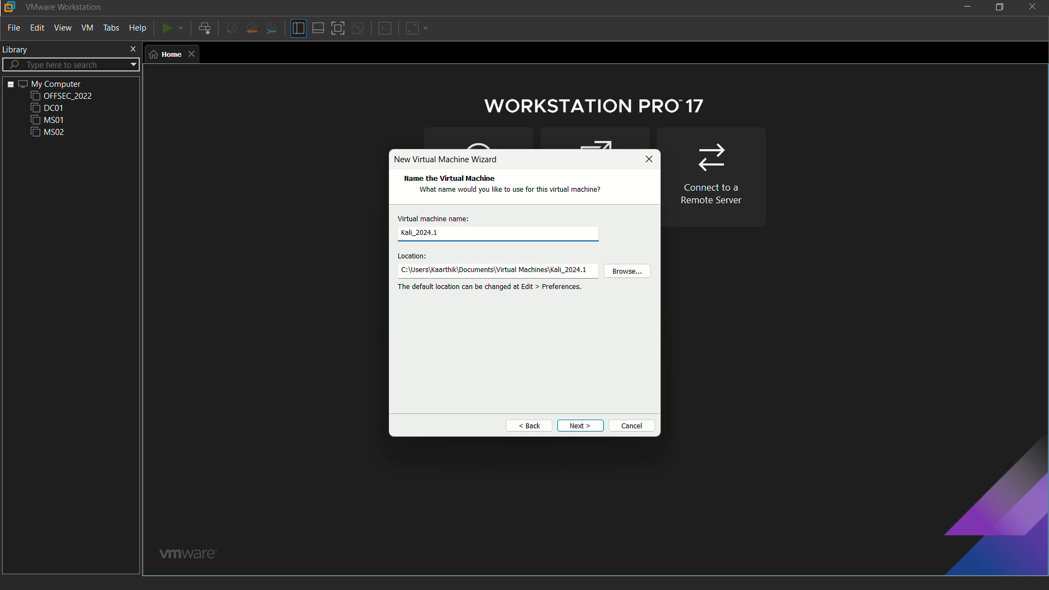
pyautogui.moveTo(626, 271)
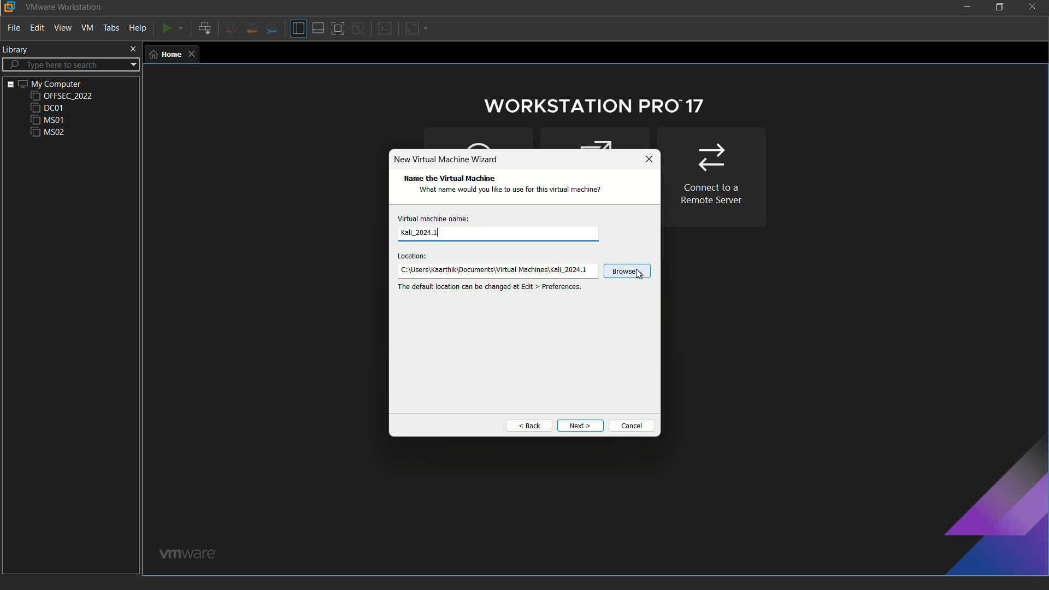
pyautogui.moveTo(448, 300)
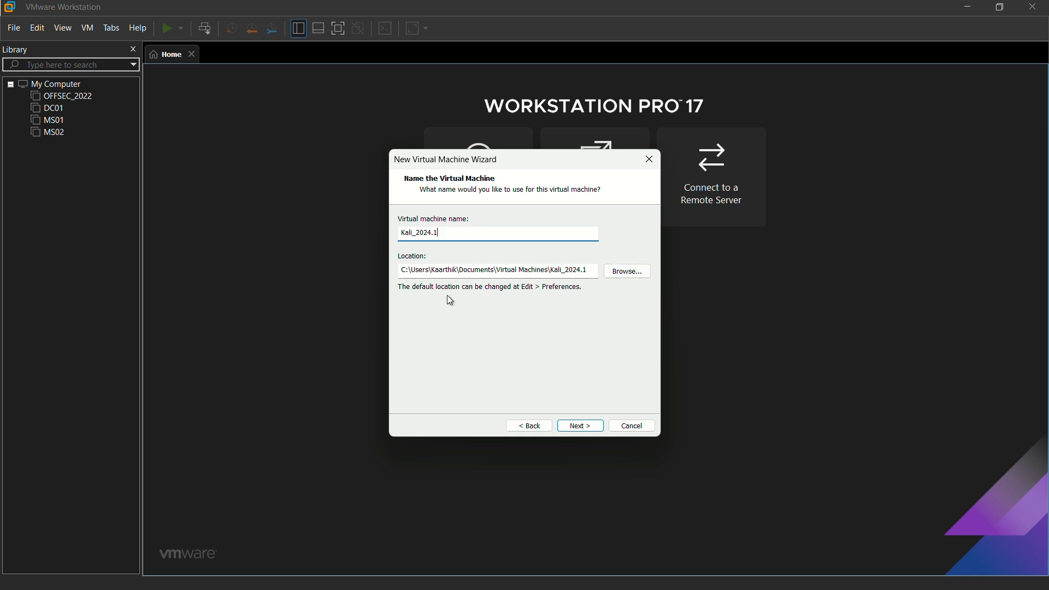
pyautogui.moveTo(625, 271)
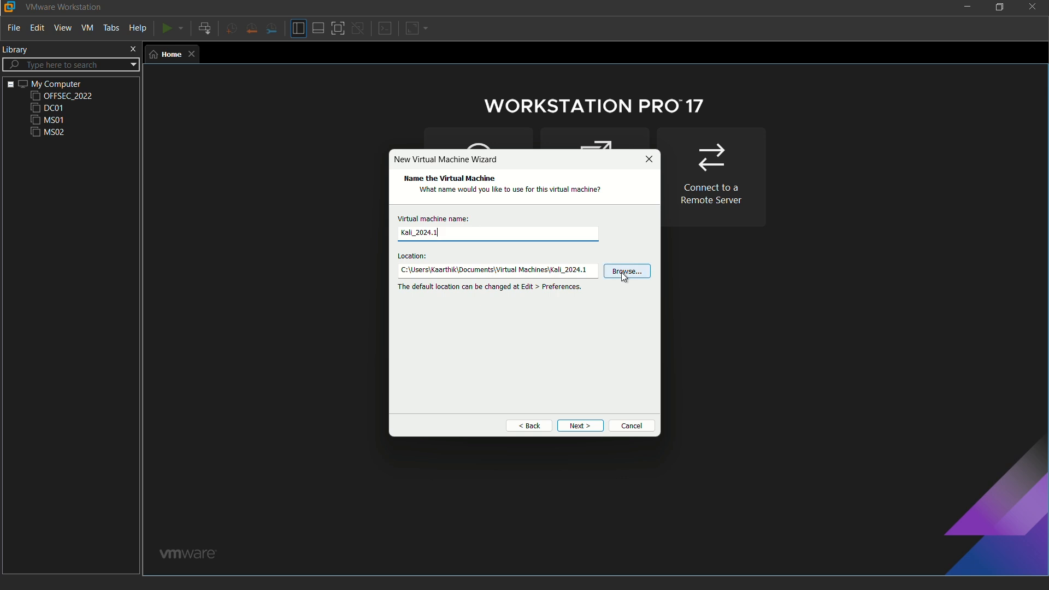
# - Create a Kali2024 folder under K:\Virtual Machines and make it the VM location
pyautogui.click(625, 271)
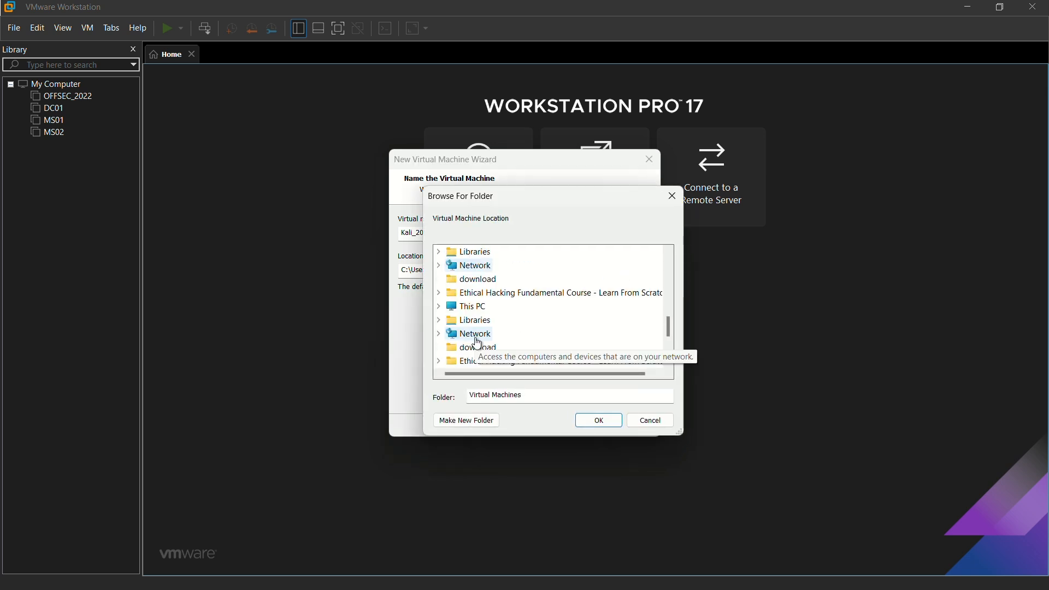
pyautogui.scroll(-3)
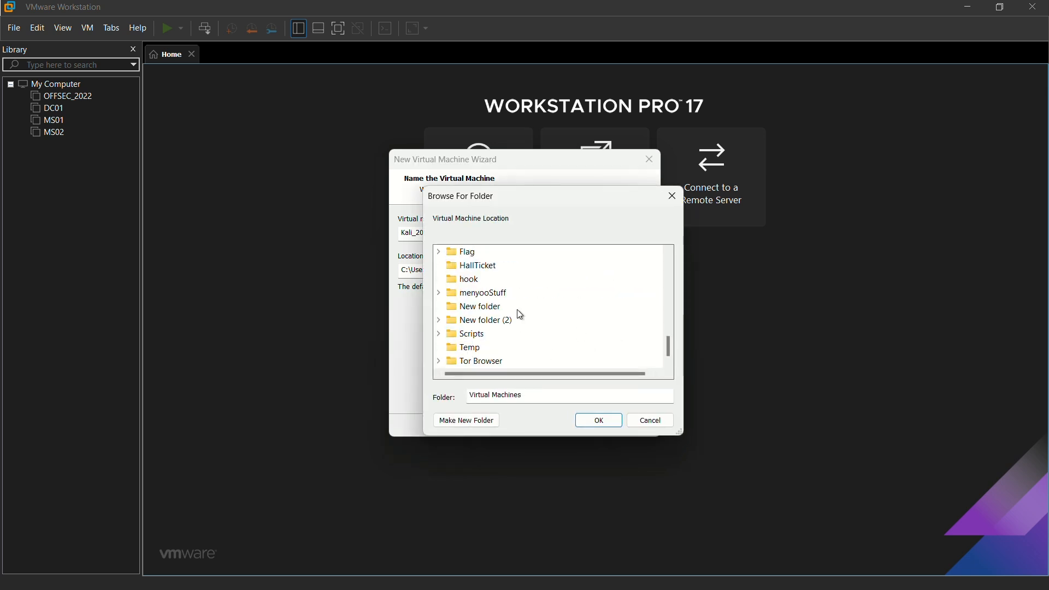
pyautogui.scroll(3)
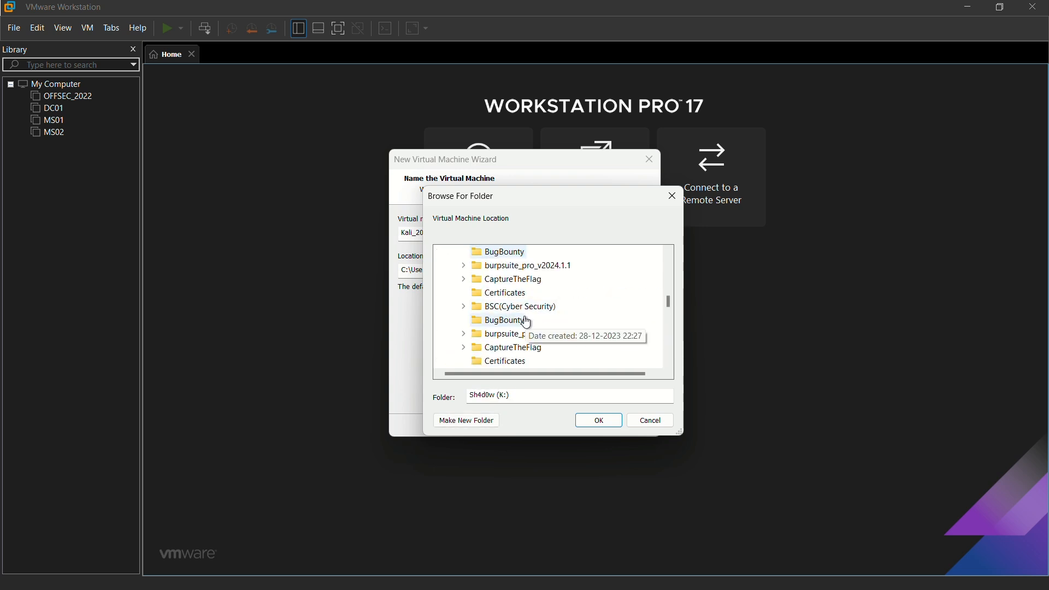
pyautogui.scroll(-3)
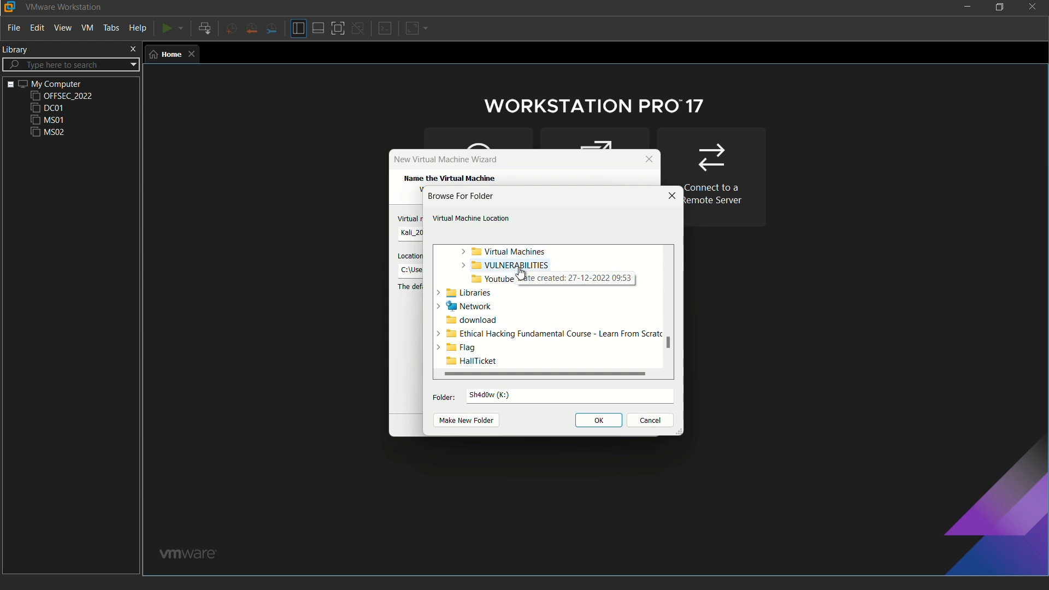
pyautogui.click(463, 252)
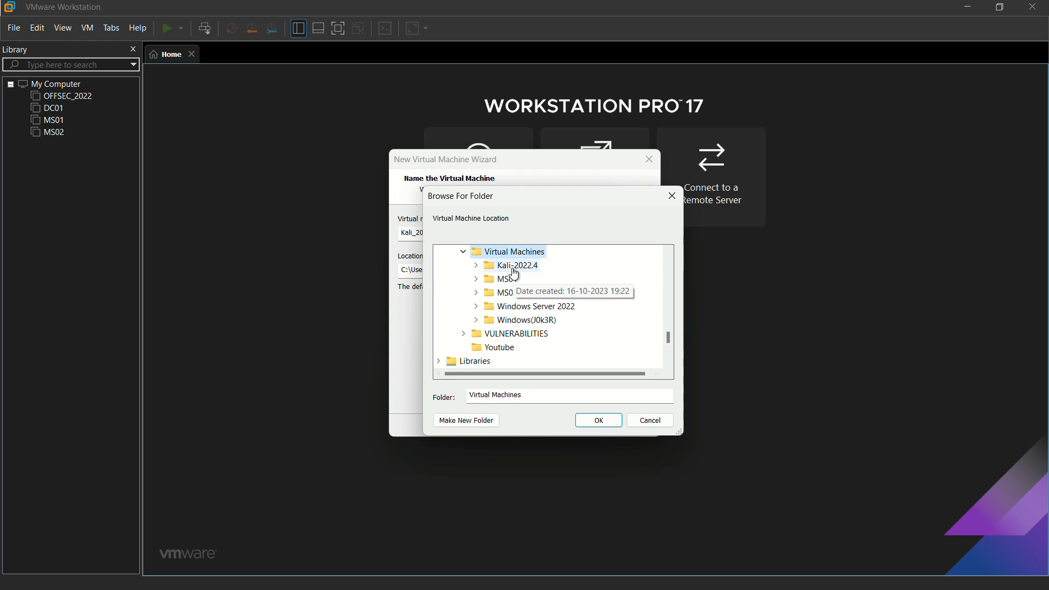
pyautogui.moveTo(514, 277)
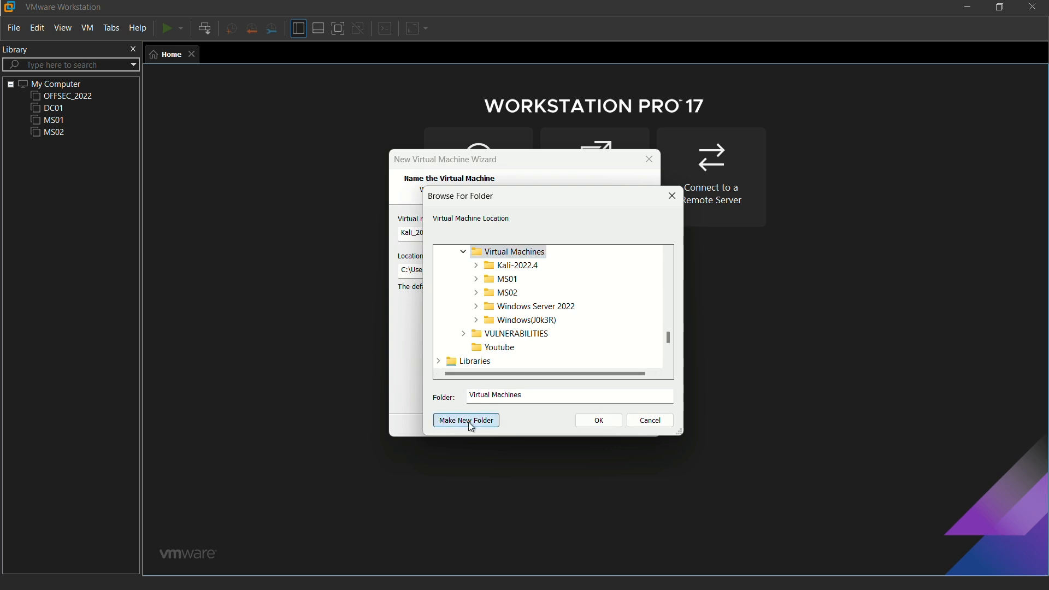
pyautogui.click(465, 419)
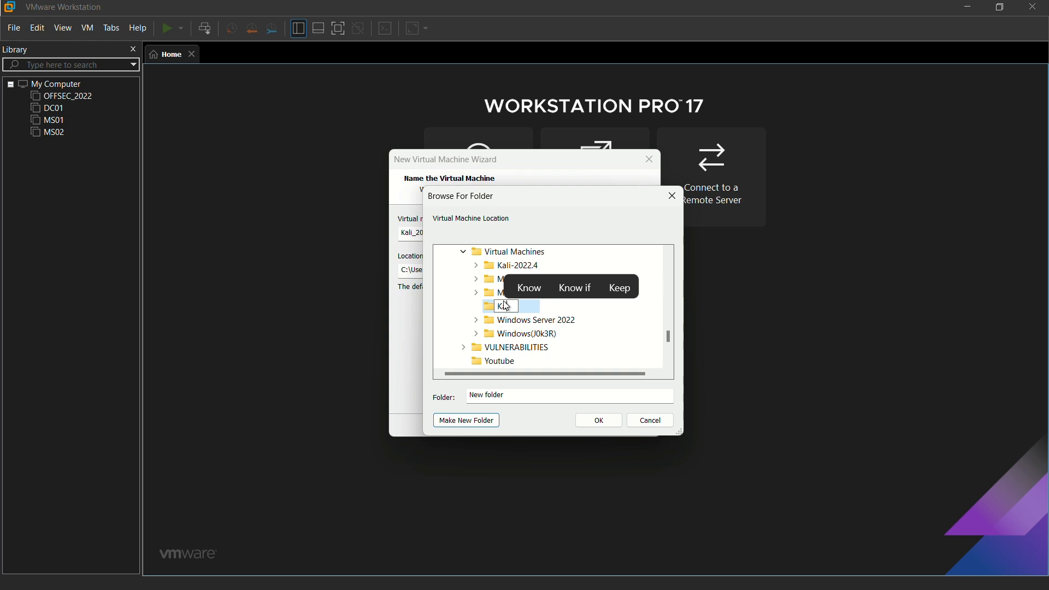
pyautogui.write('ali')
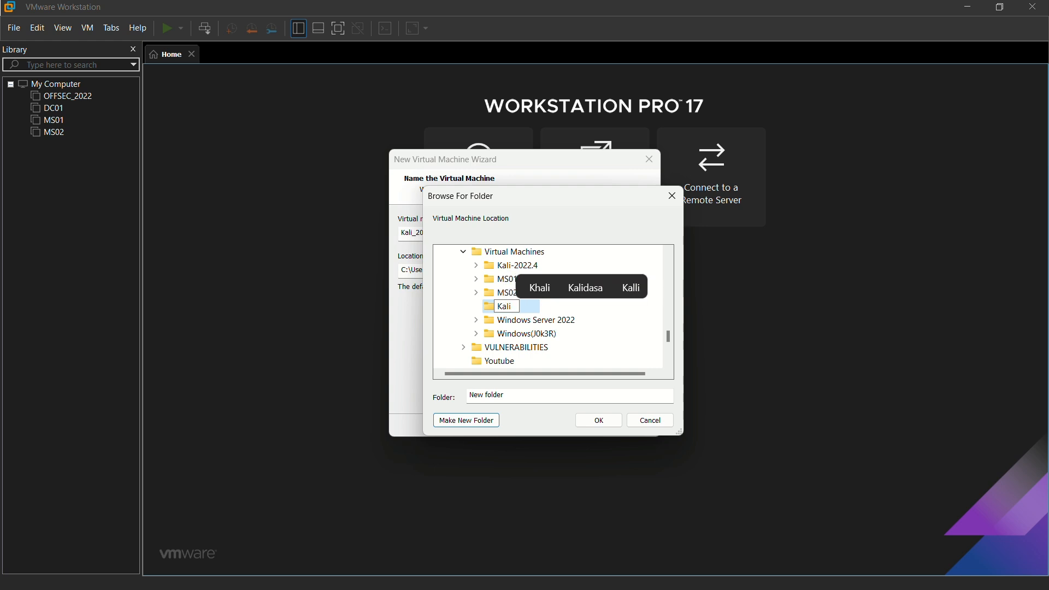
pyautogui.write('2024')
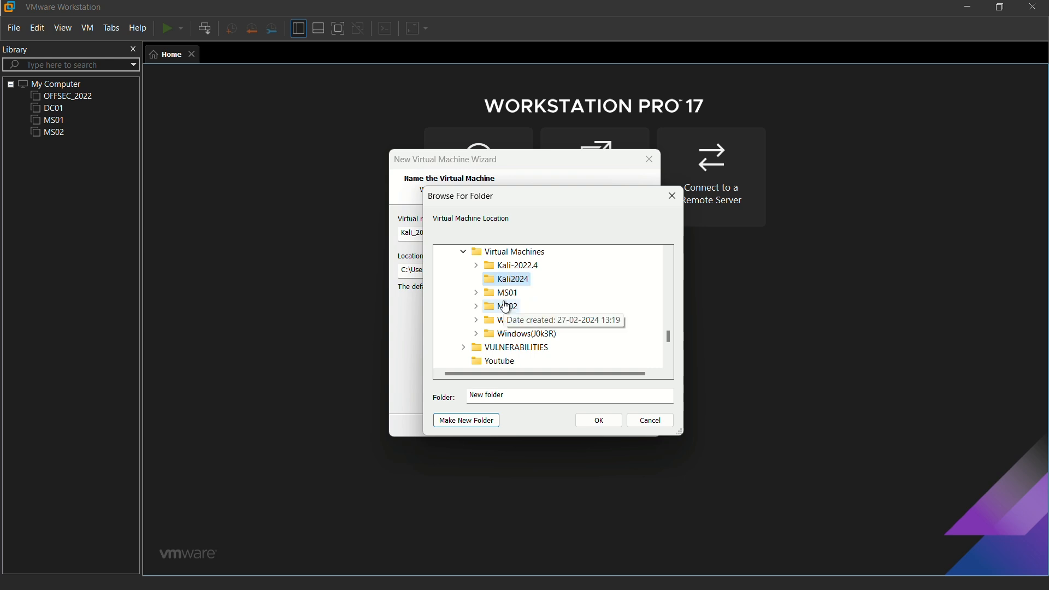
pyautogui.click(597, 420)
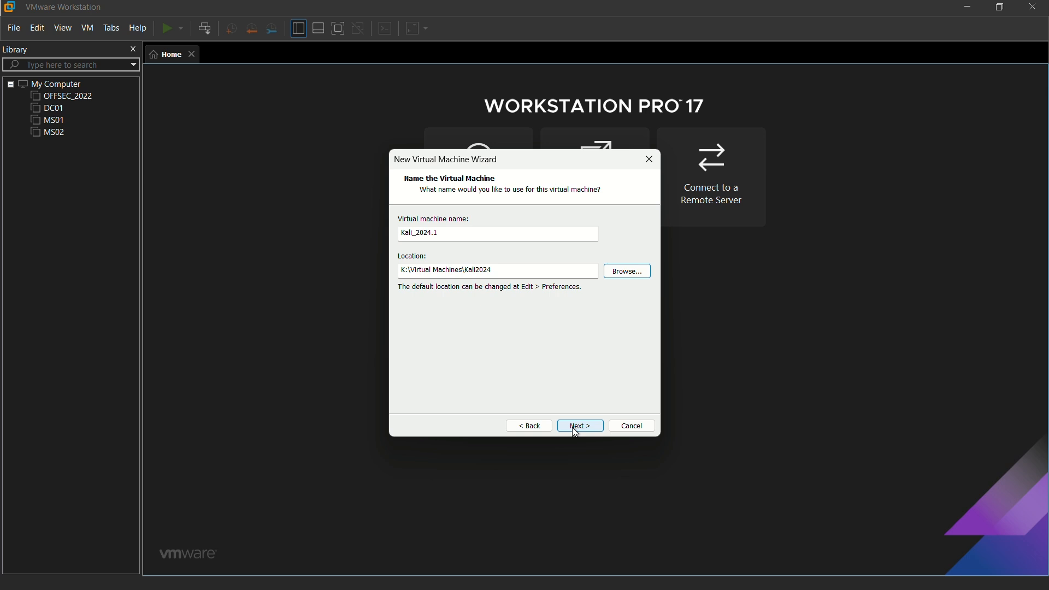
# - Set the maximum disk size to 50 GB and reach the ready-to-create summary
pyautogui.click(579, 425)
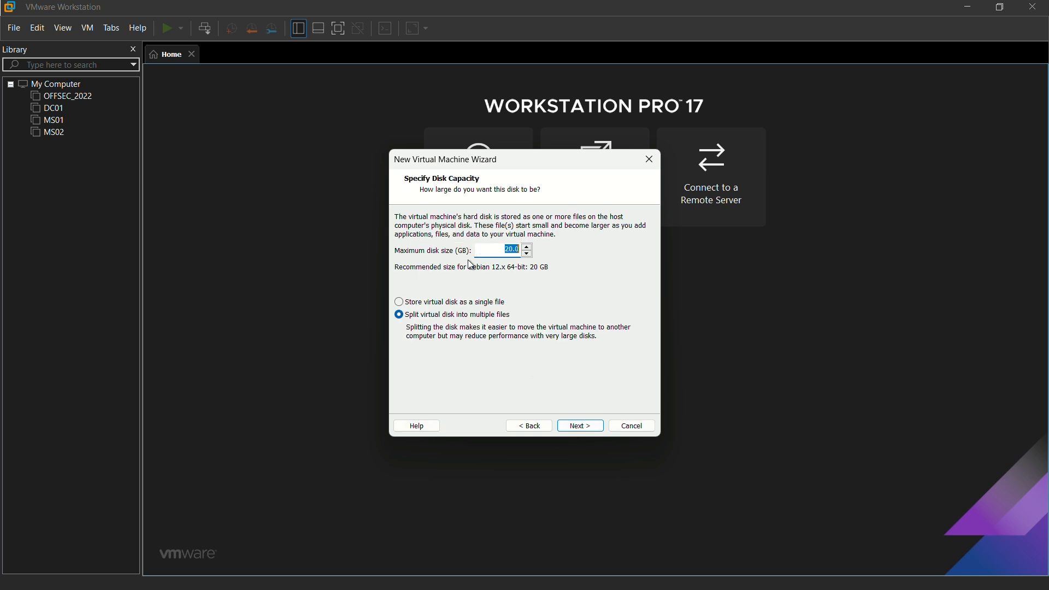
pyautogui.moveTo(482, 282)
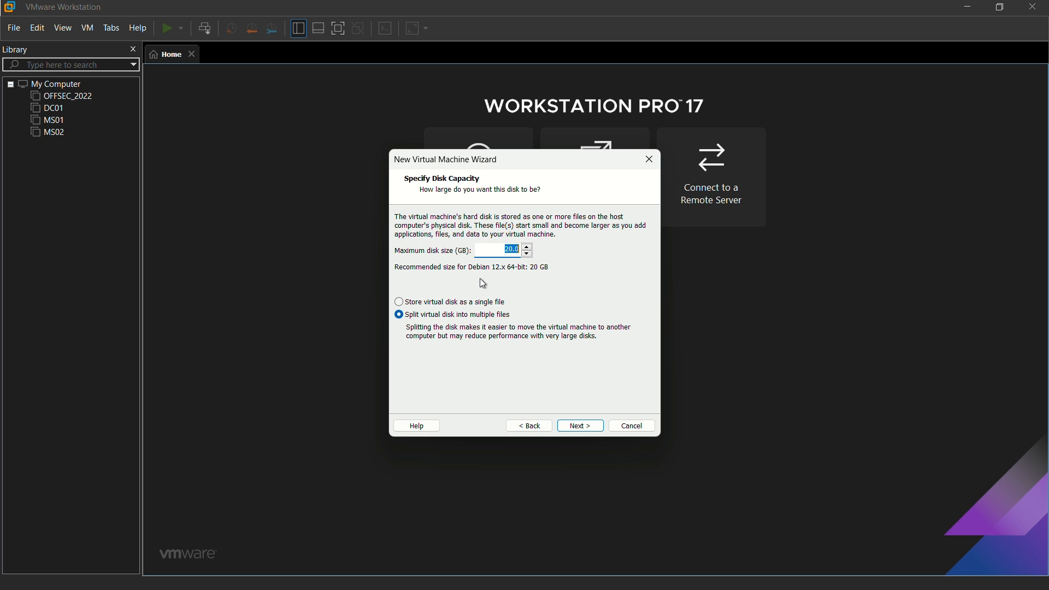
pyautogui.press('Delete')
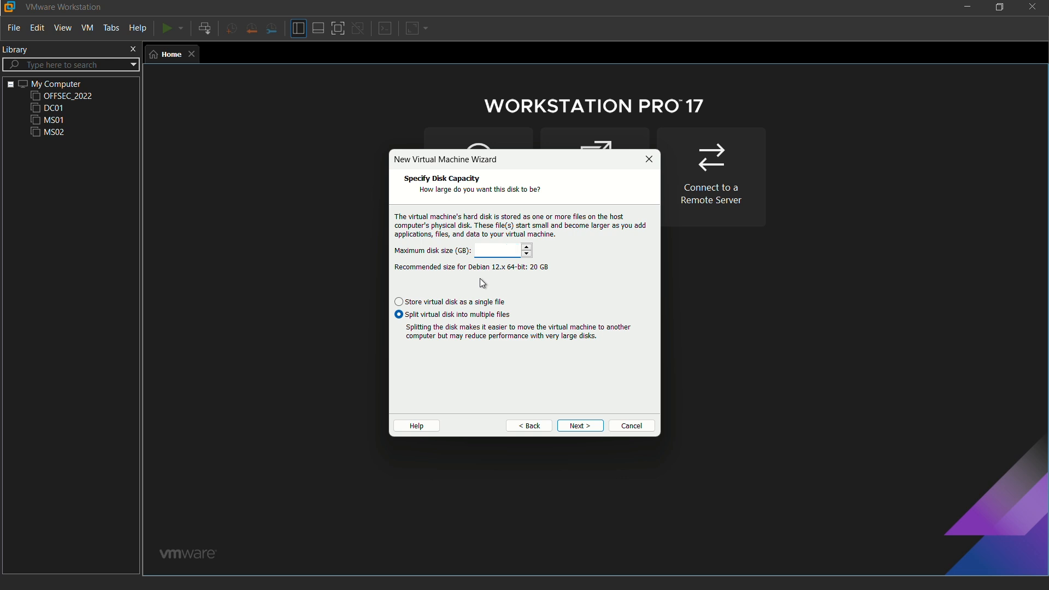
pyautogui.write('50')
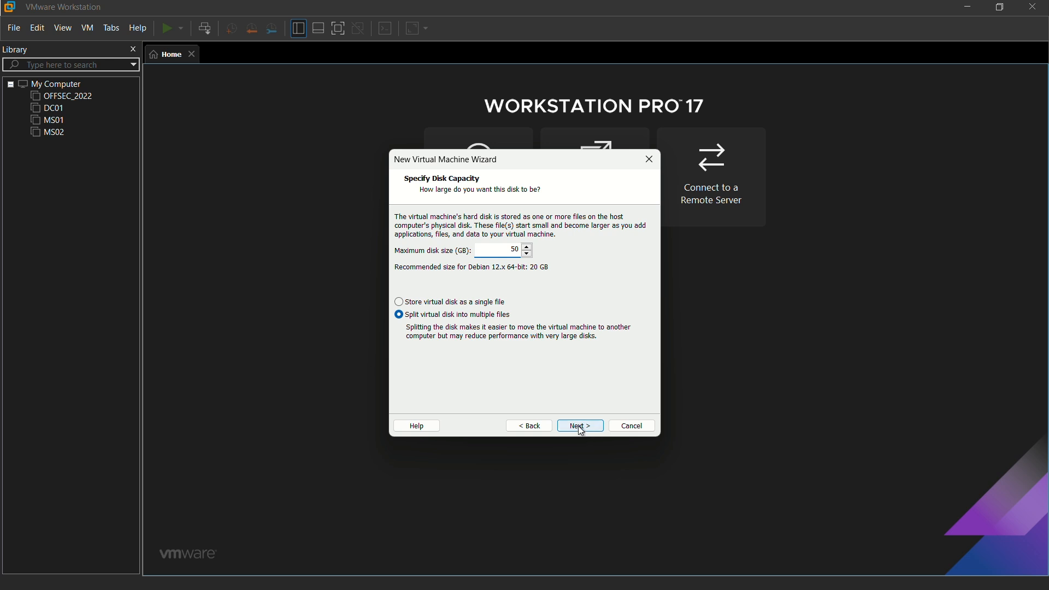
pyautogui.click(579, 425)
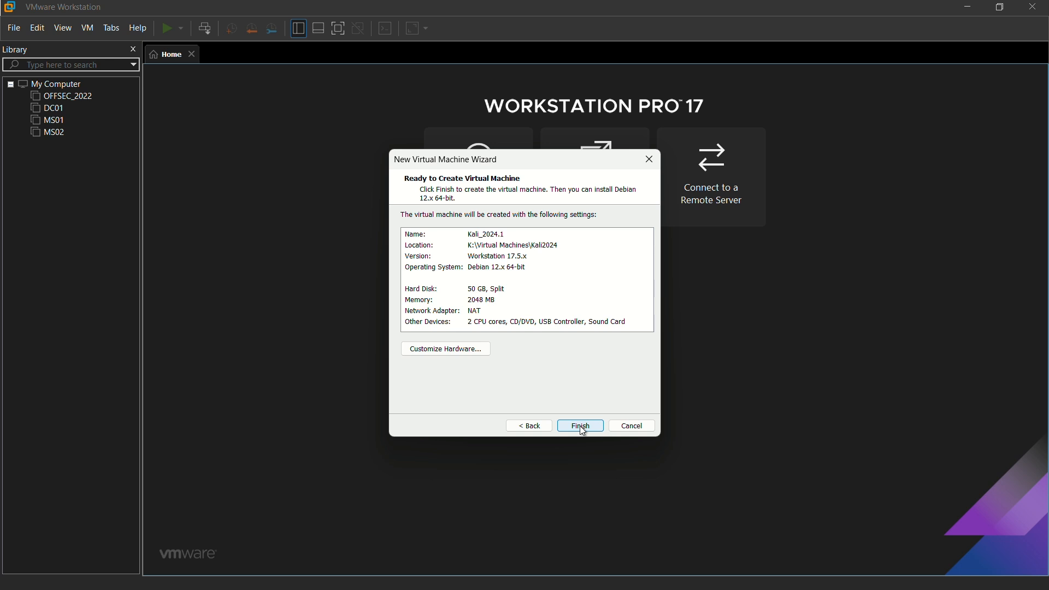
# - Finish the wizard, creating the Kali_2024.1 VM in the library, powered off
pyautogui.click(579, 425)
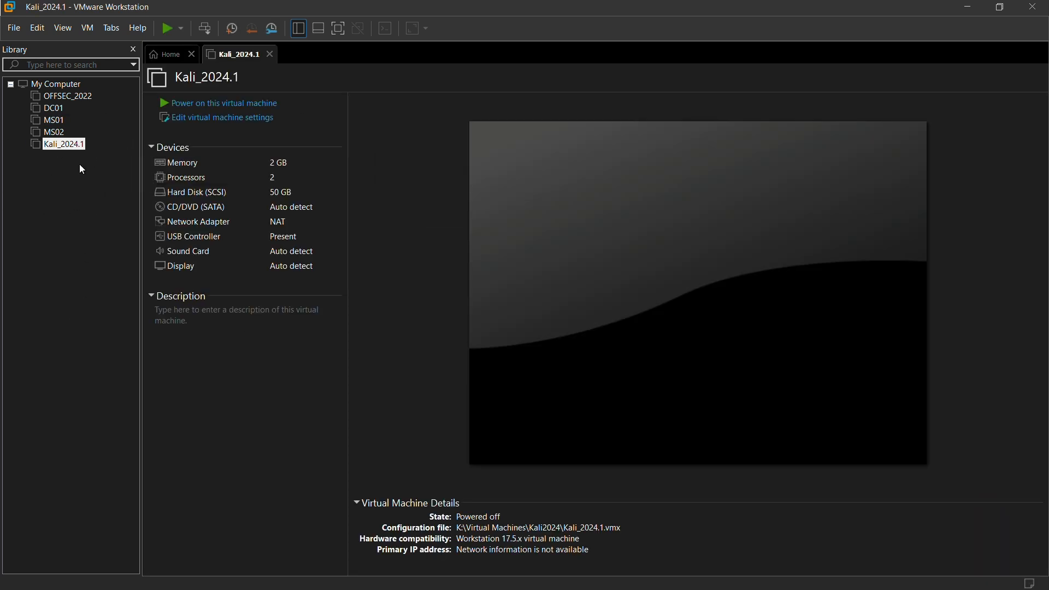
pyautogui.moveTo(52, 154)
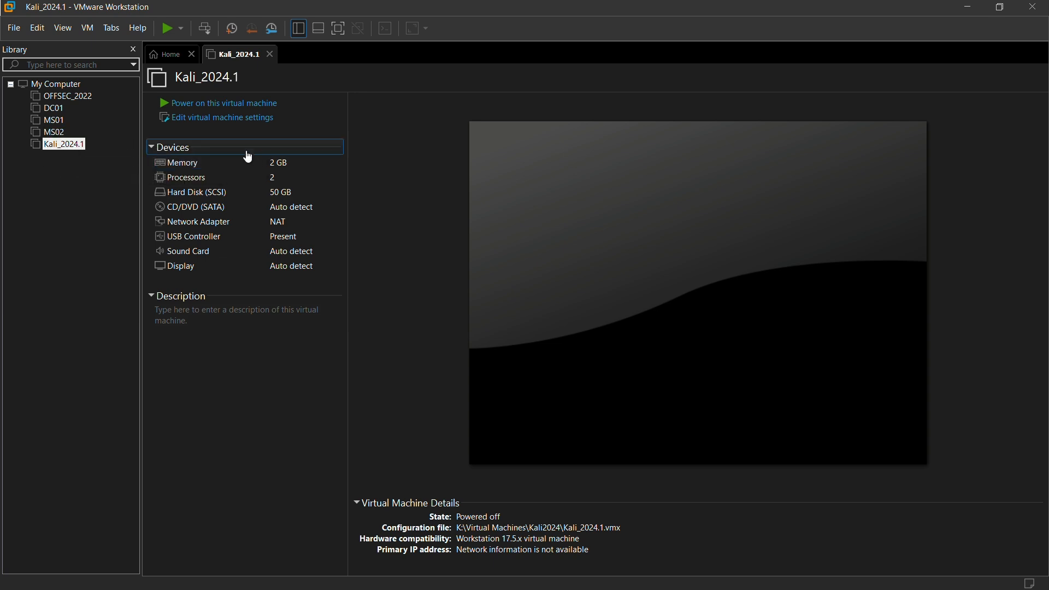
pyautogui.moveTo(222, 117)
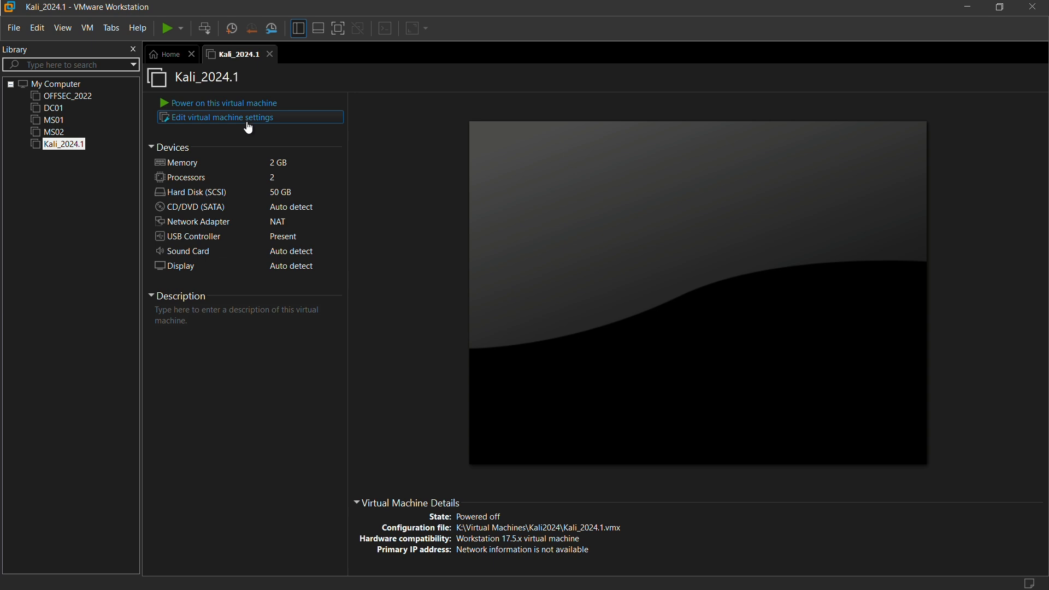
pyautogui.moveTo(192, 123)
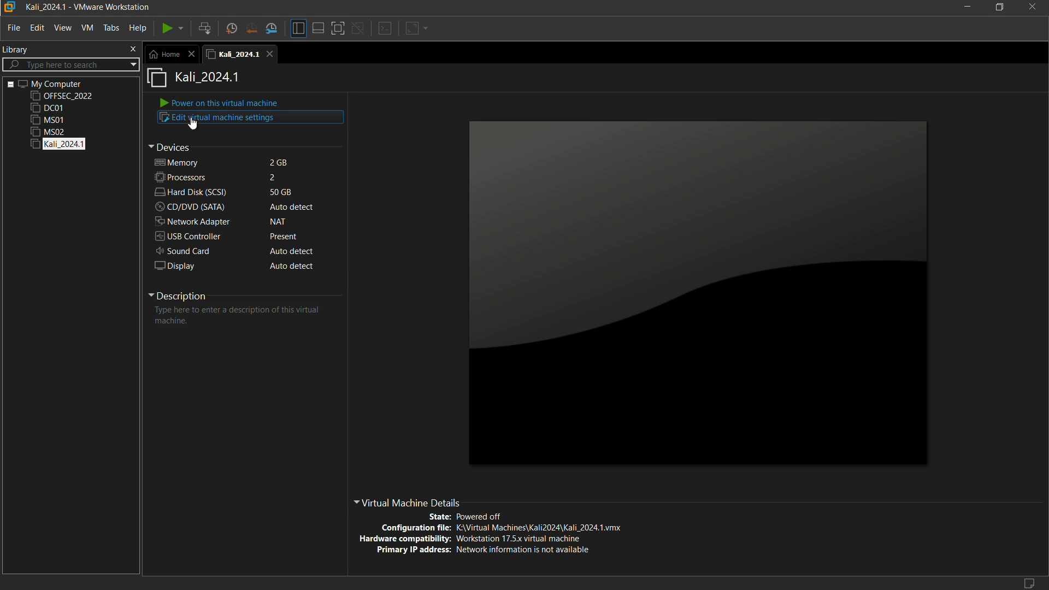
pyautogui.moveTo(204, 126)
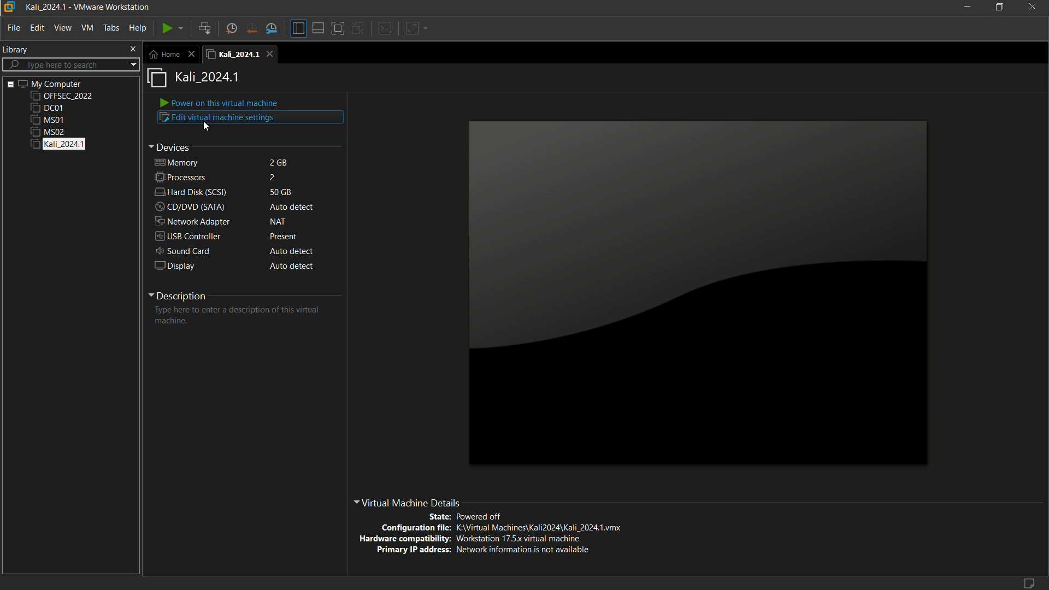
# - Set Kali_2024.1's memory to 4096 MB in its settings and review the 2 processors
pyautogui.click(221, 117)
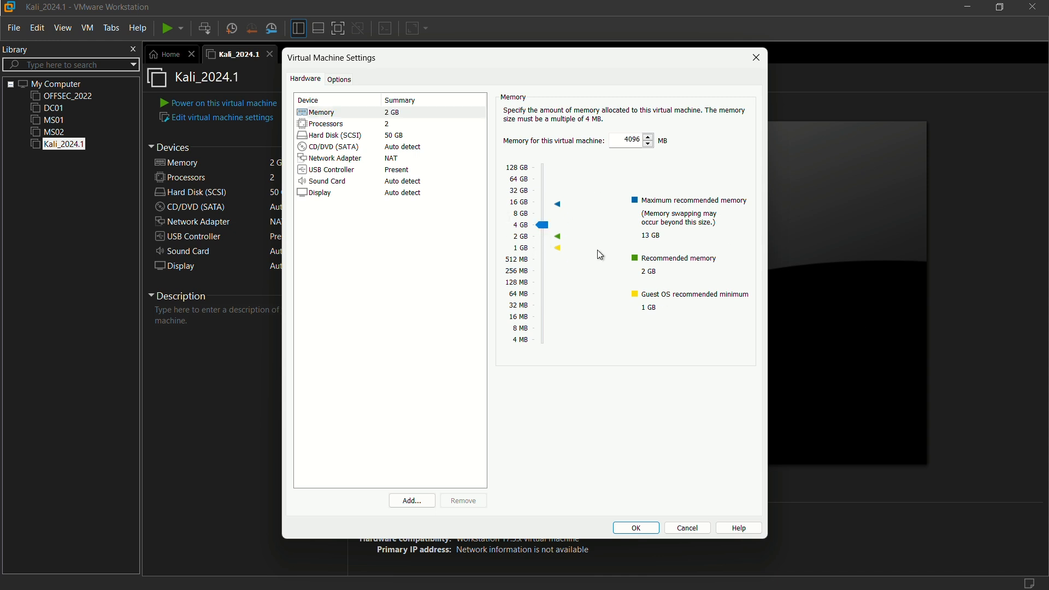
pyautogui.moveTo(594, 320)
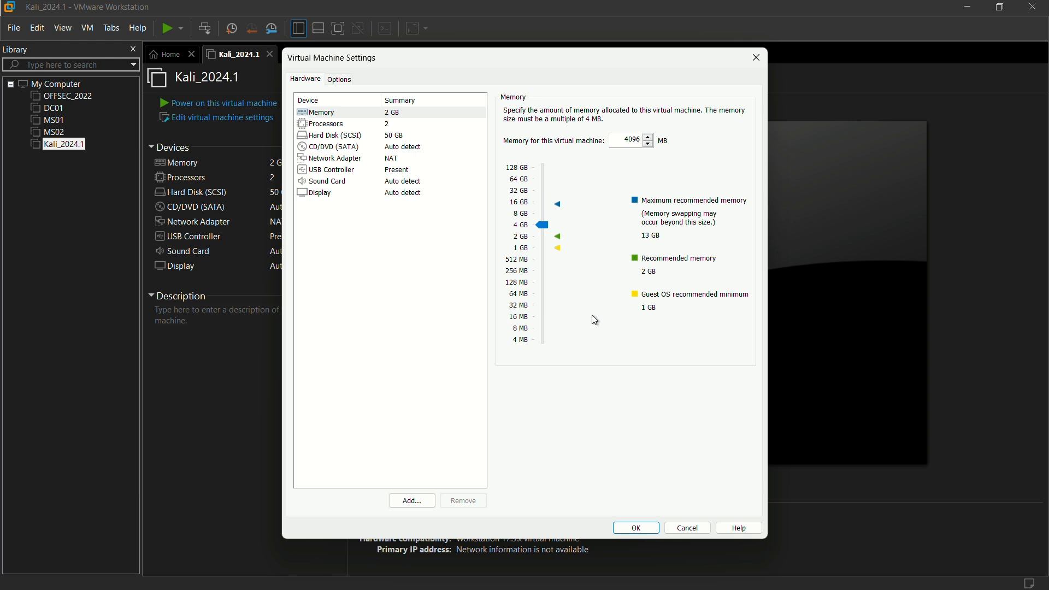
pyautogui.click(326, 123)
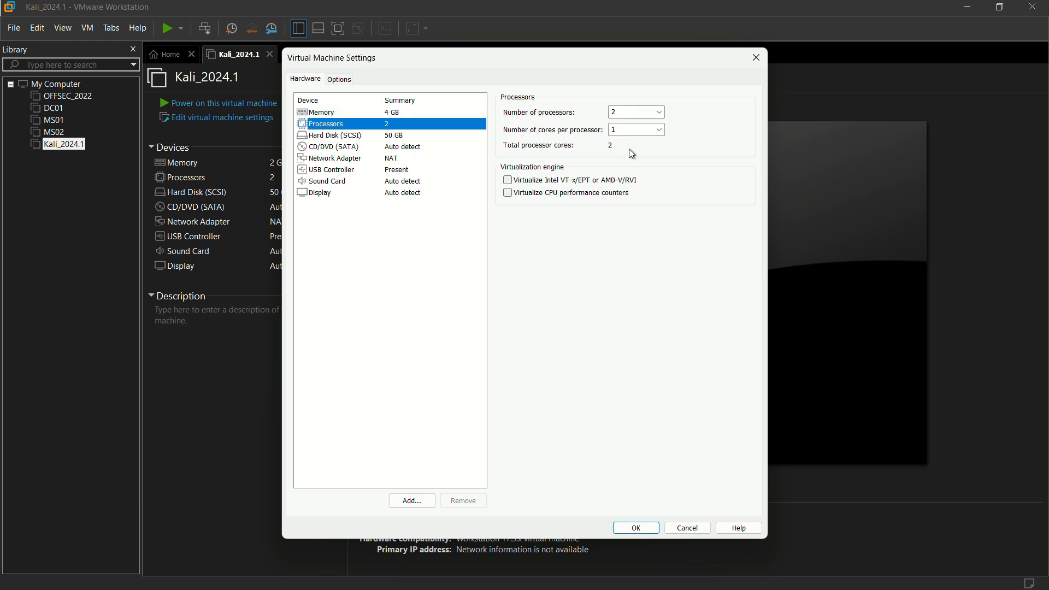
pyautogui.moveTo(340, 149)
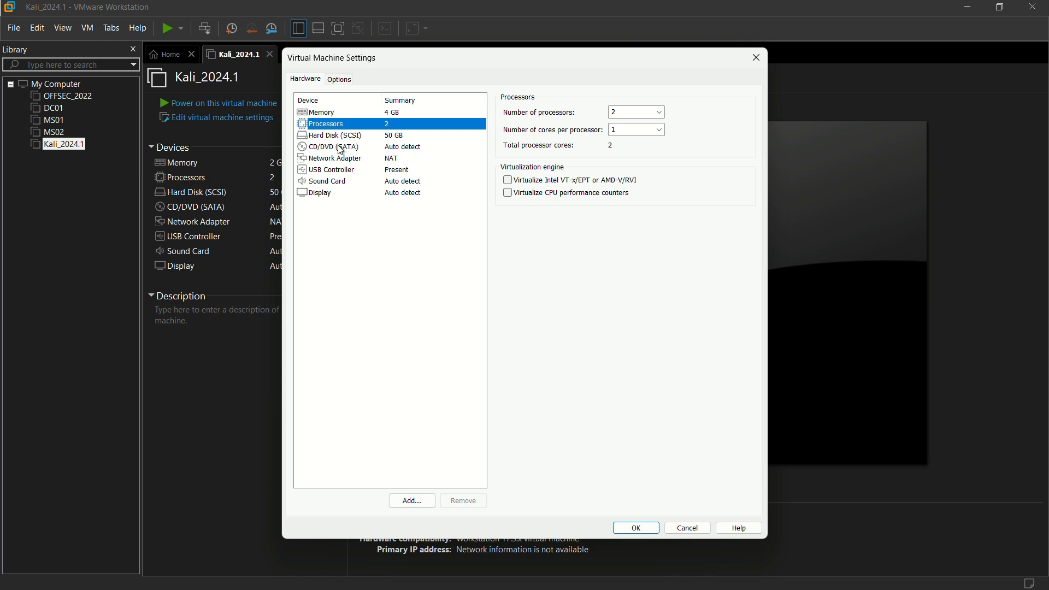
# - Point the CD/DVD (SATA) drive at kali-linux-2024.1-installer-amd64.iso from Downloads and apply
pyautogui.click(331, 146)
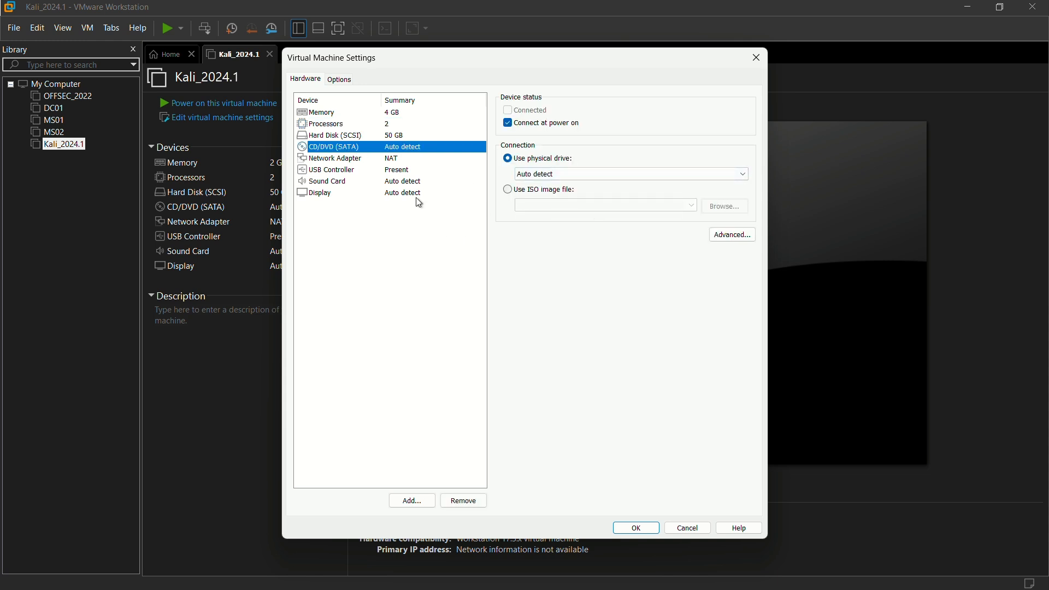
pyautogui.moveTo(527, 203)
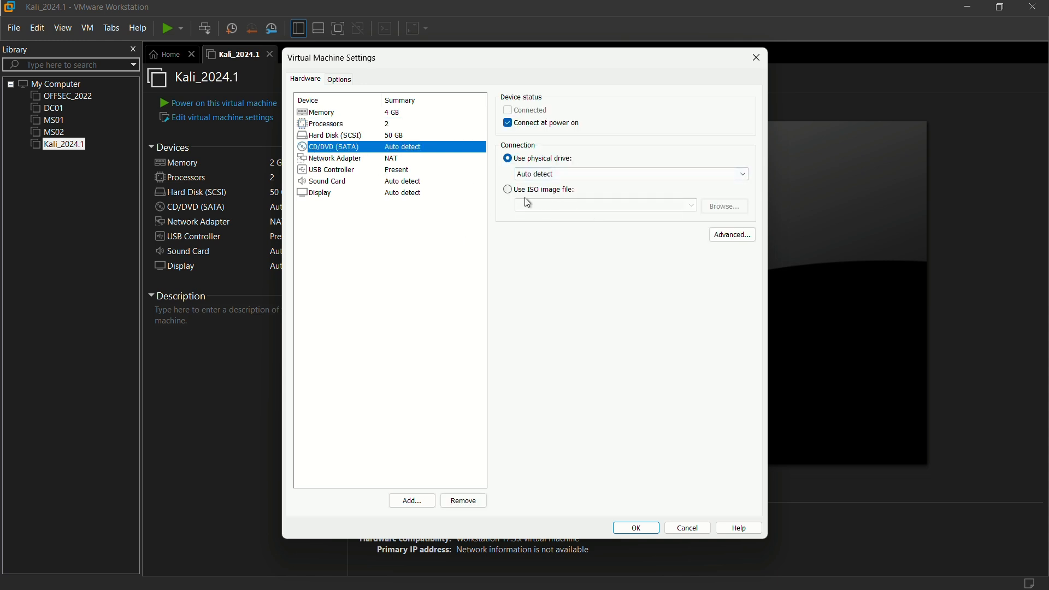
pyautogui.moveTo(555, 198)
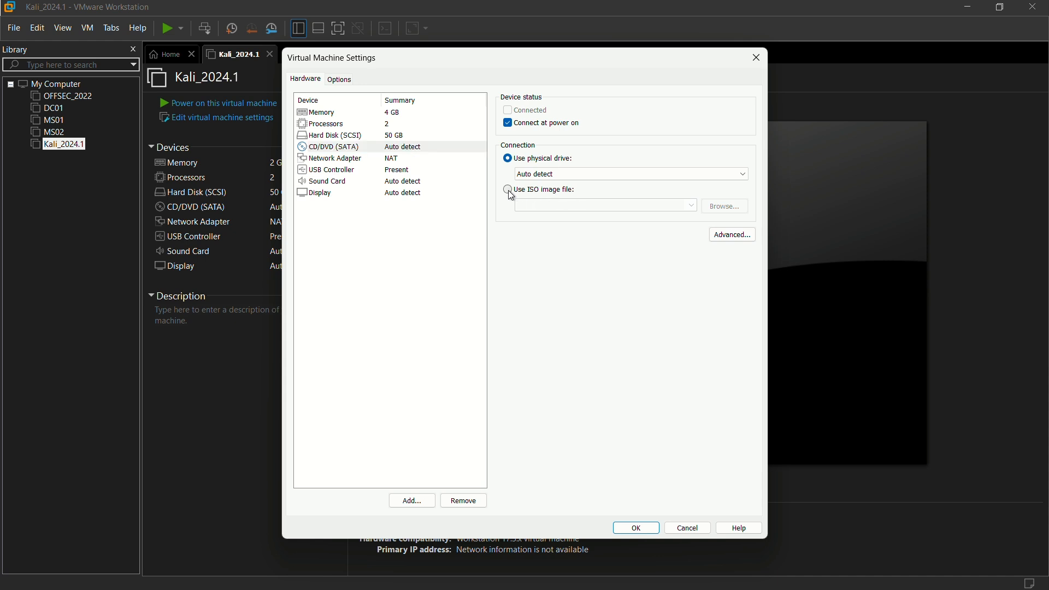
pyautogui.click(723, 207)
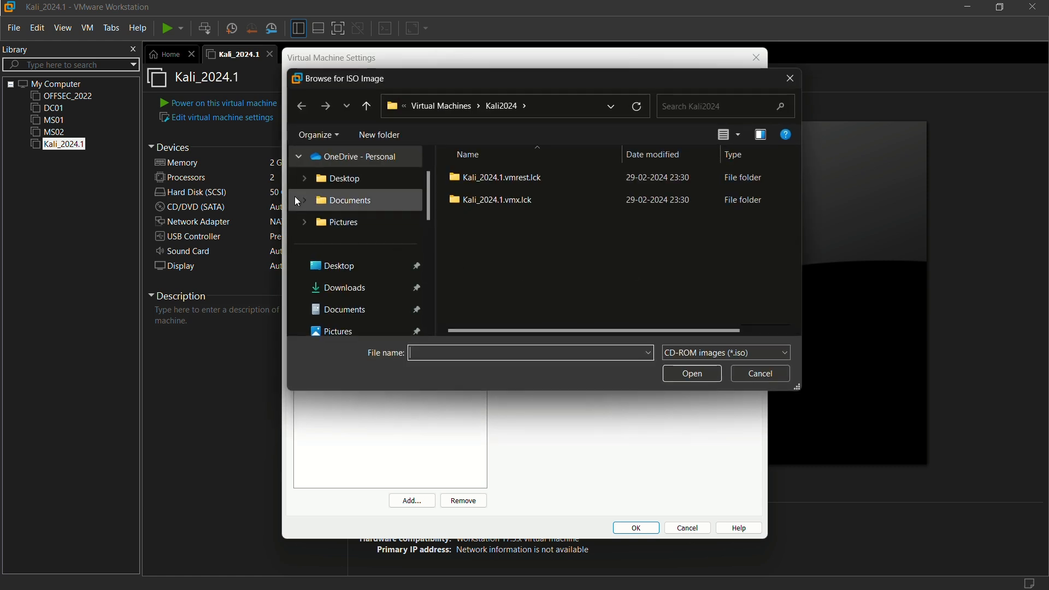
pyautogui.click(346, 287)
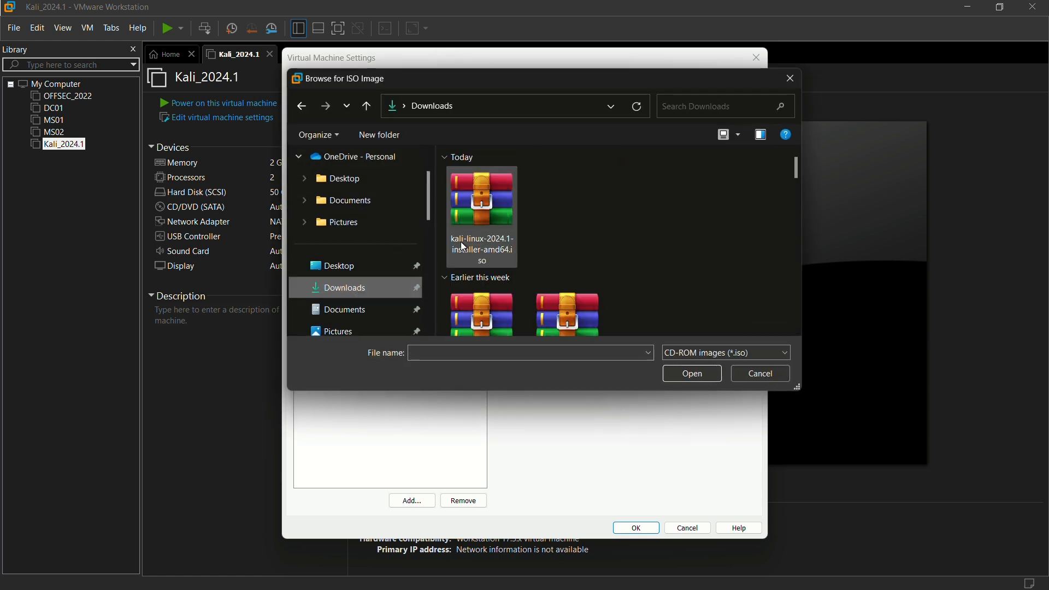
pyautogui.click(481, 195)
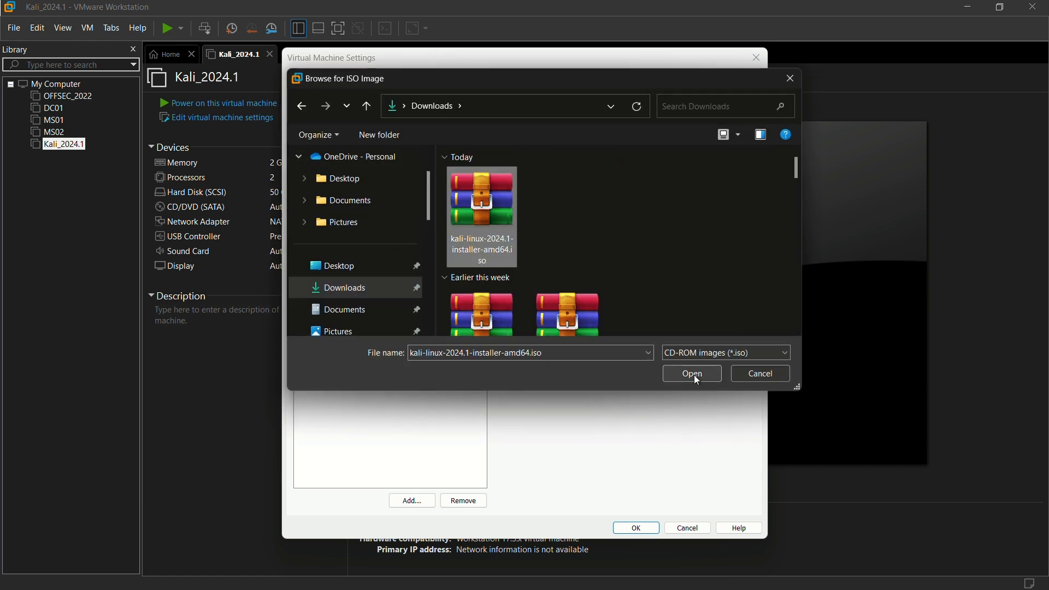
pyautogui.click(690, 373)
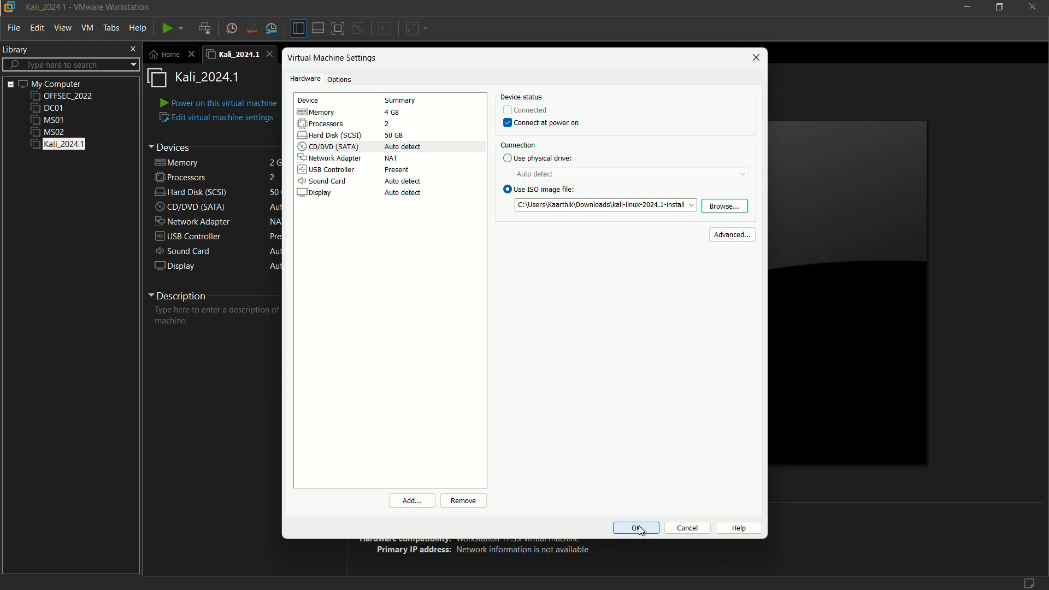
pyautogui.click(633, 528)
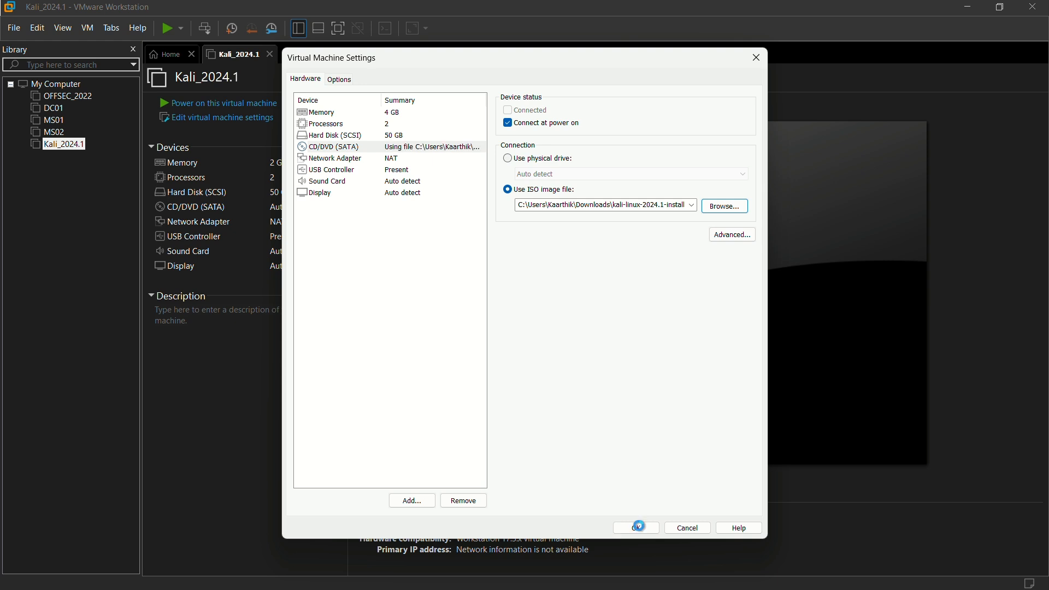
# - Close Virtual Machine Settings with OK and power on the Kali_2024.1 virtual machine
pyautogui.click(634, 528)
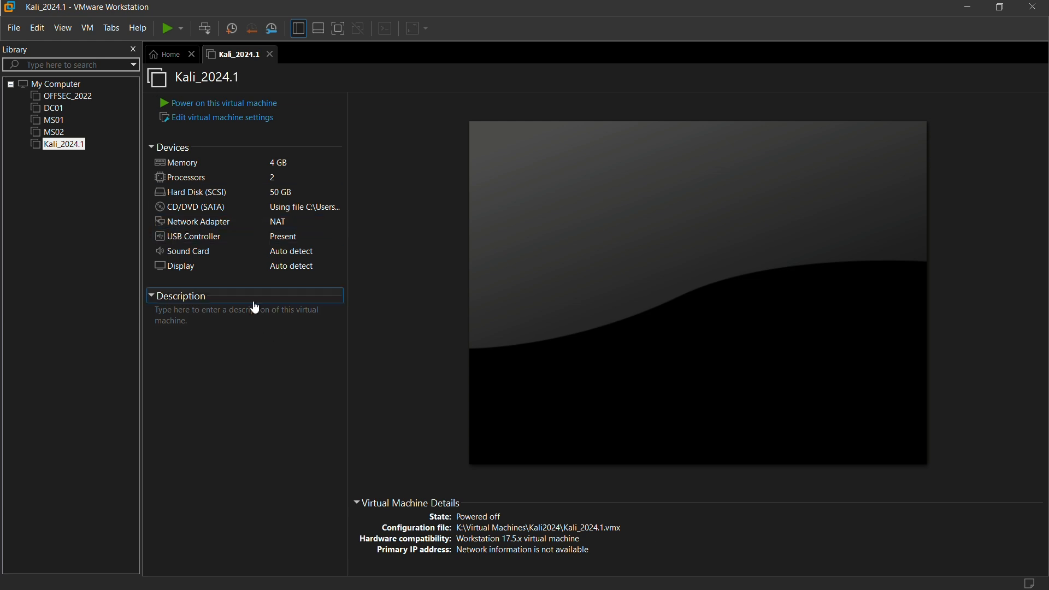
pyautogui.moveTo(235, 117)
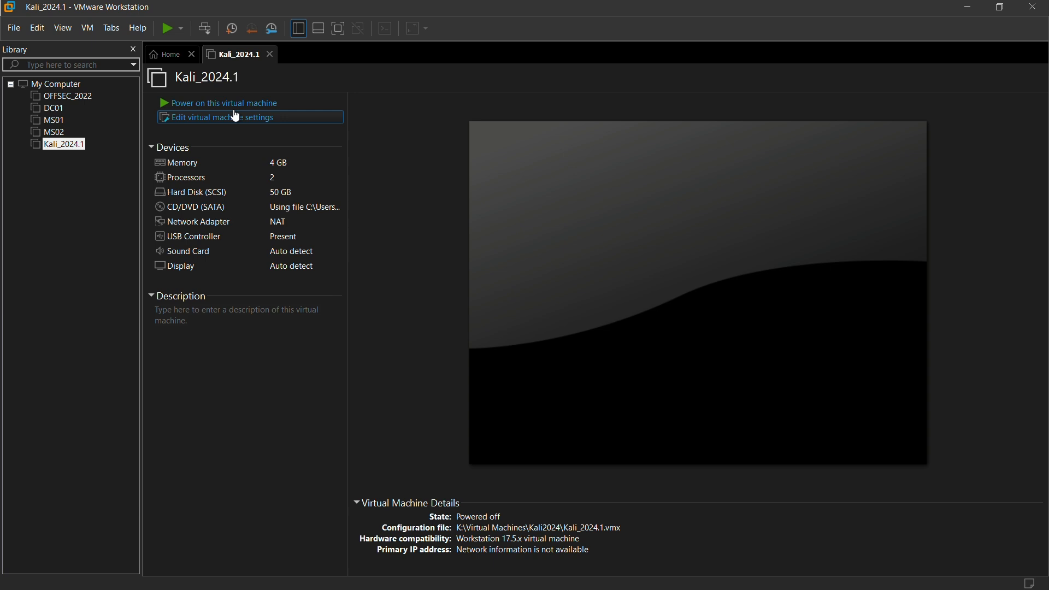
pyautogui.moveTo(237, 106)
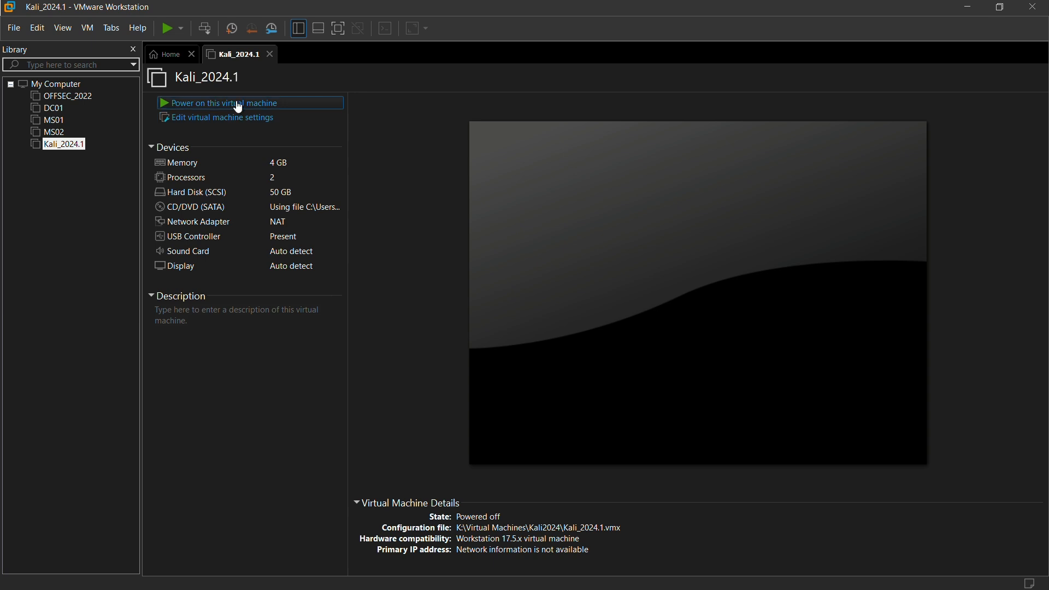
pyautogui.moveTo(208, 108)
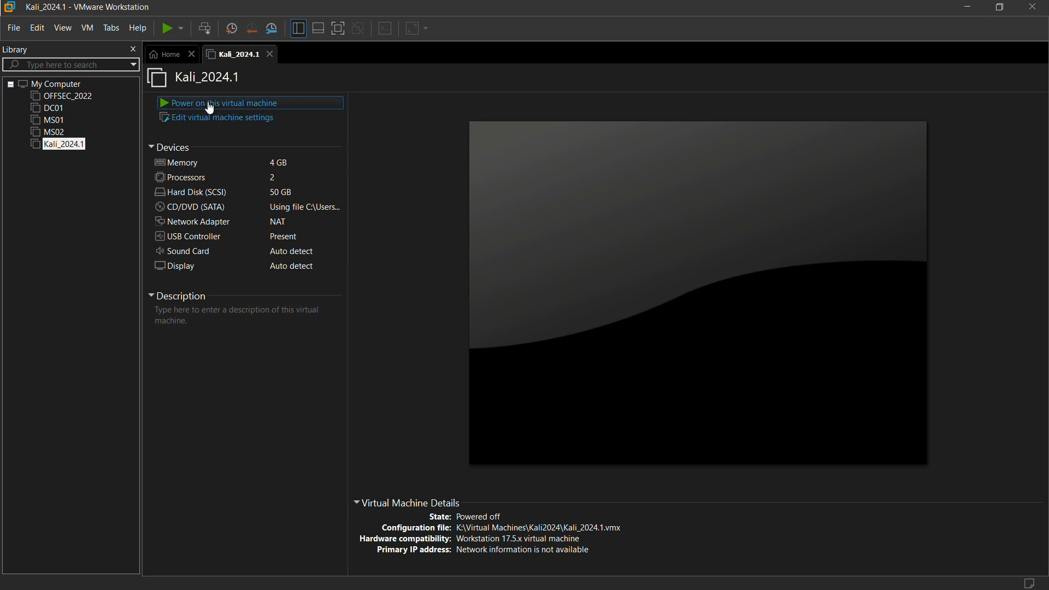
pyautogui.click(222, 102)
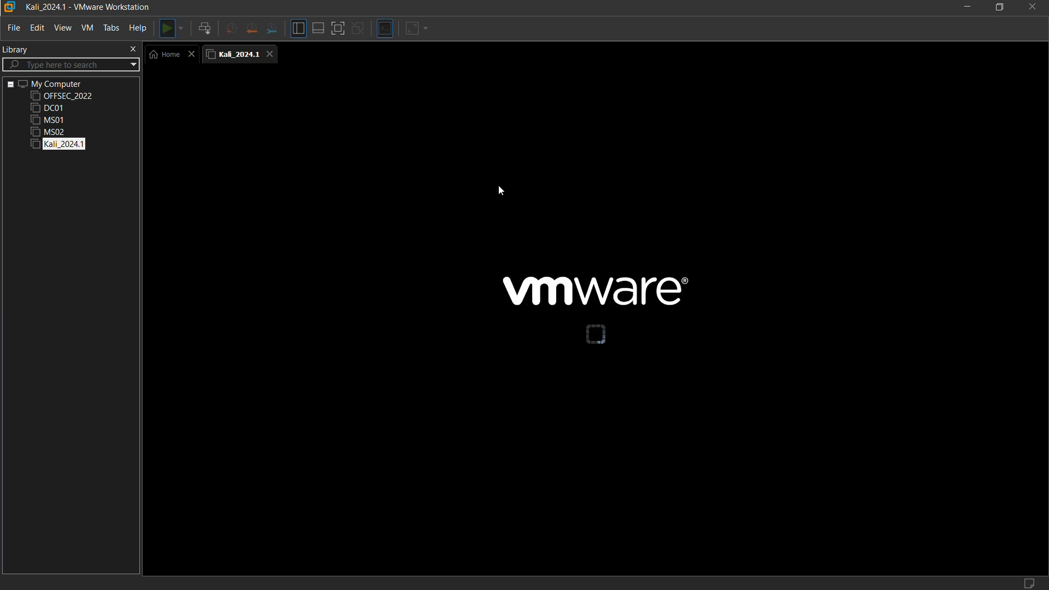
# - Focus the VM screen and choose Graphical install from the Kali boot menu
pyautogui.click(166, 28)
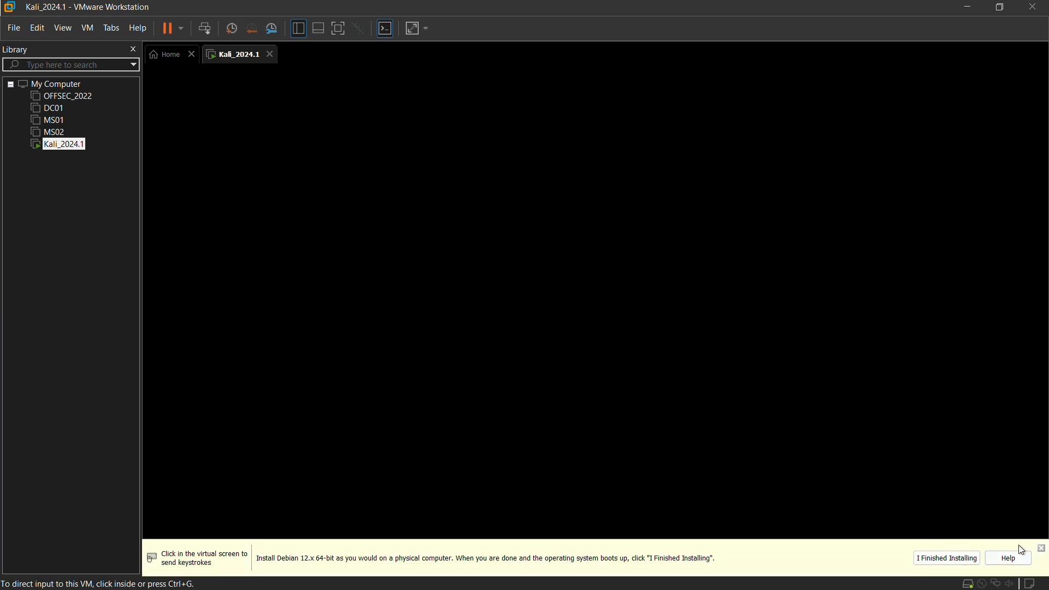
pyautogui.click(1040, 547)
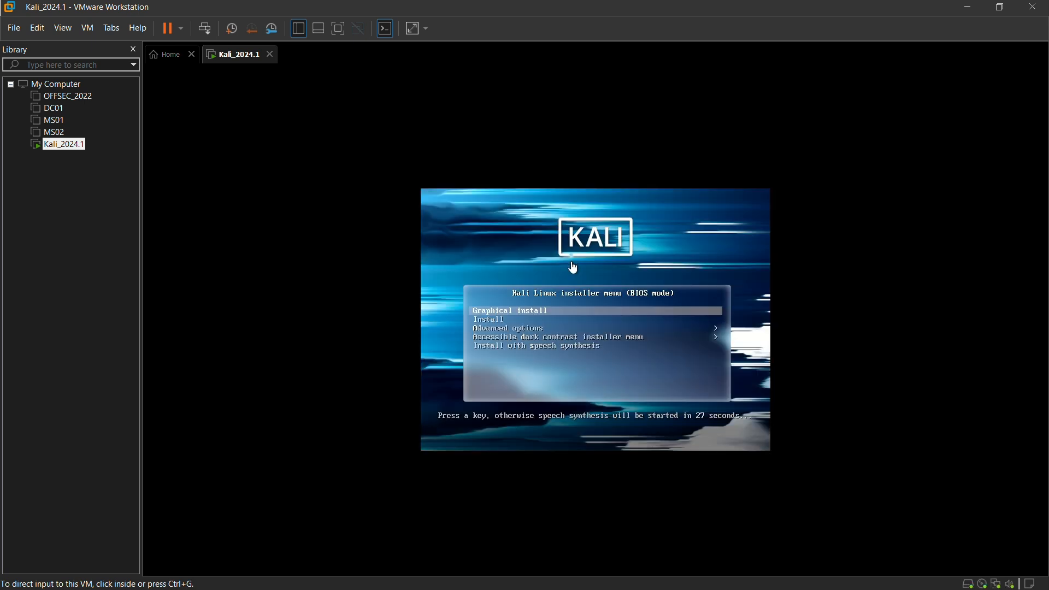
pyautogui.moveTo(541, 305)
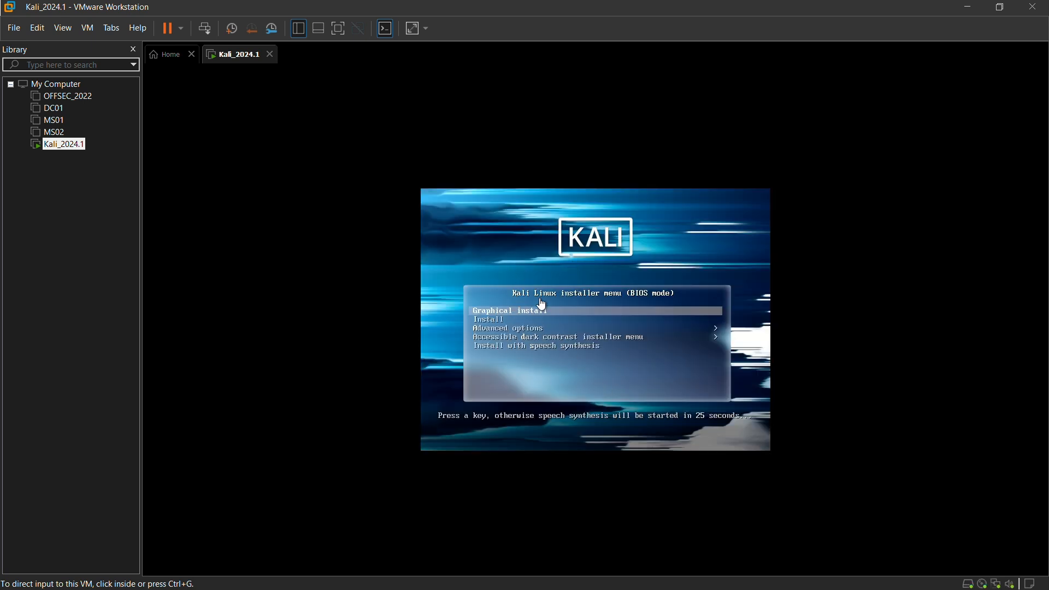
pyautogui.moveTo(596, 269)
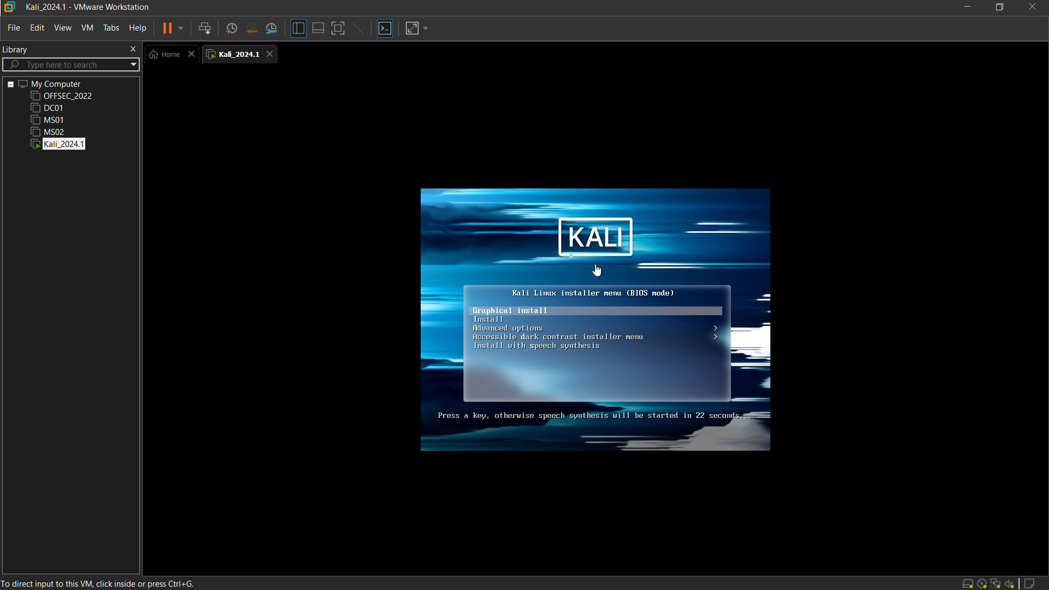
pyautogui.click(594, 301)
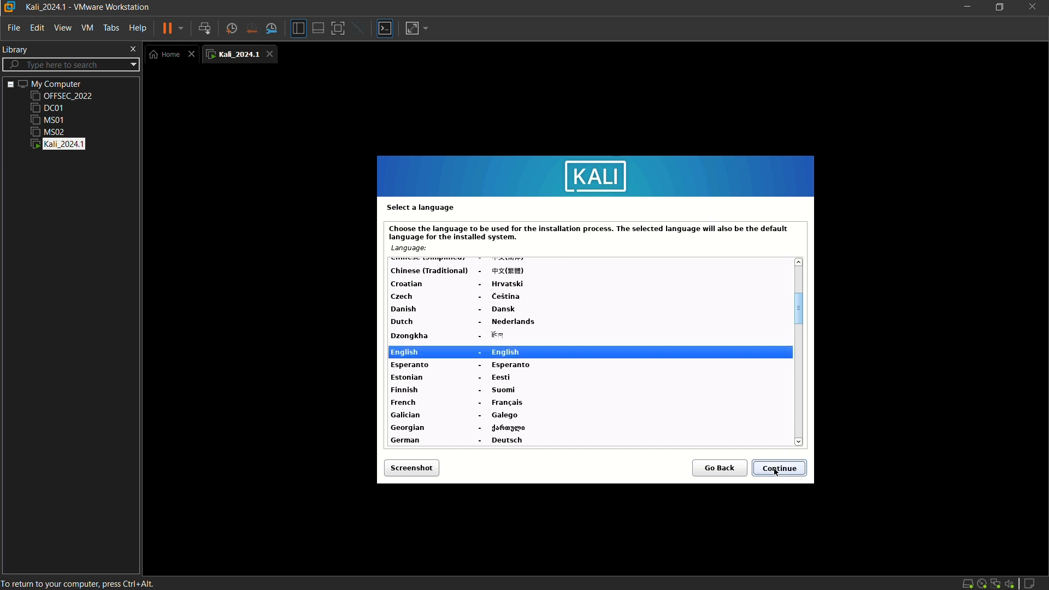
# - Accept English, United States, American English keymap, hostname kali and a blank domain name
pyautogui.click(778, 467)
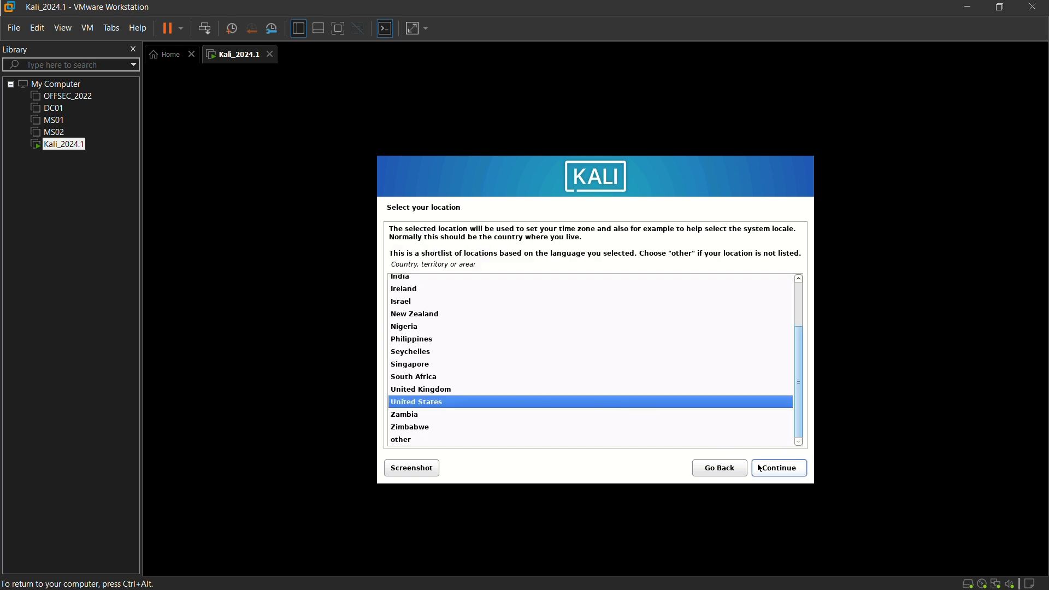
pyautogui.click(778, 468)
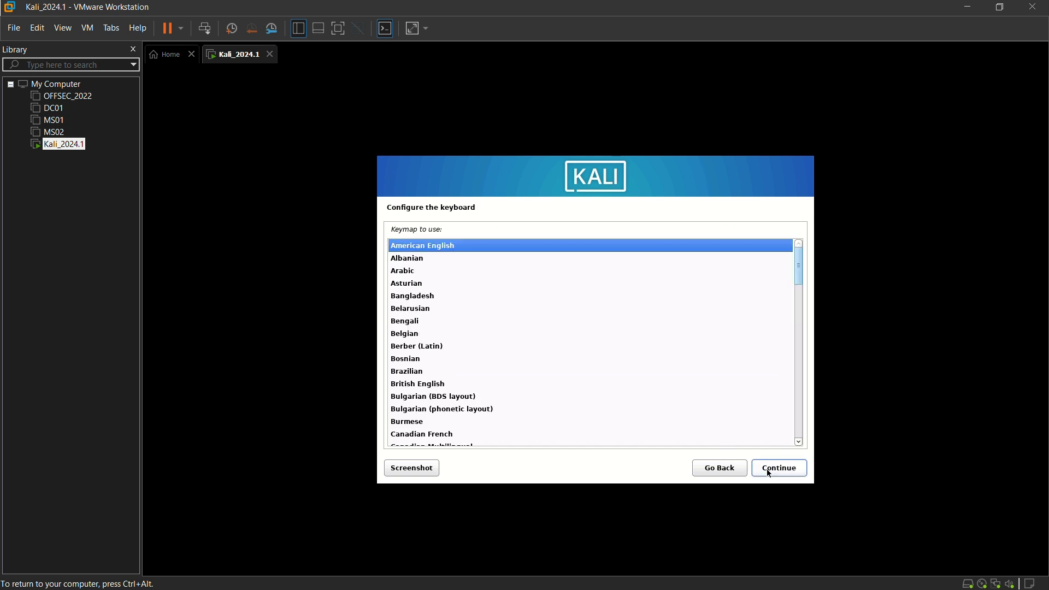
pyautogui.click(778, 467)
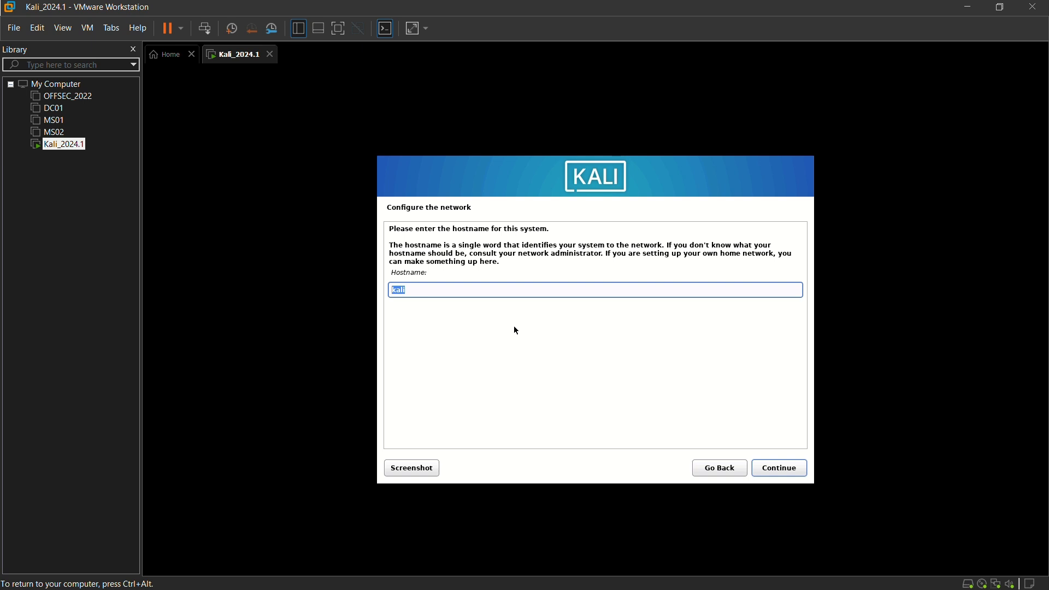
pyautogui.moveTo(424, 300)
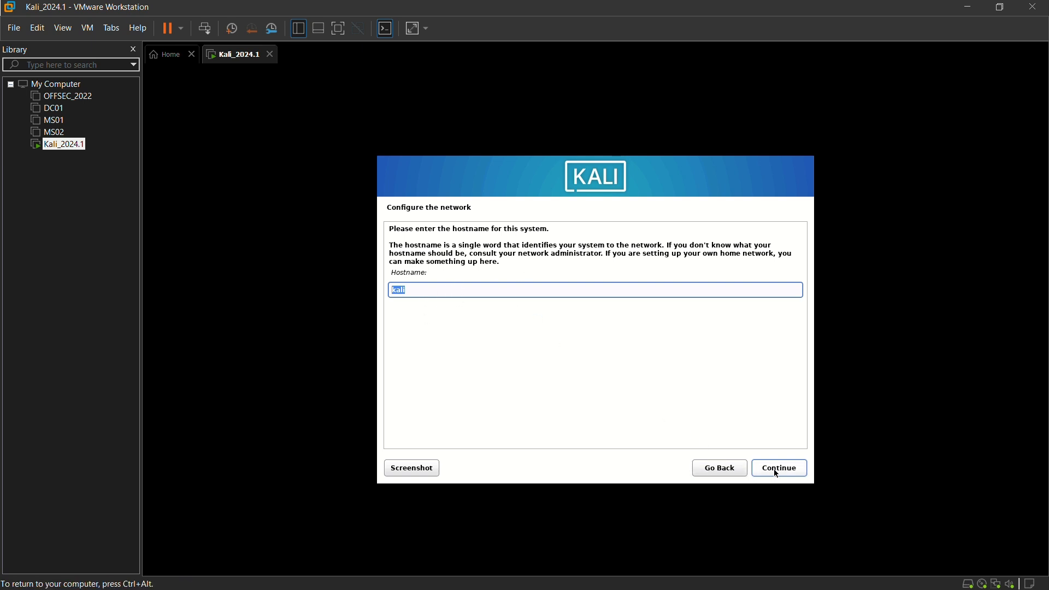
pyautogui.click(778, 468)
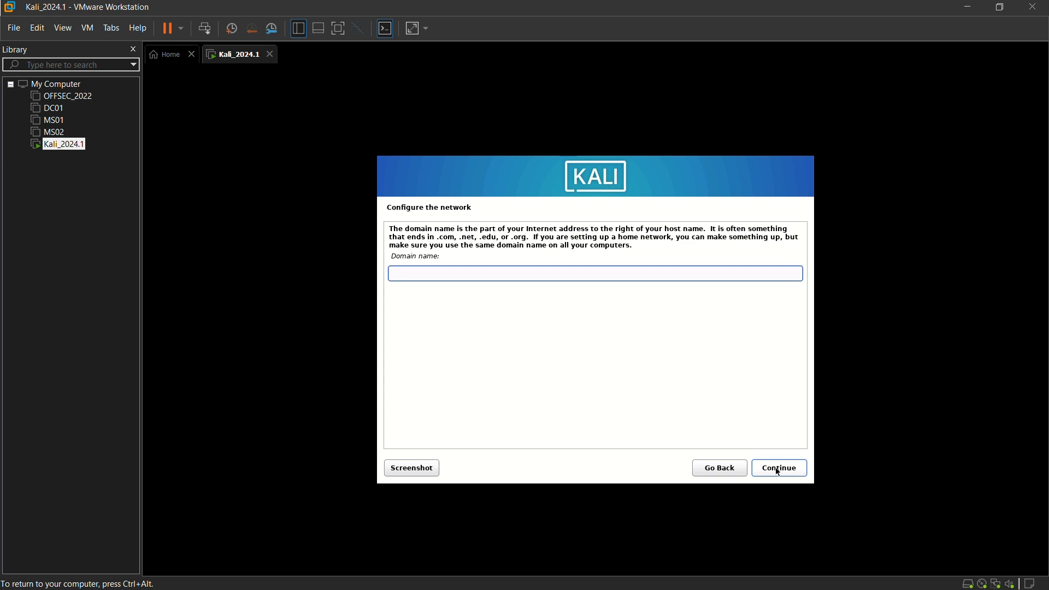
pyautogui.click(778, 468)
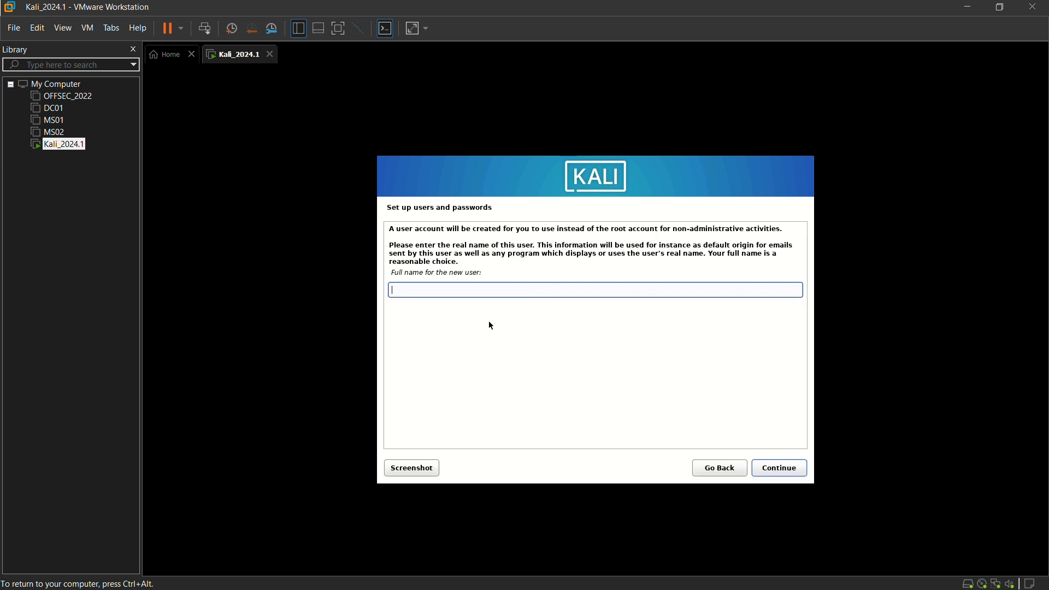
pyautogui.moveTo(413, 270)
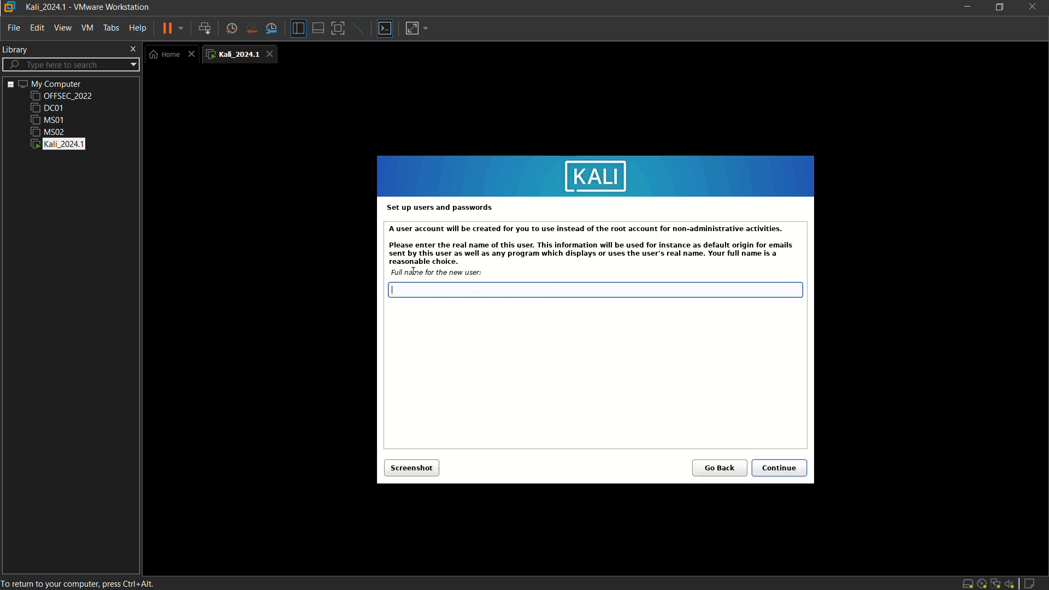
pyautogui.moveTo(448, 288)
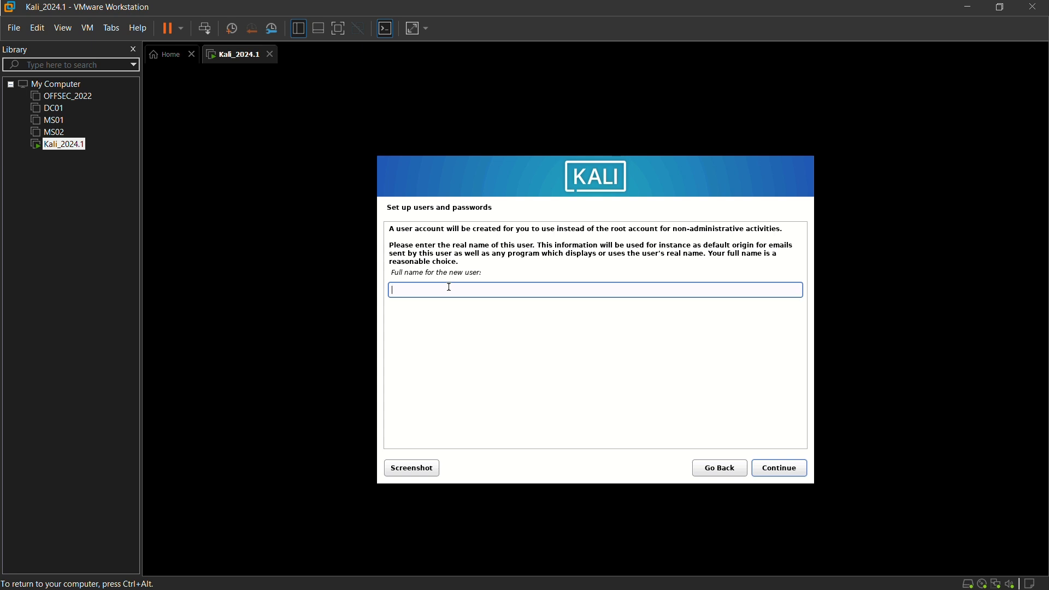
# - Enter the full name 'Kaar' and accept the suggested username
pyautogui.write('Kaarthik')
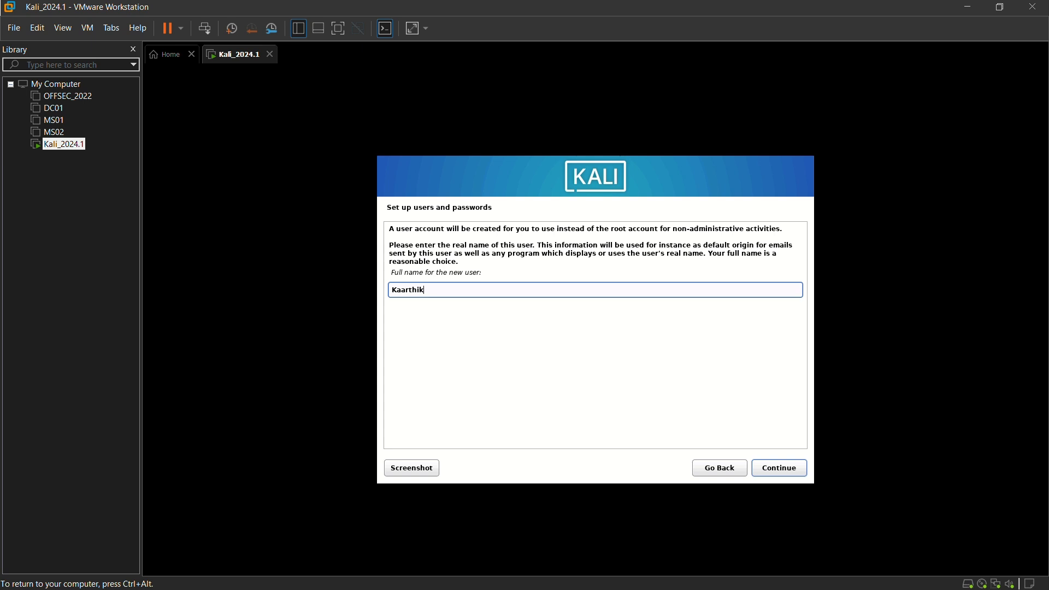
pyautogui.click(778, 467)
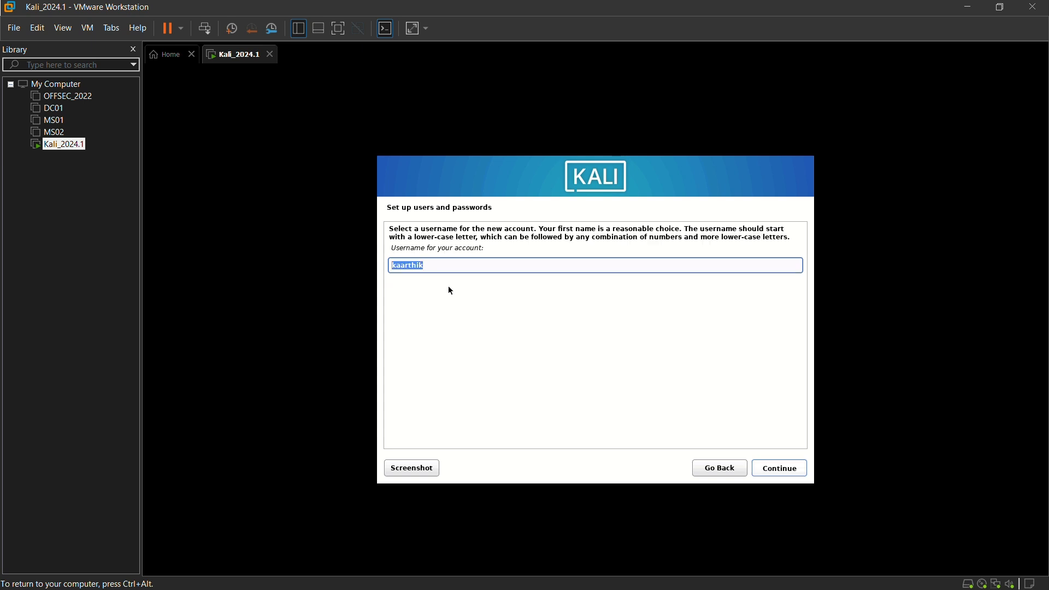
pyautogui.click(778, 467)
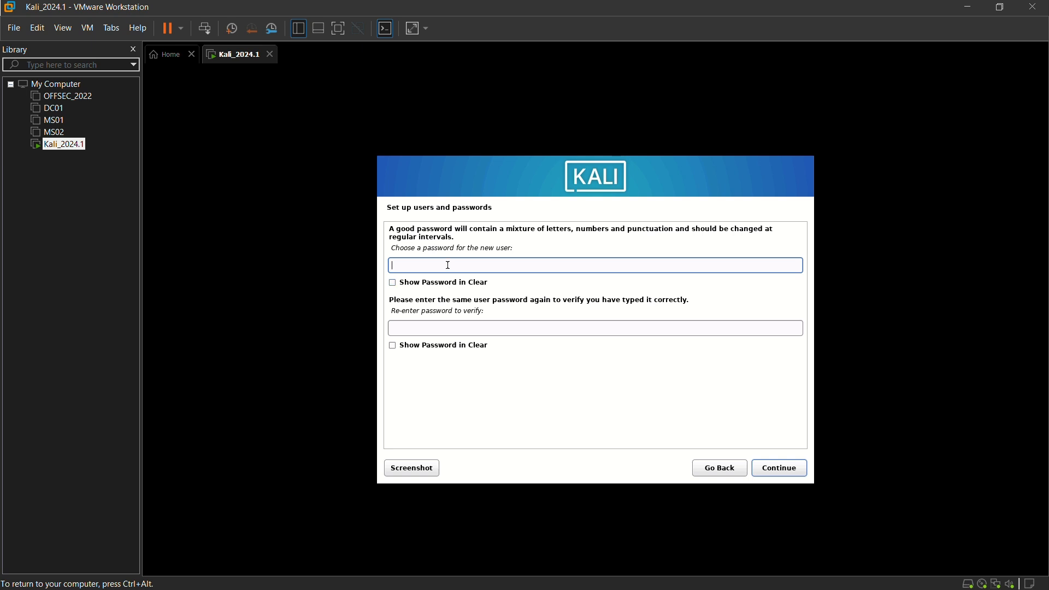
pyautogui.moveTo(478, 263)
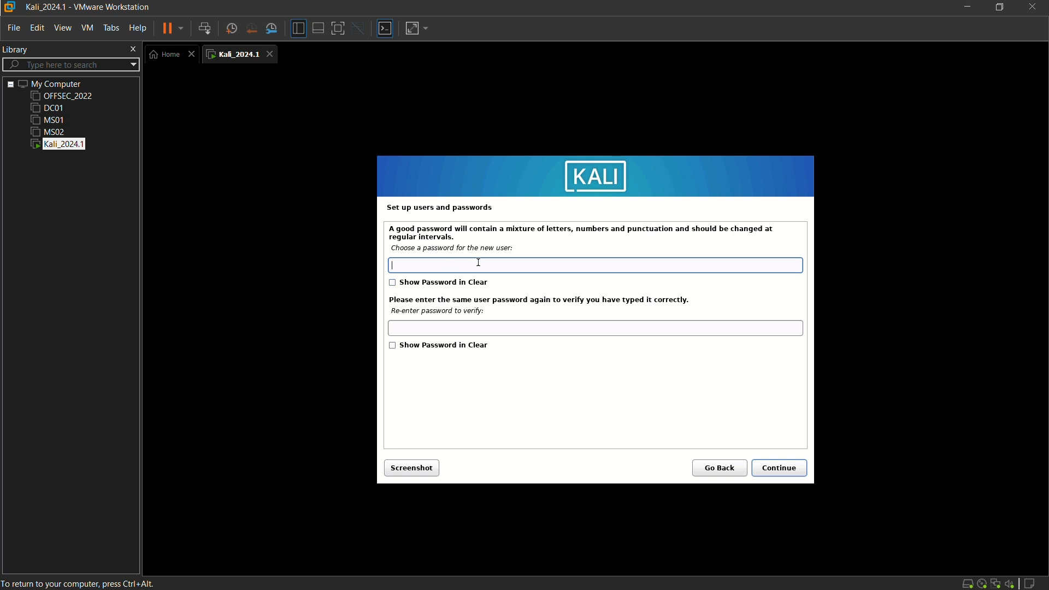
# - Set and confirm the user password, then keep Eastern as the time zone
pyautogui.write('•')
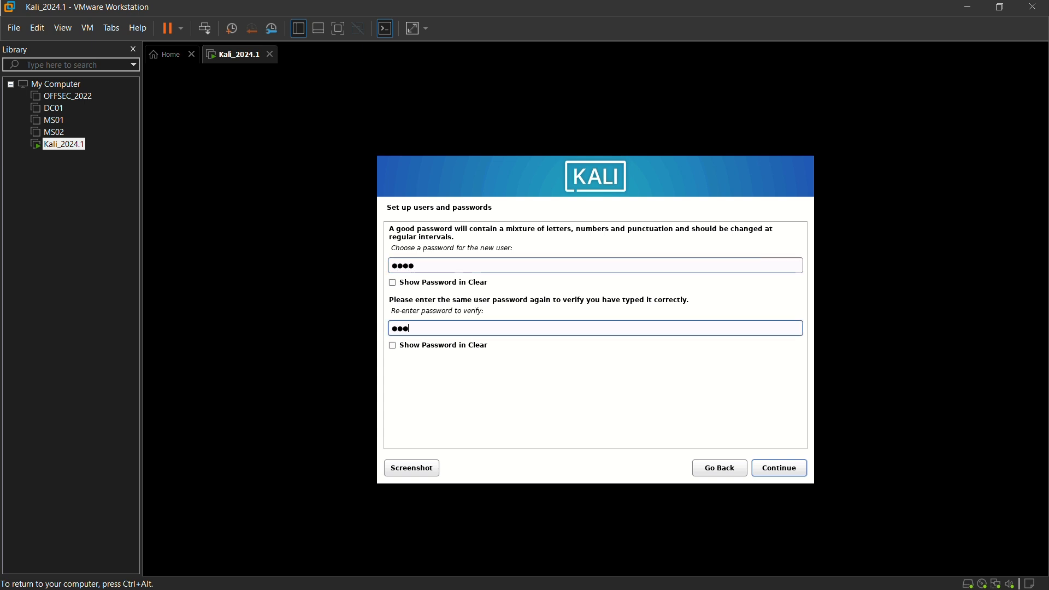
pyautogui.write('•')
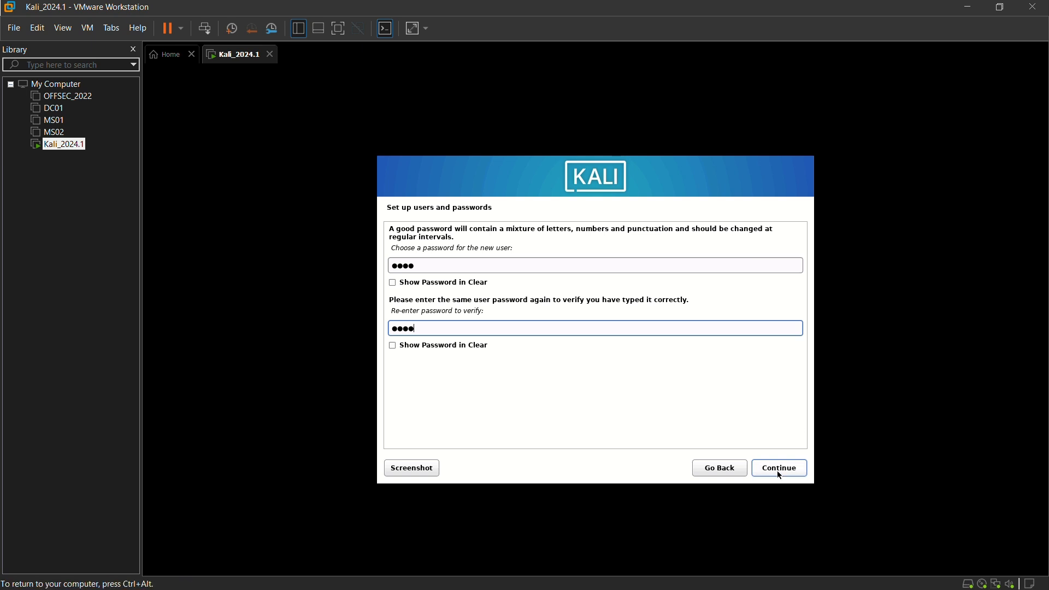
pyautogui.click(778, 467)
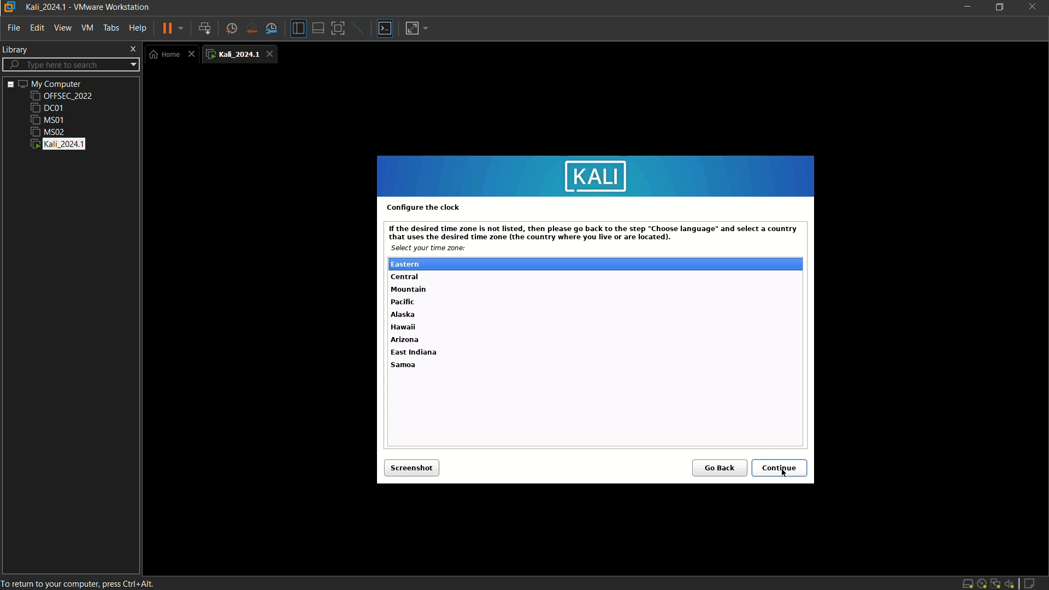
pyautogui.click(779, 467)
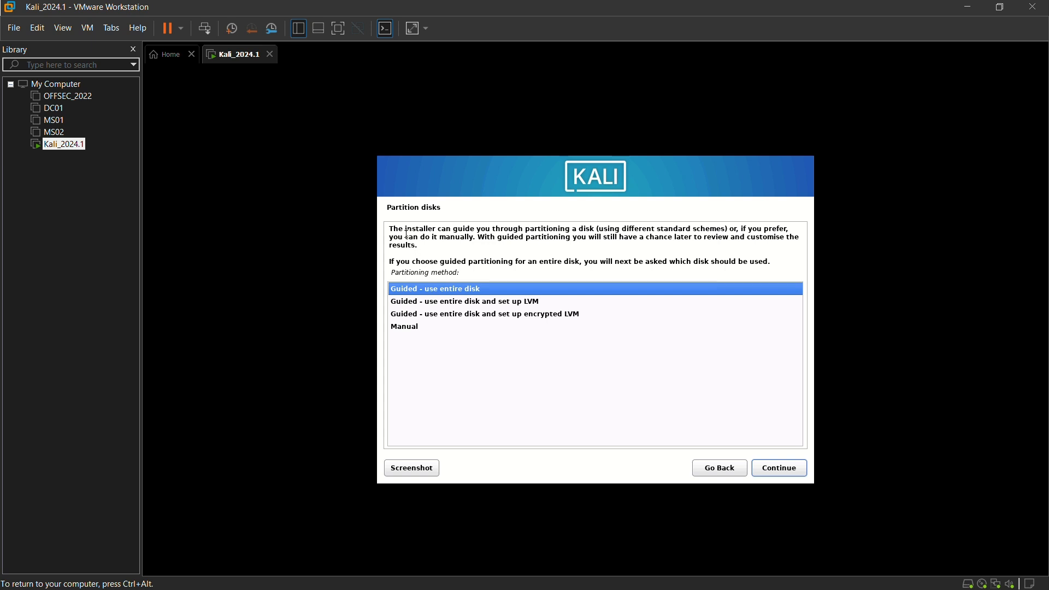
pyautogui.moveTo(457, 296)
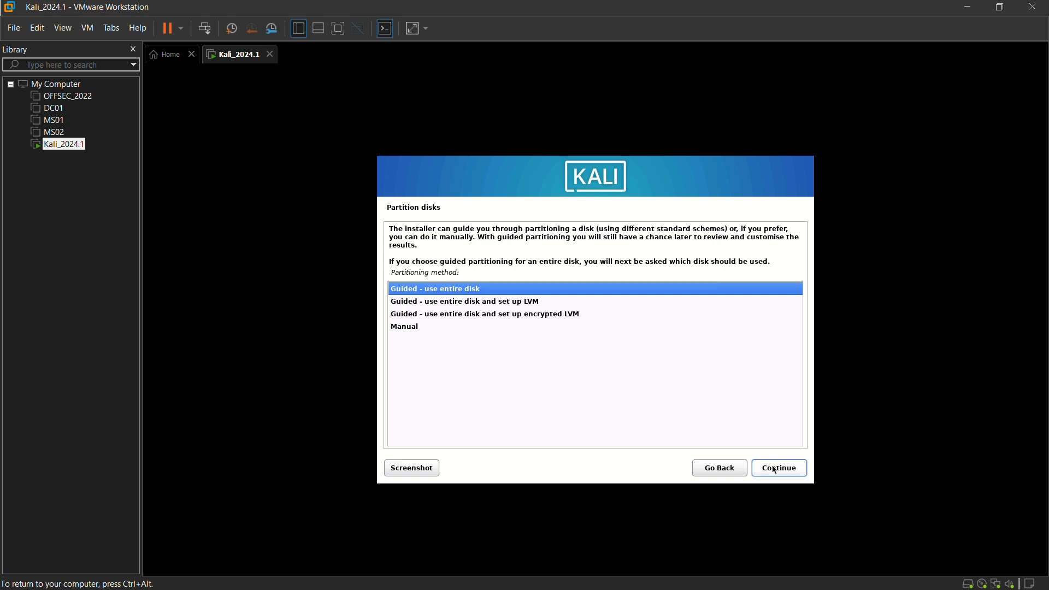
# - Use guided partitioning of the whole 53.7 GB disk with all files in one partition and finish
pyautogui.click(778, 467)
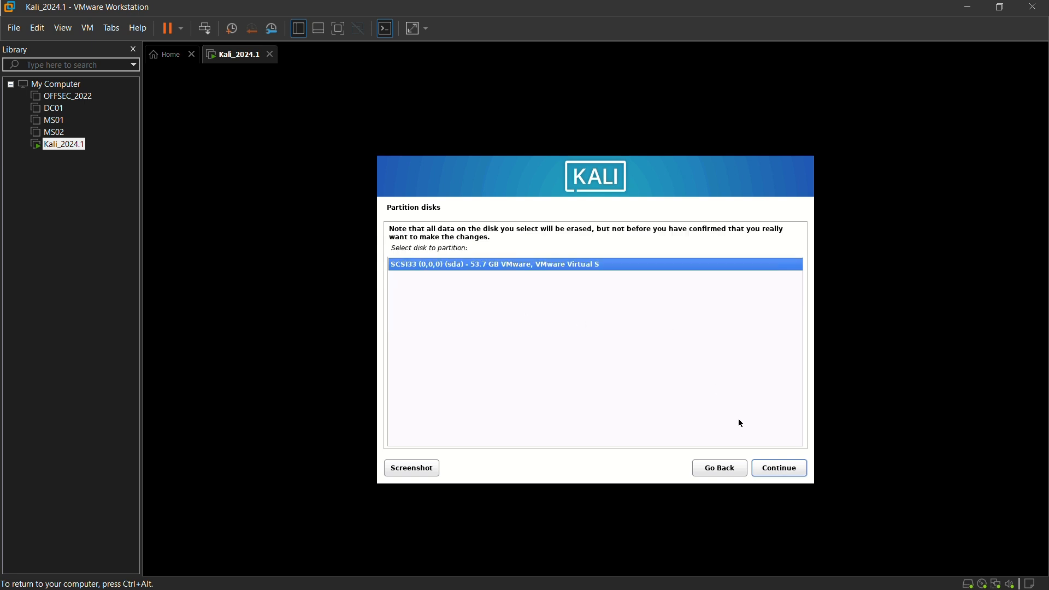
pyautogui.click(778, 468)
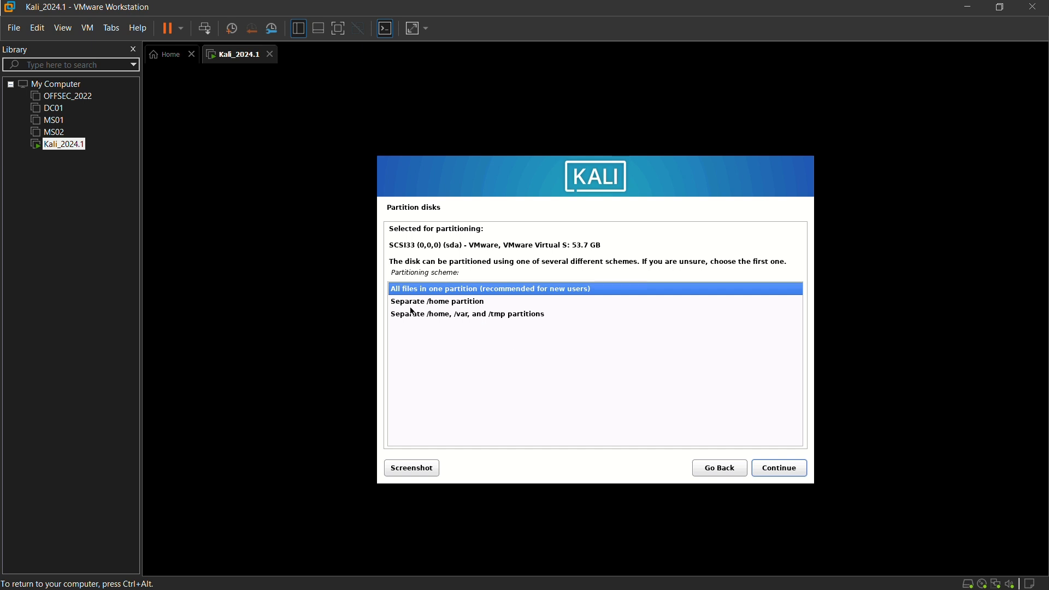
pyautogui.moveTo(550, 297)
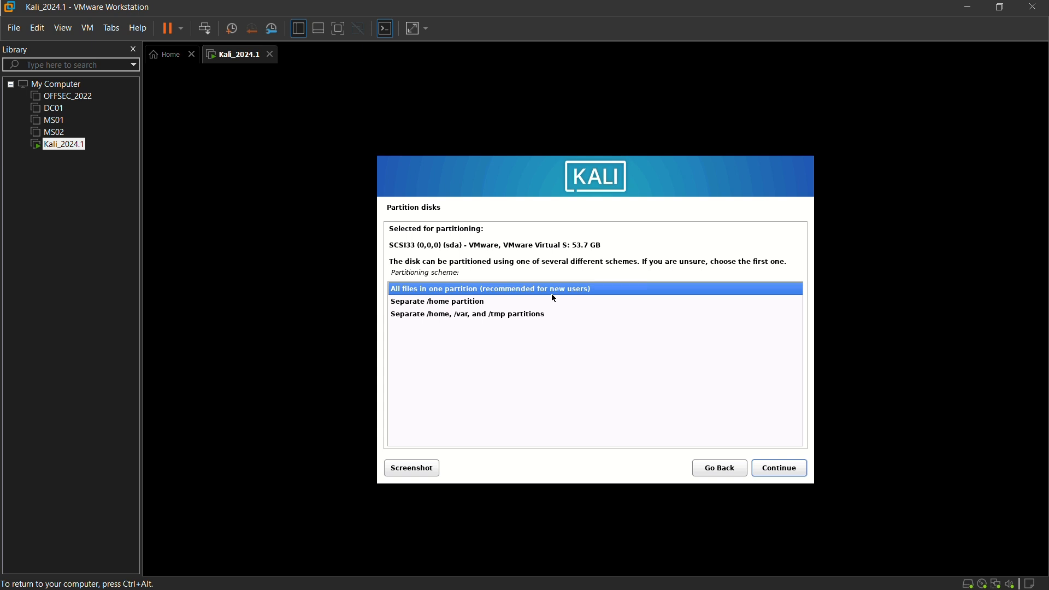
pyautogui.click(778, 467)
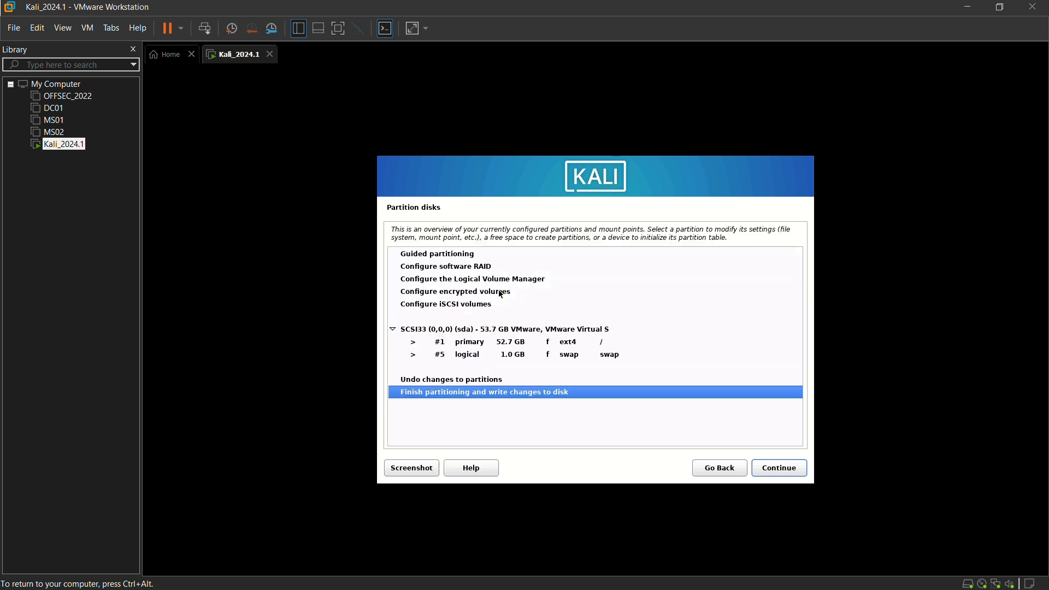
pyautogui.moveTo(416, 397)
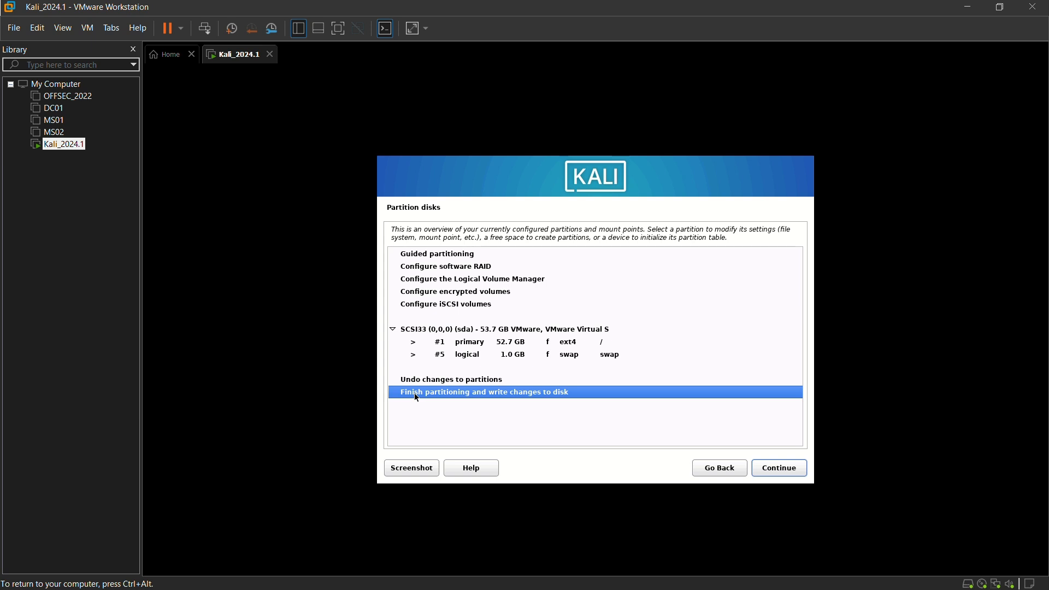
pyautogui.moveTo(466, 395)
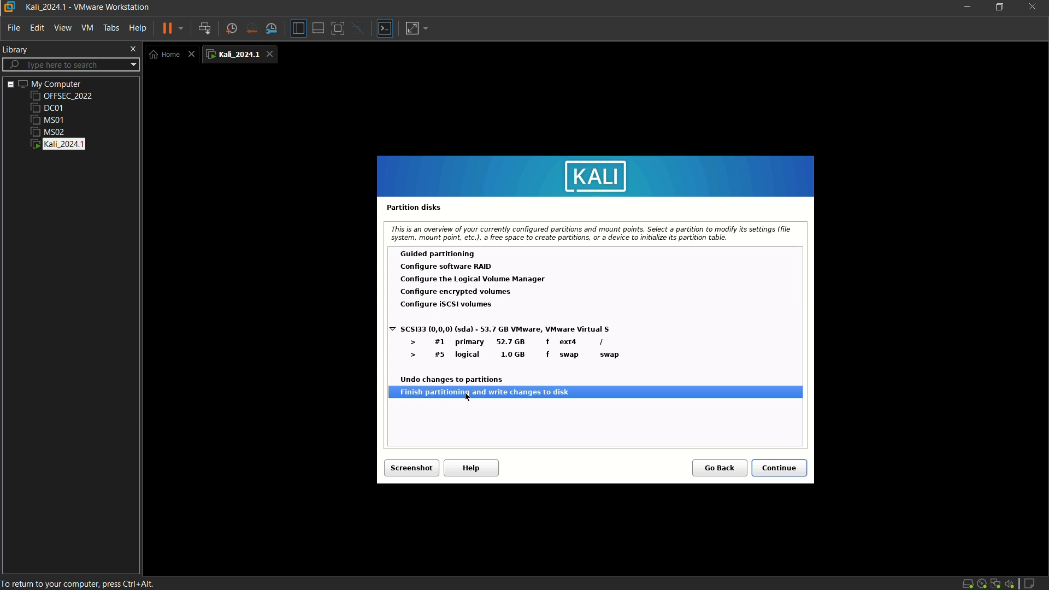
pyautogui.click(777, 467)
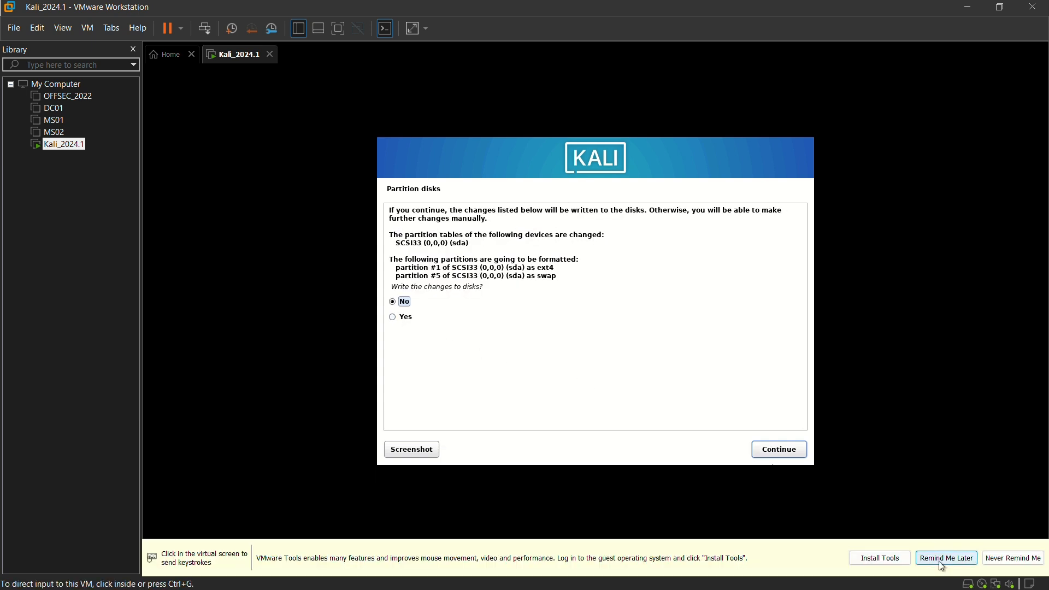
# - Dismiss the VMware Tools reminder and answer Yes to write the partition changes to disk
pyautogui.click(947, 558)
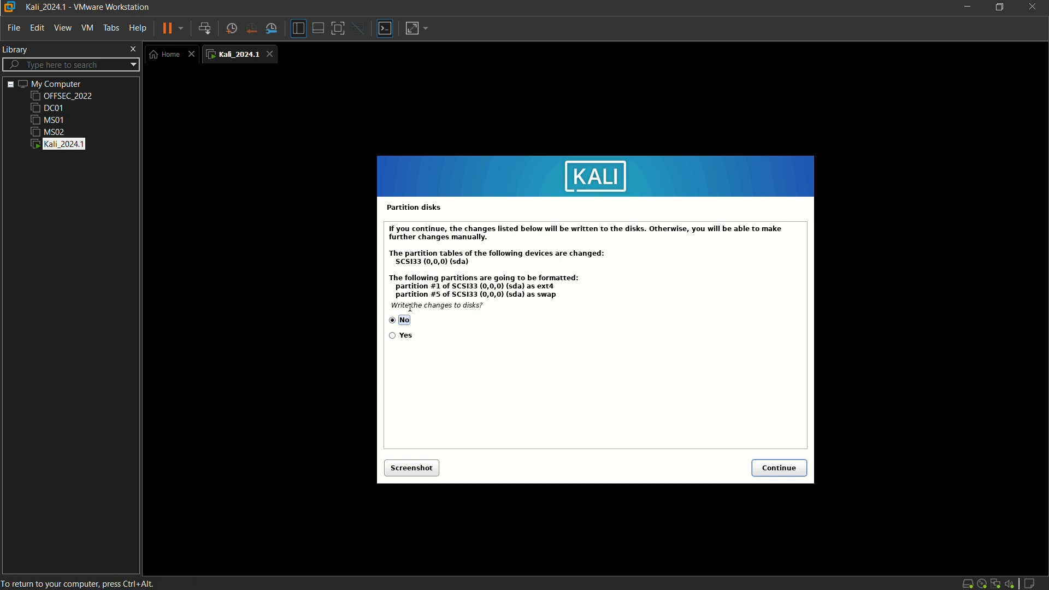
pyautogui.moveTo(421, 347)
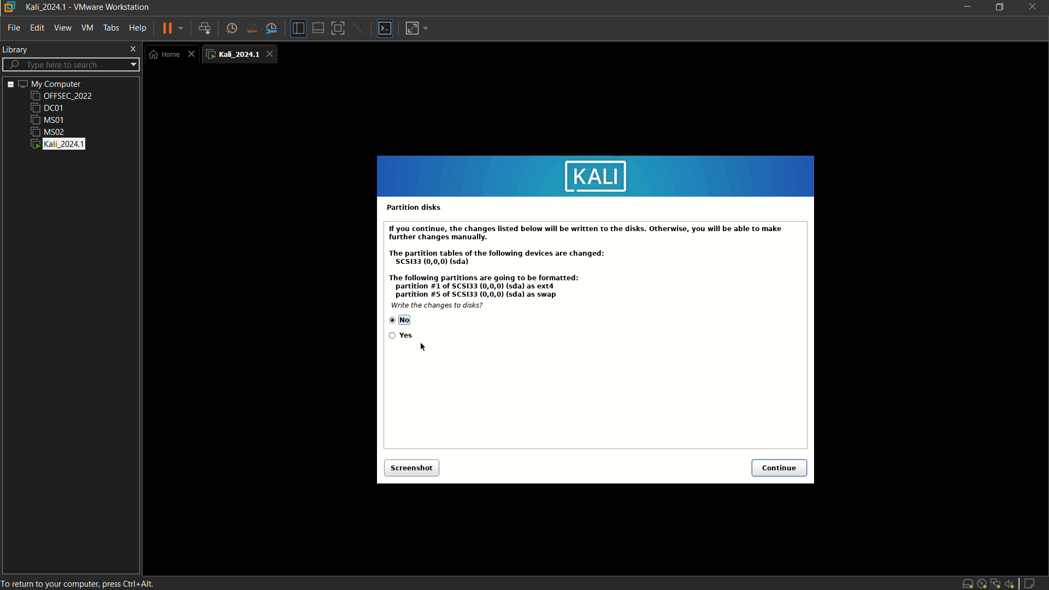
pyautogui.click(392, 336)
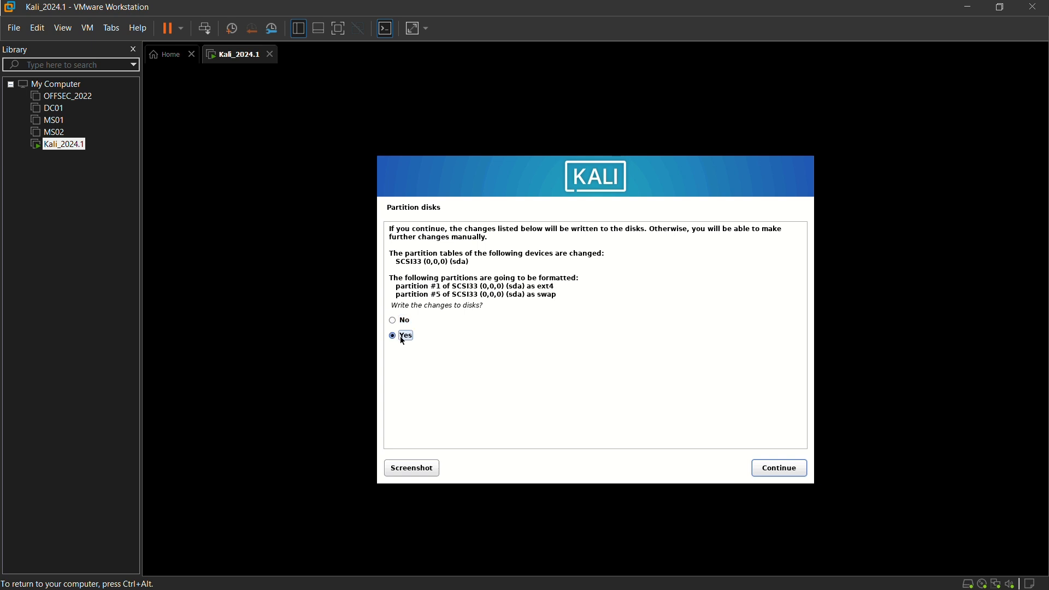
pyautogui.click(777, 467)
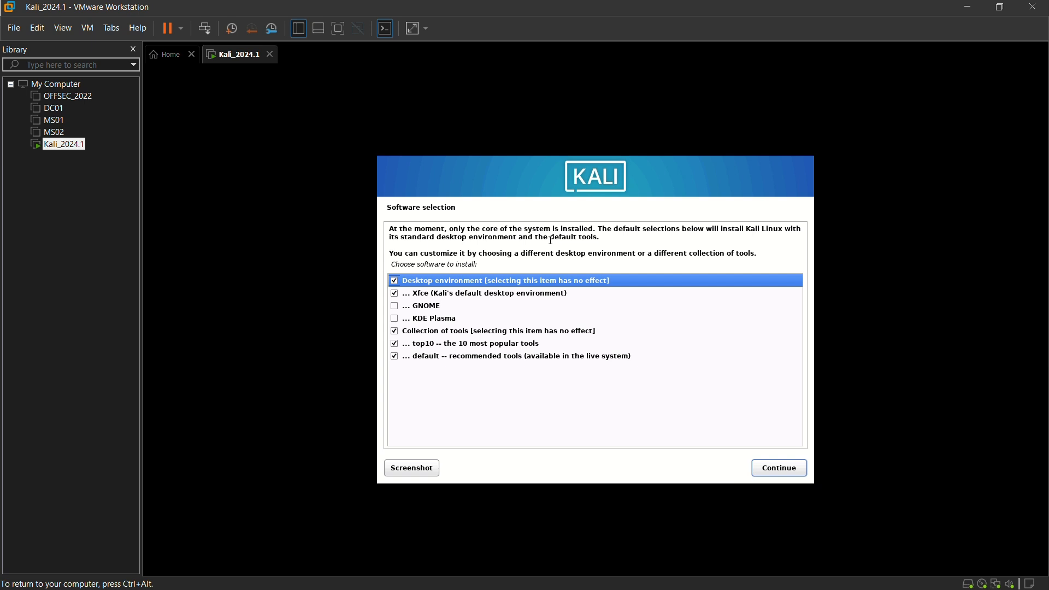
pyautogui.moveTo(545, 503)
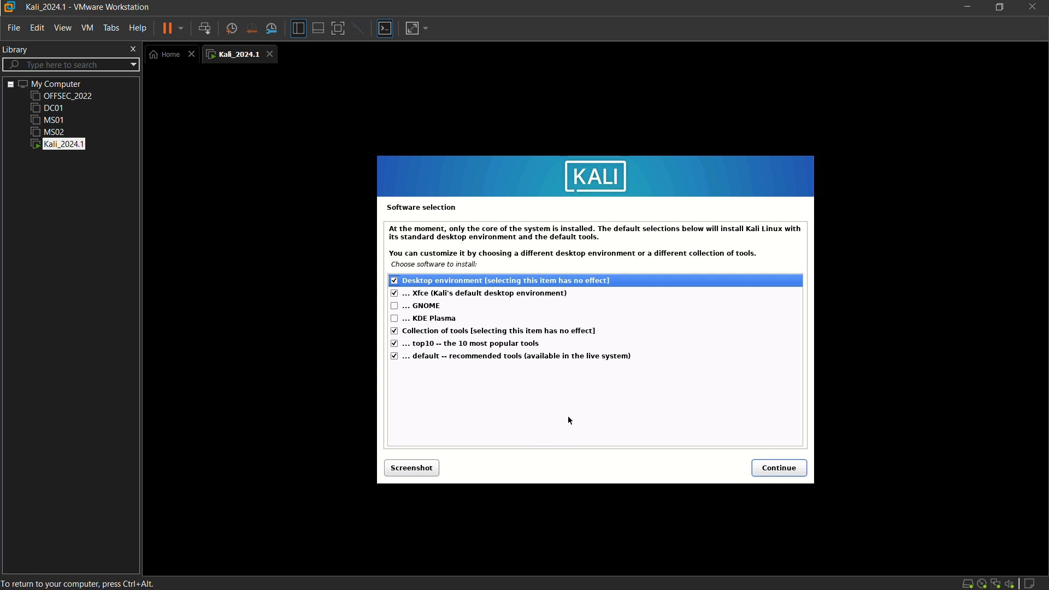
pyautogui.moveTo(604, 328)
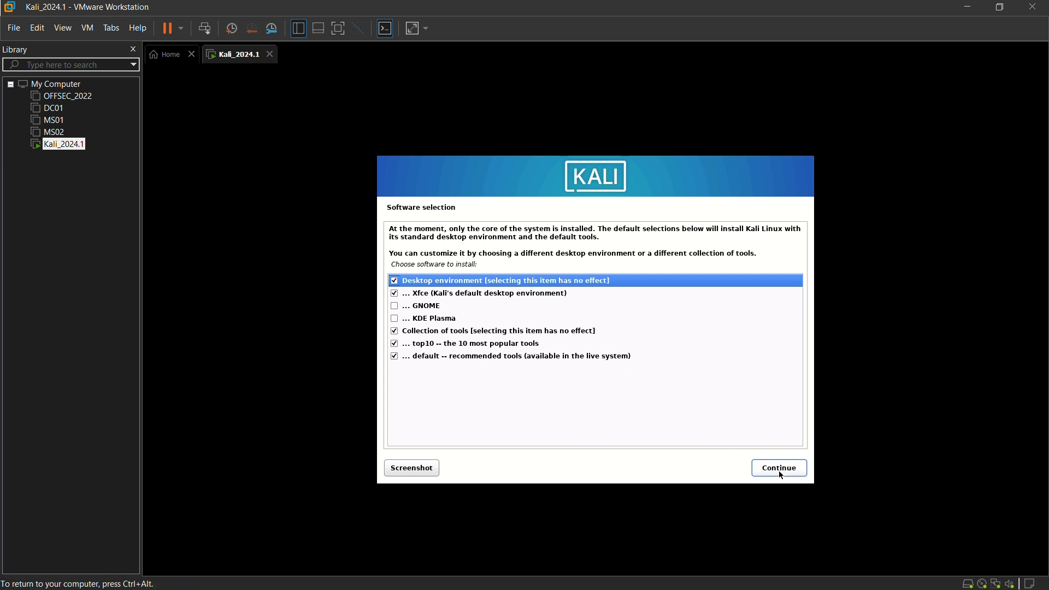
# - Accept the default Xfce desktop and tool selection and continue
pyautogui.click(778, 468)
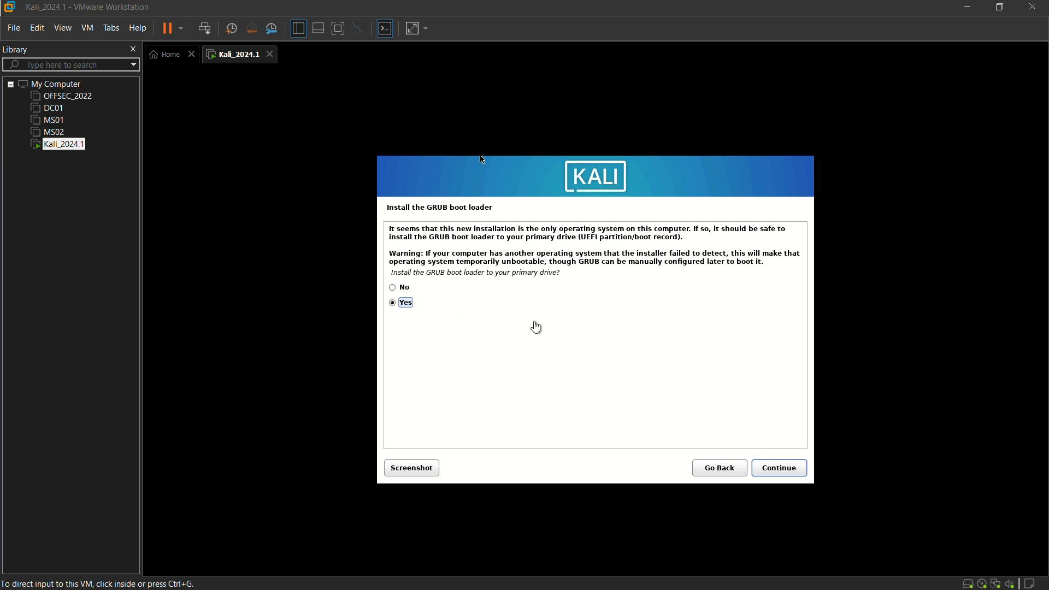
pyautogui.moveTo(429, 297)
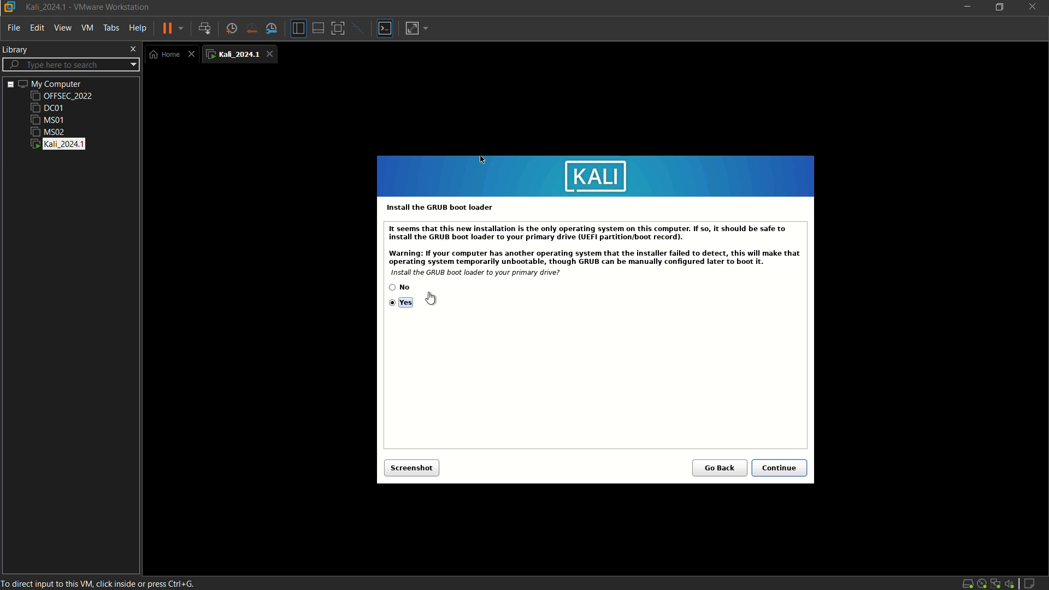
pyautogui.moveTo(399, 220)
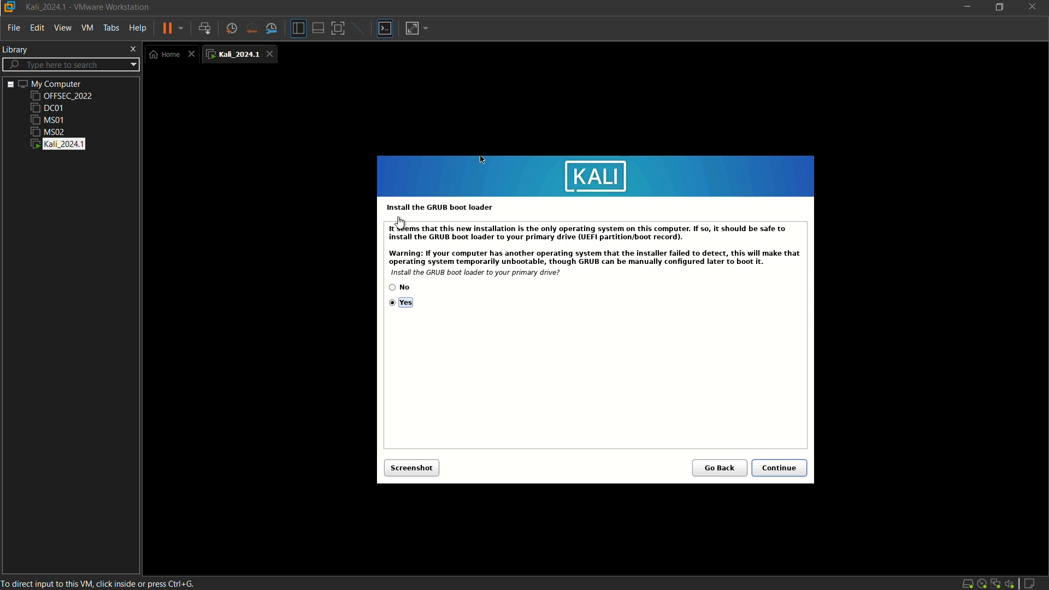
pyautogui.moveTo(478, 299)
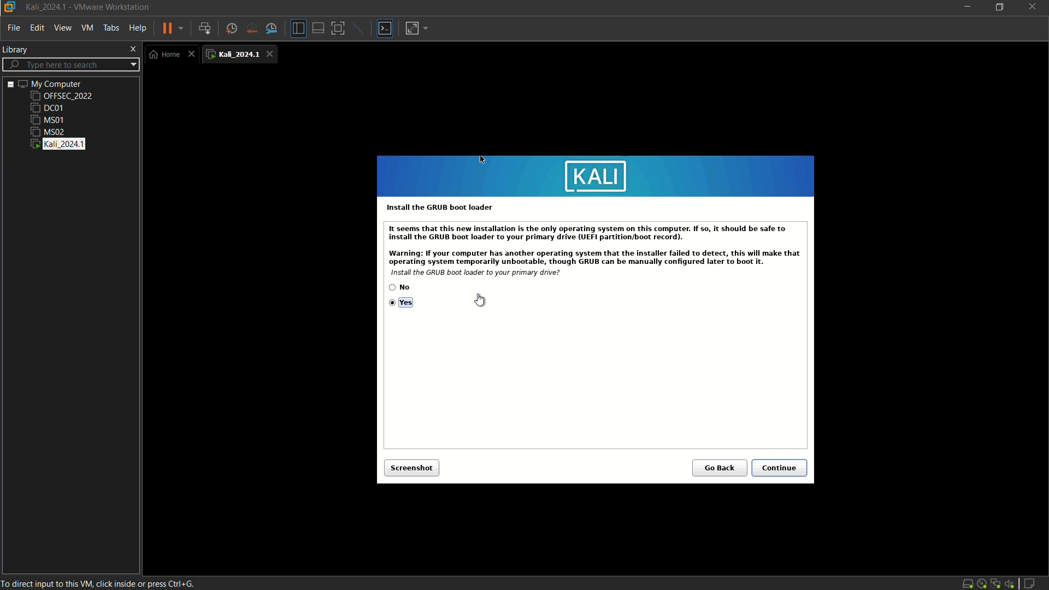
pyautogui.moveTo(406, 332)
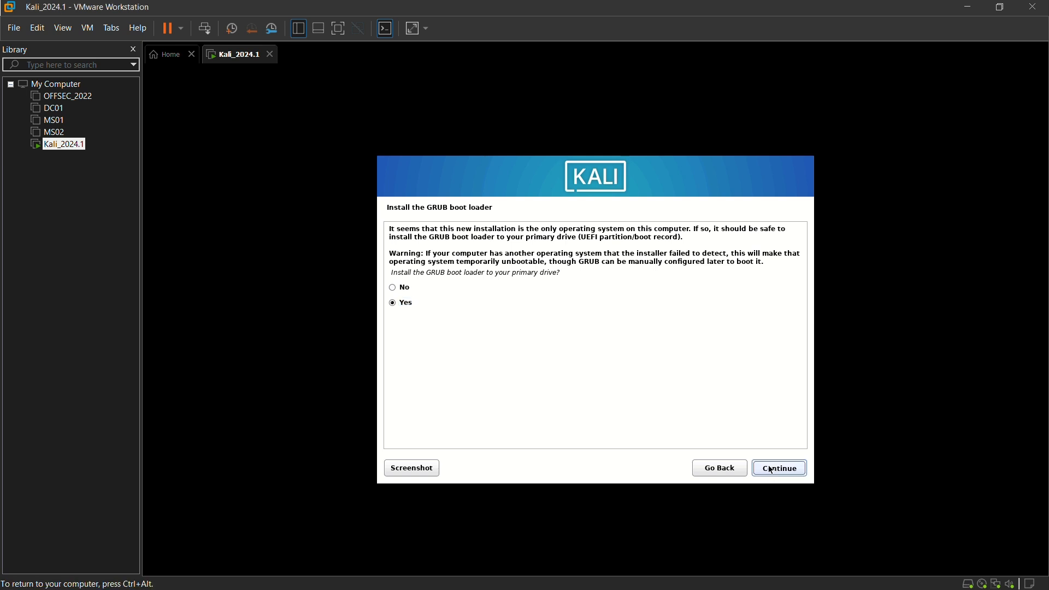
# - Agree to install GRUB and select /dev/sda as the boot loader device
pyautogui.click(778, 468)
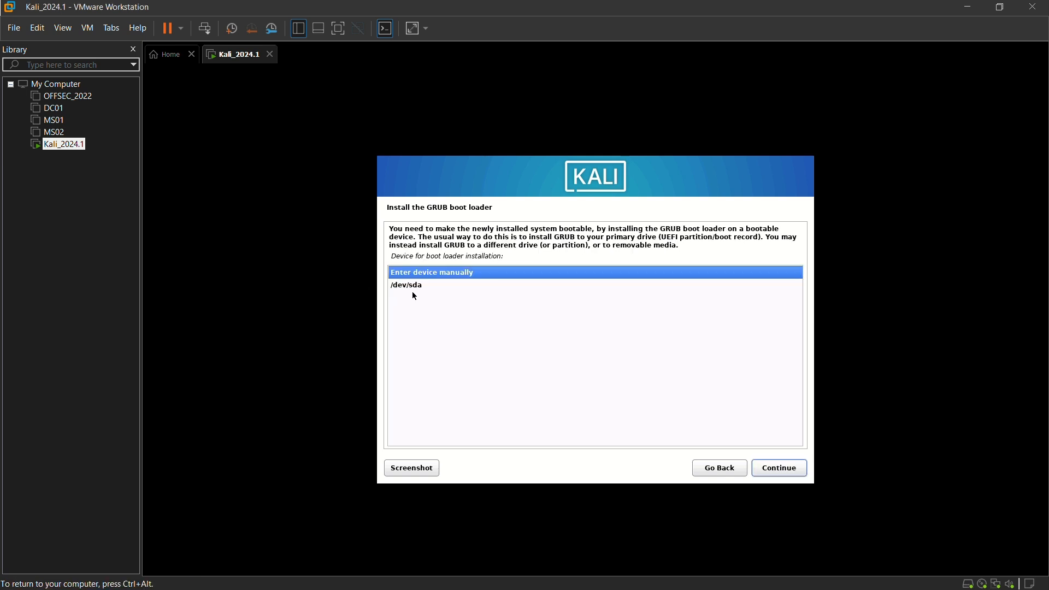
pyautogui.click(778, 468)
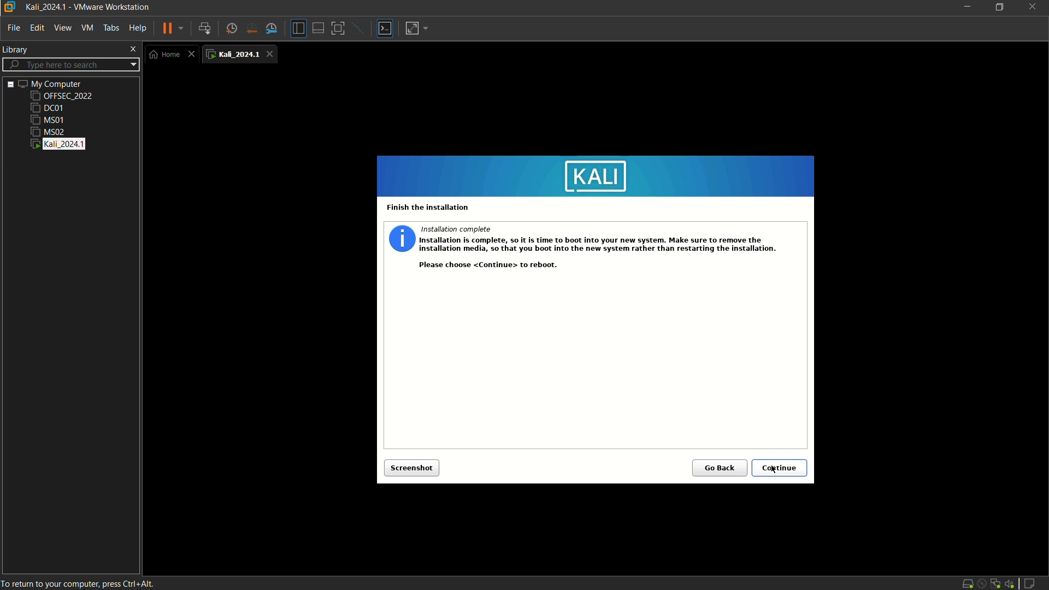
# - Reboot into the installed system and log in with the new account's username and password
pyautogui.click(778, 468)
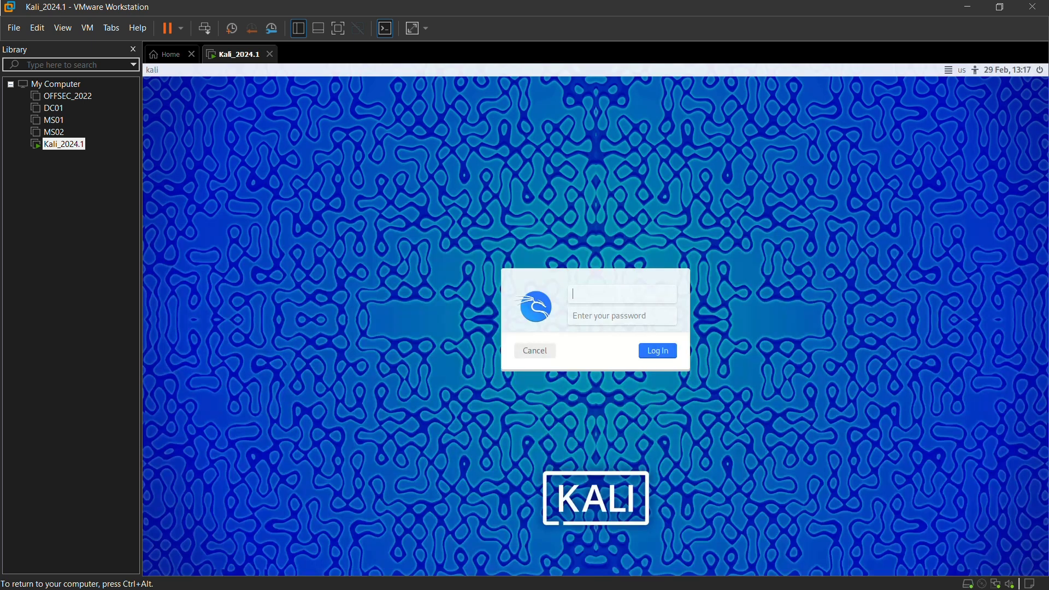
pyautogui.moveTo(603, 296)
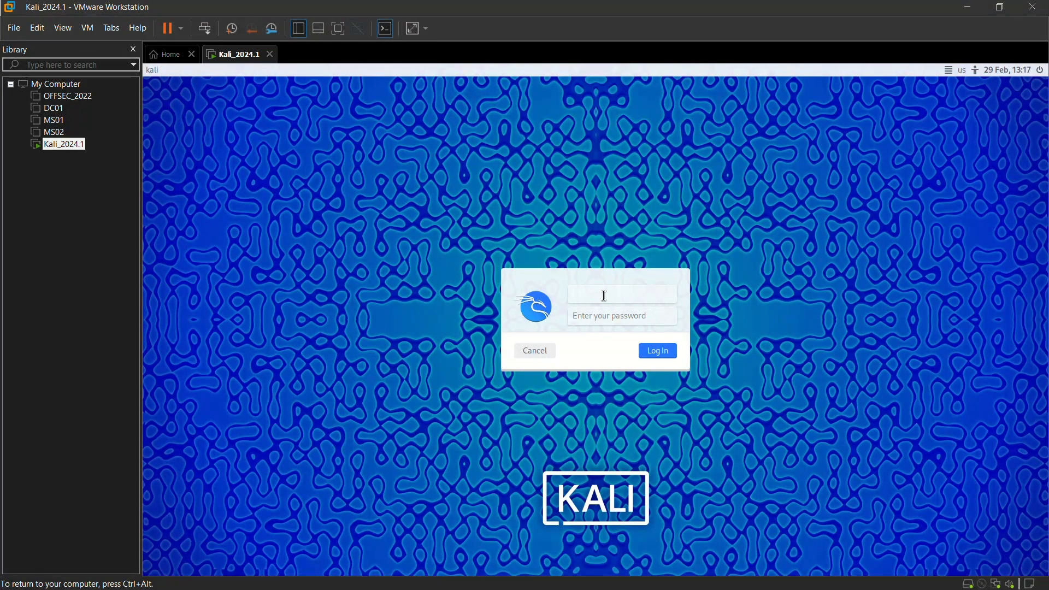
pyautogui.click(619, 294)
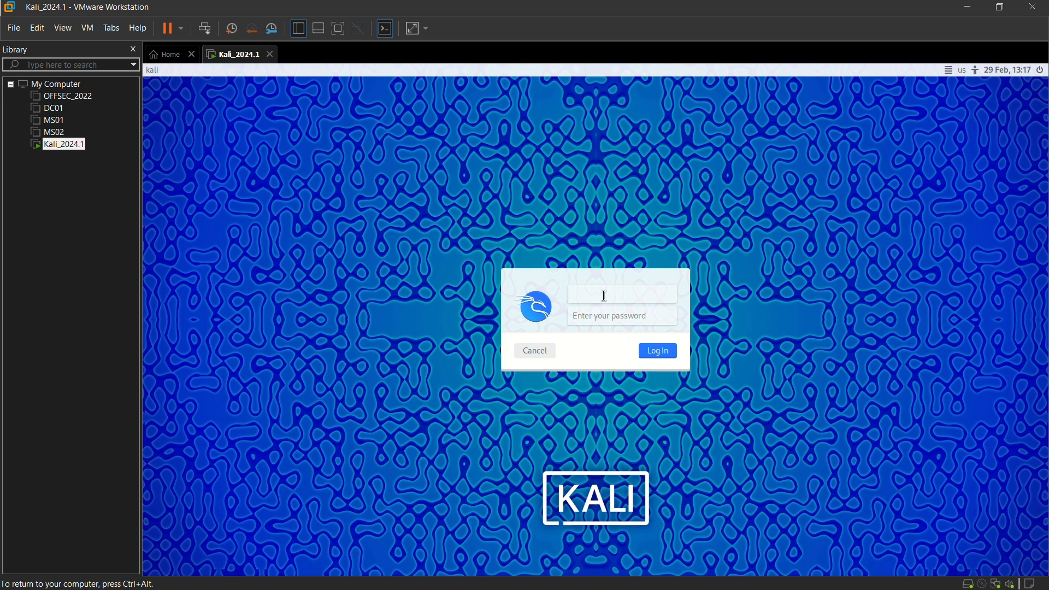
pyautogui.click(618, 294)
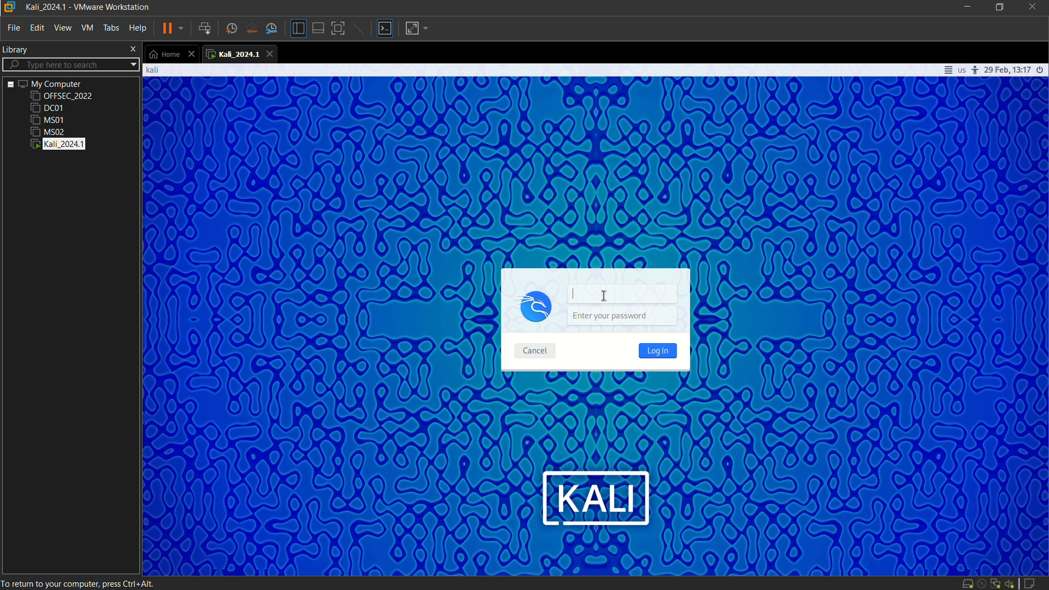
pyautogui.write('kaarthik')
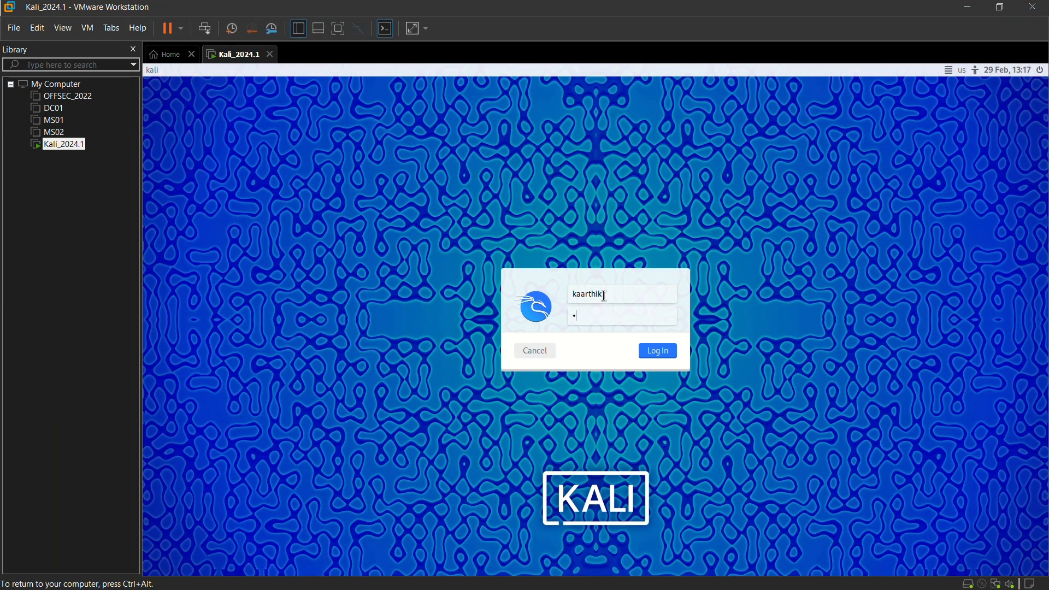
pyautogui.click(656, 351)
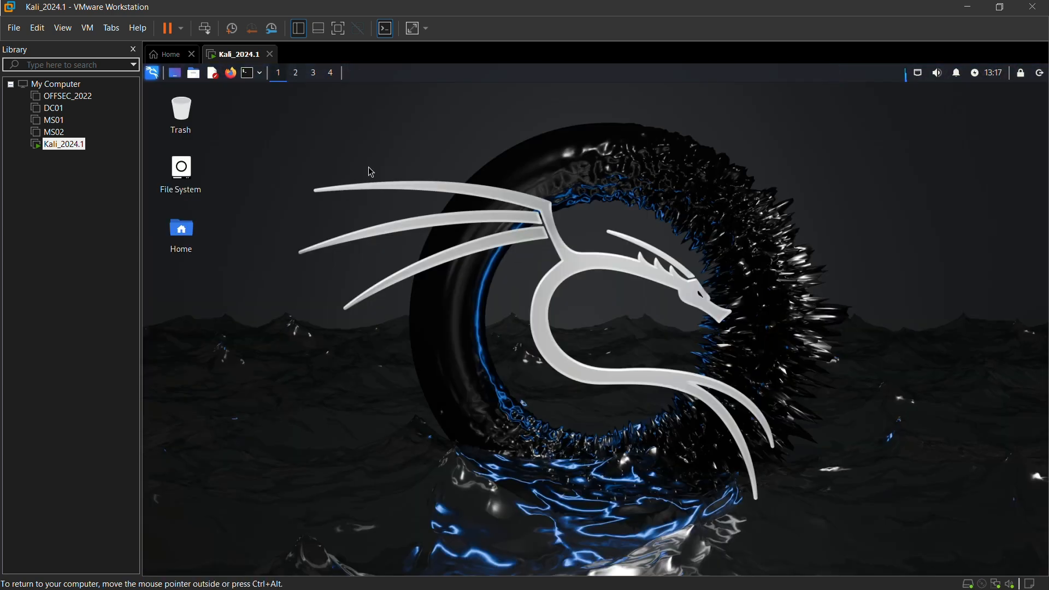
pyautogui.moveTo(338, 28)
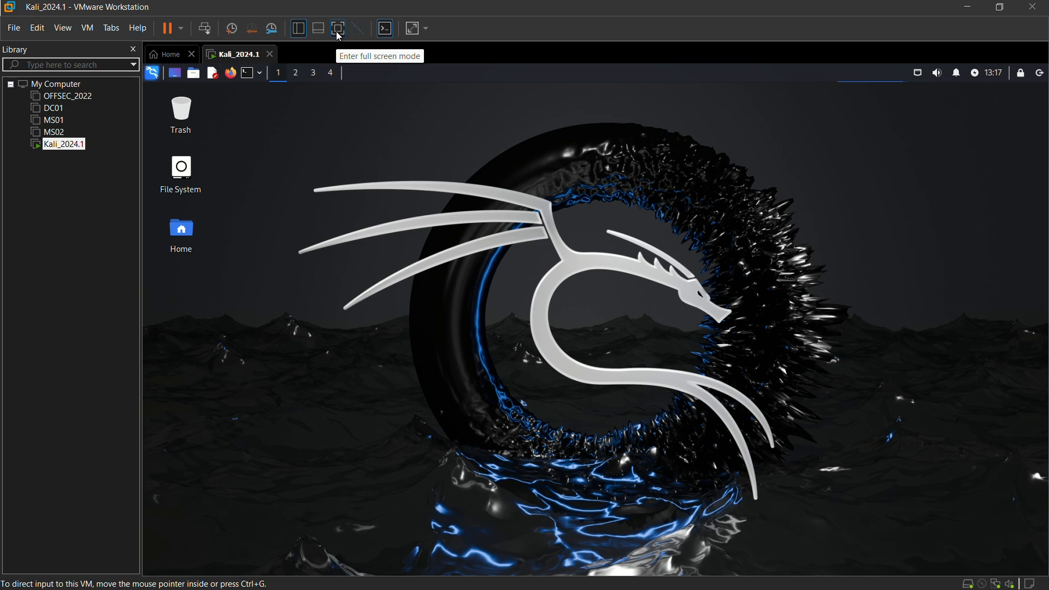
# - Show the Kali_2024.1 virtual machine in full screen
pyautogui.click(338, 28)
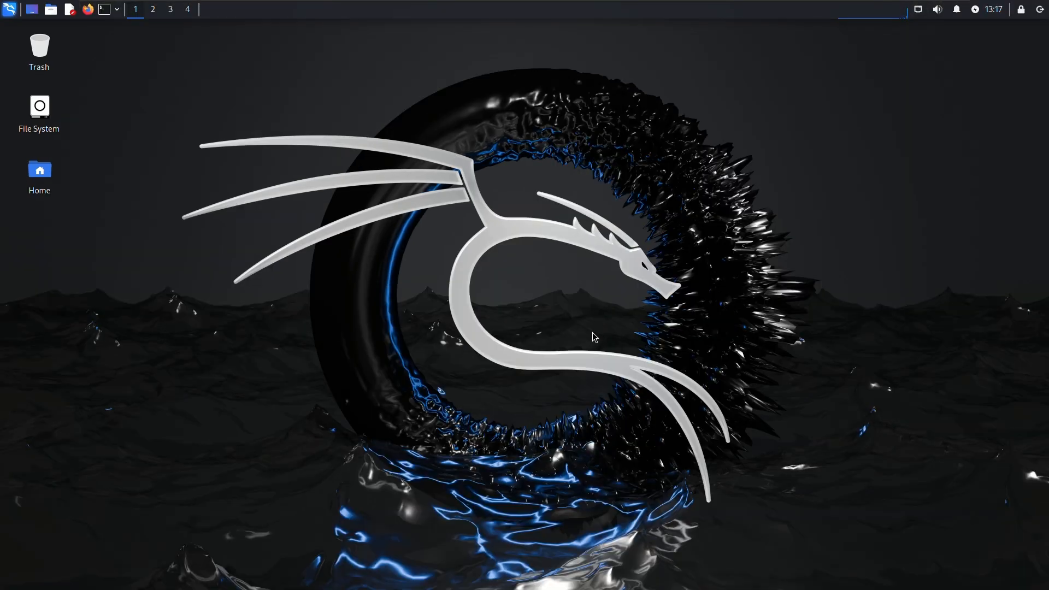
pyautogui.moveTo(460, 194)
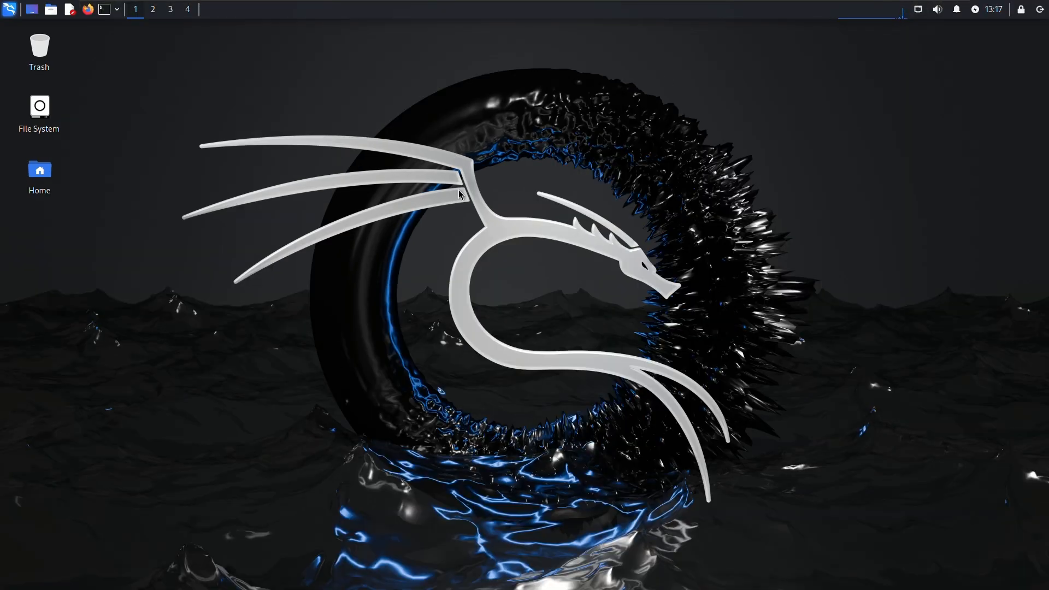
pyautogui.moveTo(103, 10)
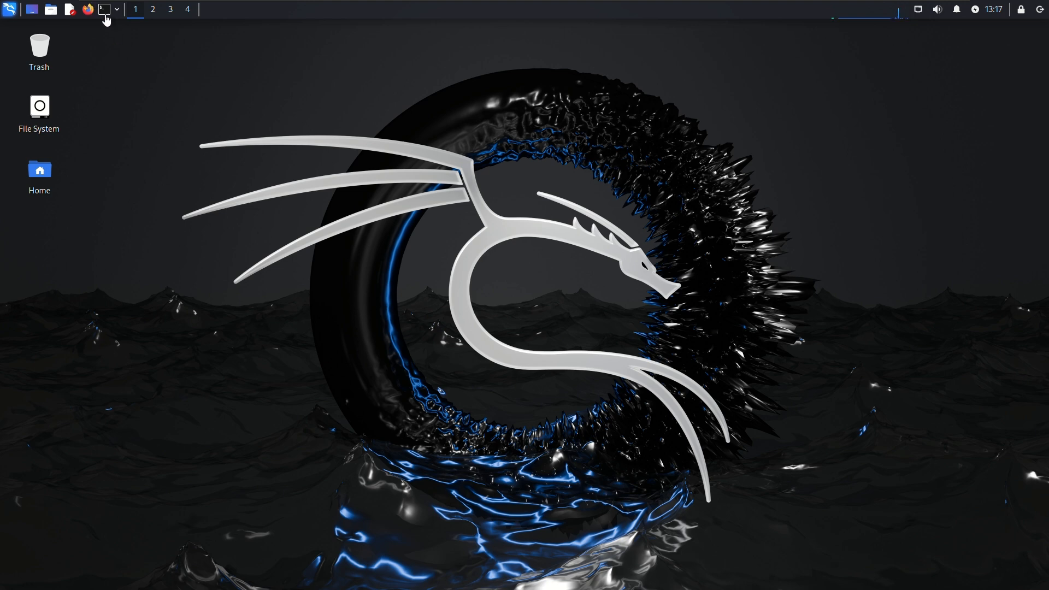
pyautogui.moveTo(242, 211)
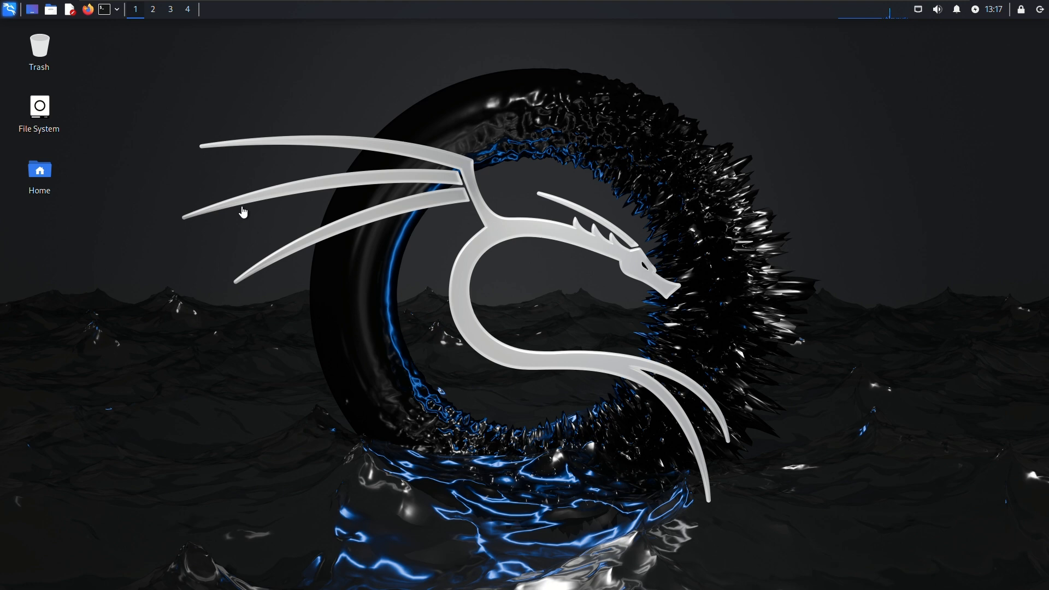
pyautogui.moveTo(371, 275)
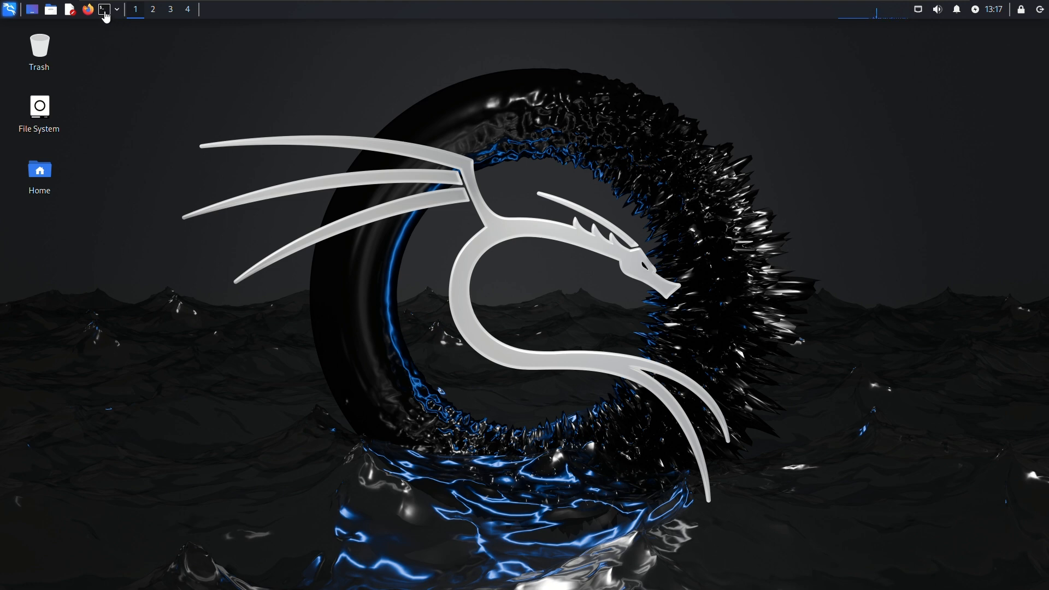
pyautogui.moveTo(102, 9)
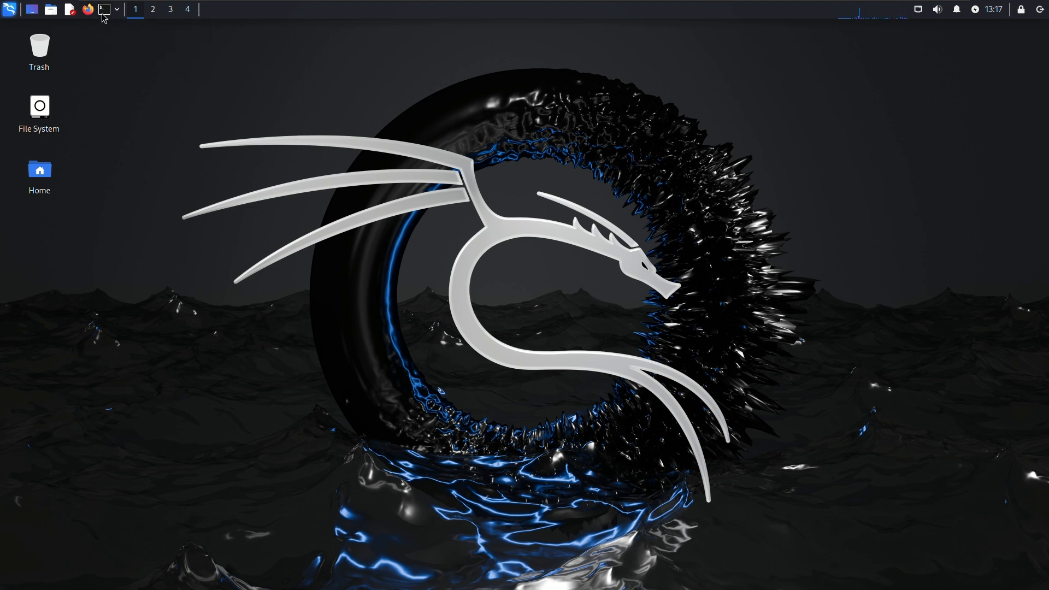
# - Launch a terminal from the Kali panel and maximize it to fill the screen
pyautogui.click(103, 10)
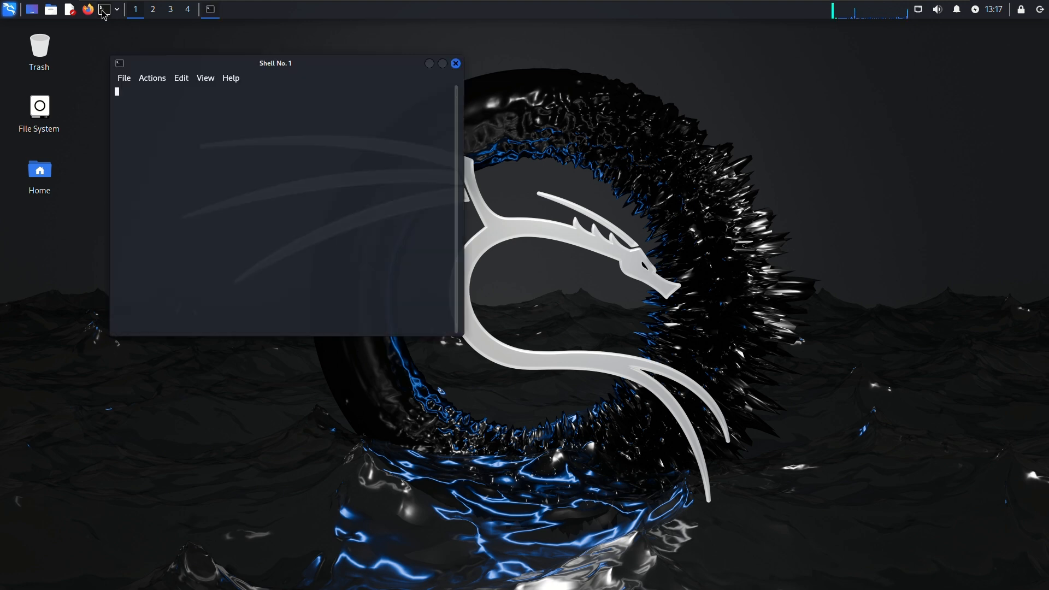
pyautogui.click(442, 63)
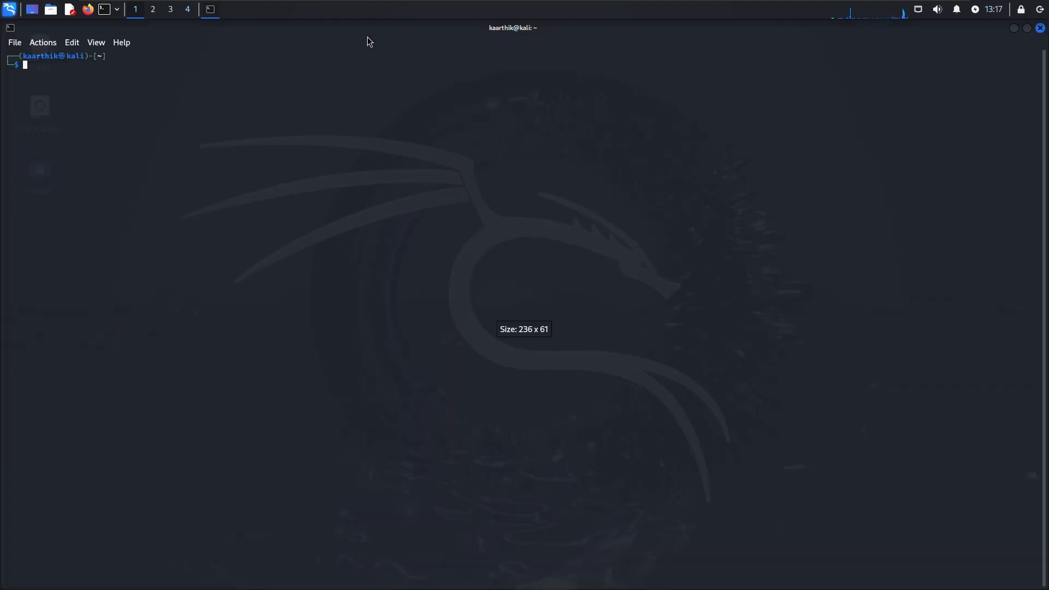
pyautogui.moveTo(355, 198)
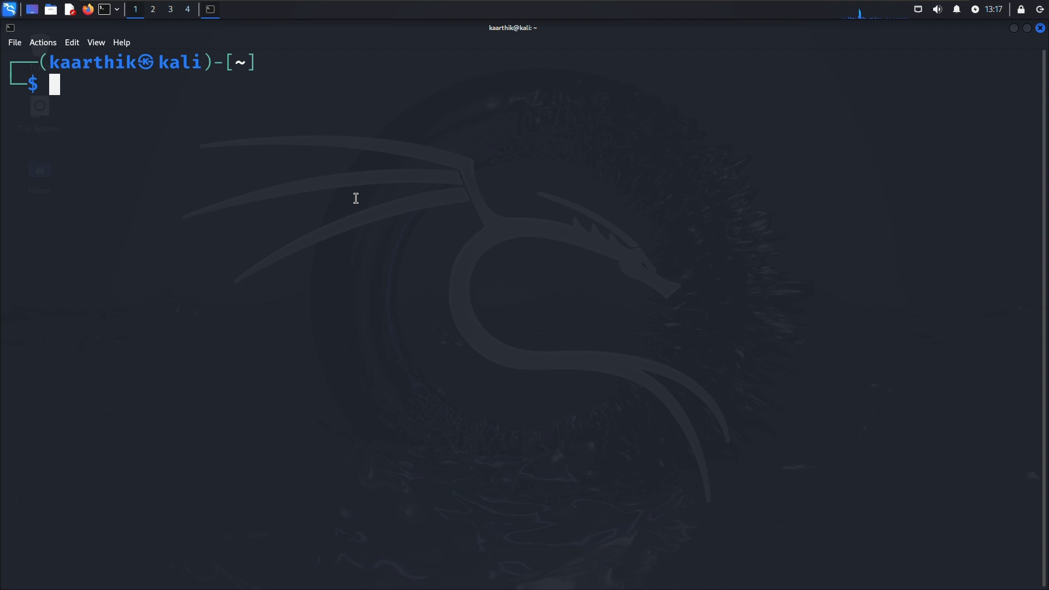
# - Switch to a root shell with sudo su and the account password
pyautogui.write('su')
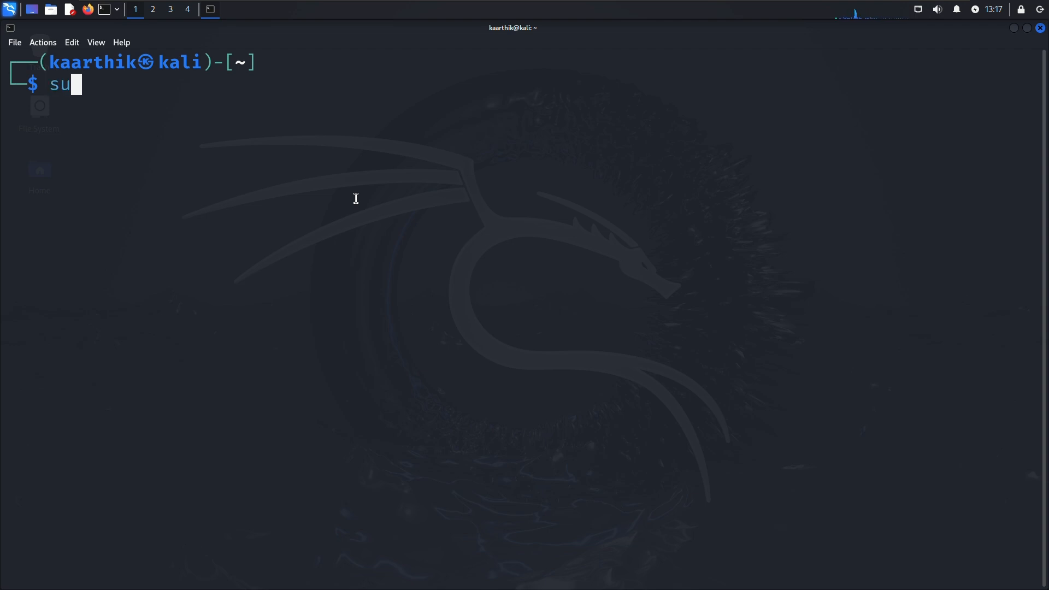
pyautogui.write('do')
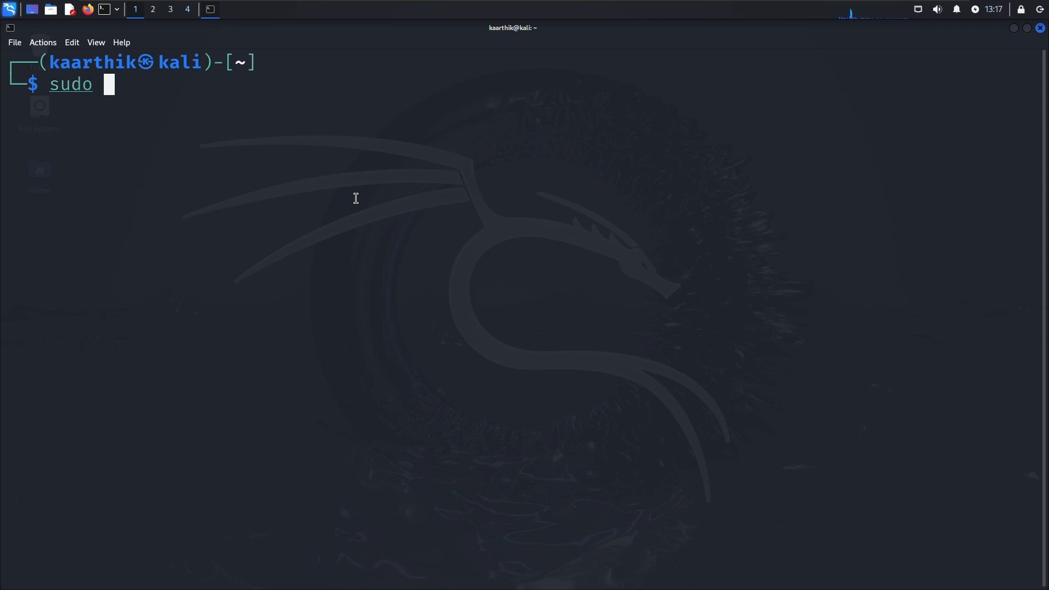
pyautogui.write('su')
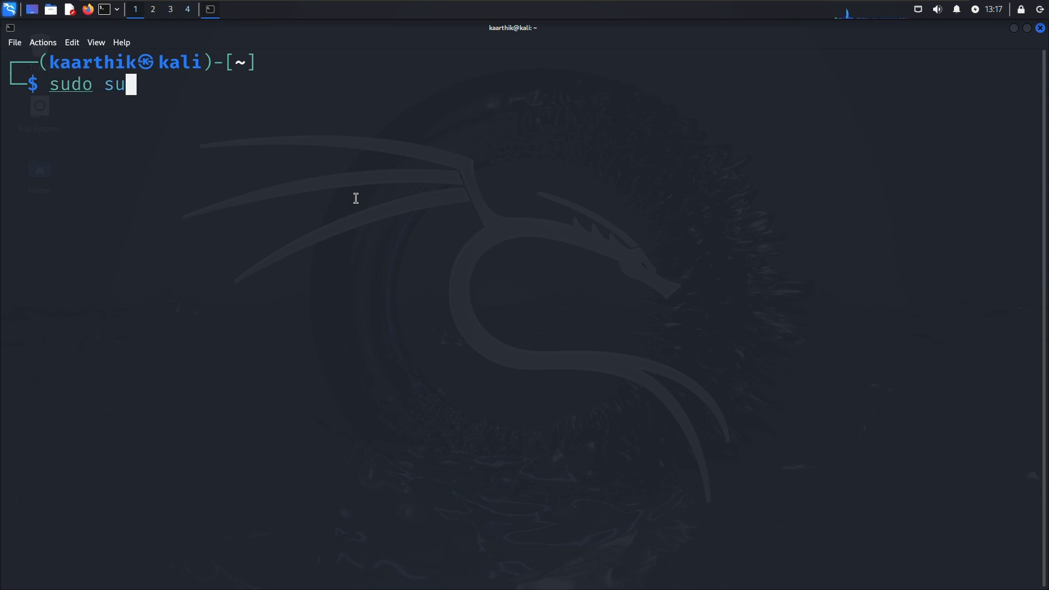
pyautogui.press('Return')
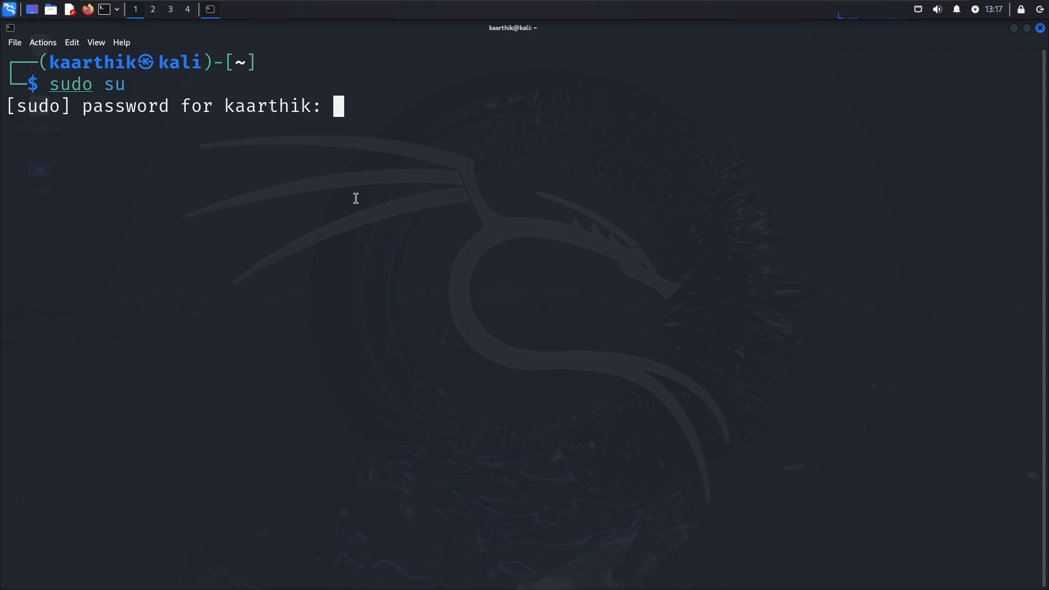
pyautogui.press('Return')
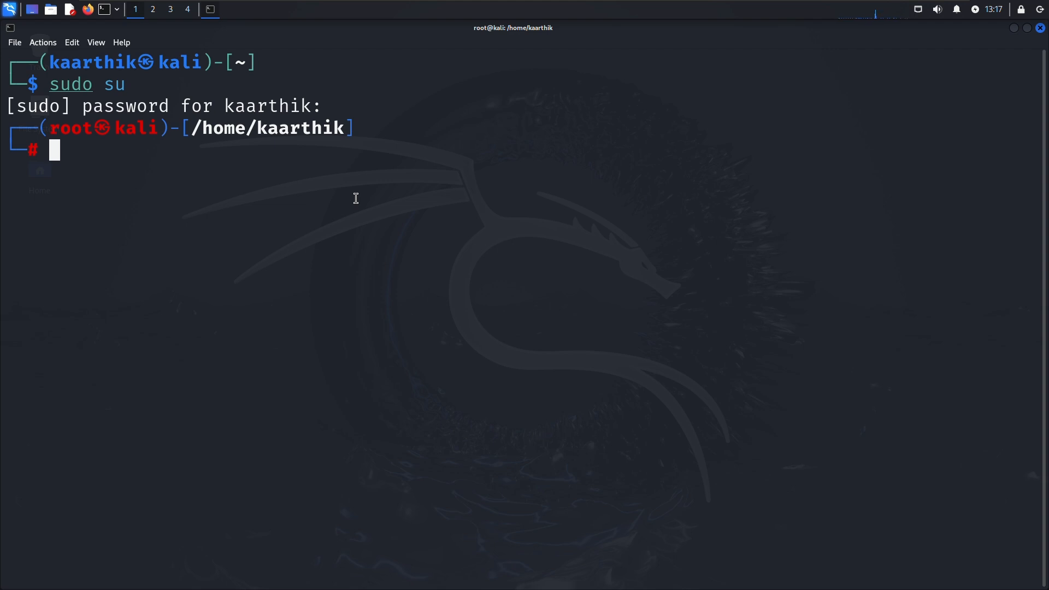
# - Run apt-get update && apt-get upgrade as root to refresh package lists and start upgrading
pyautogui.write('a')
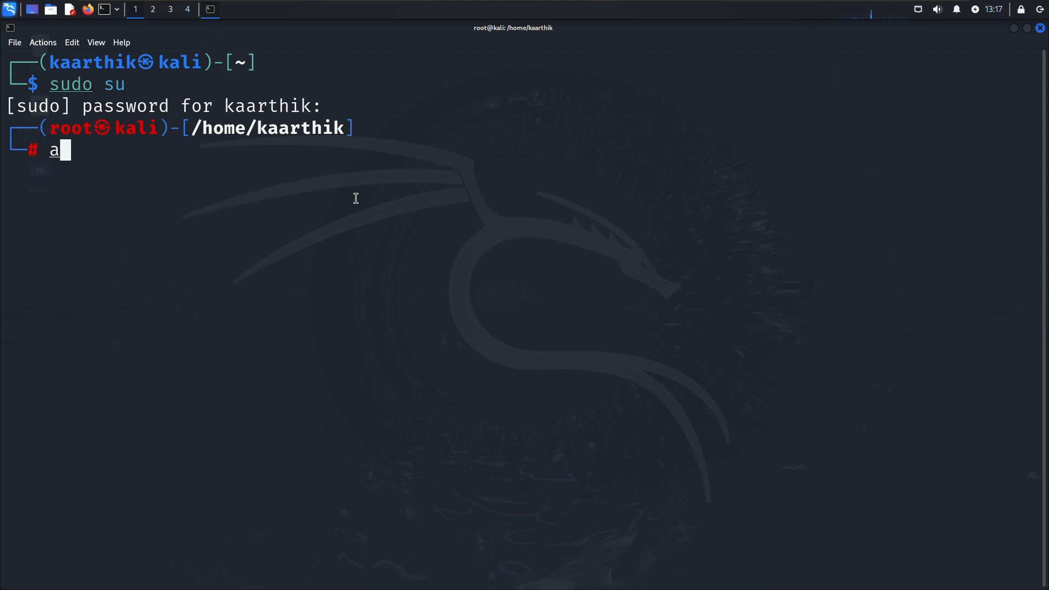
pyautogui.write('pt')
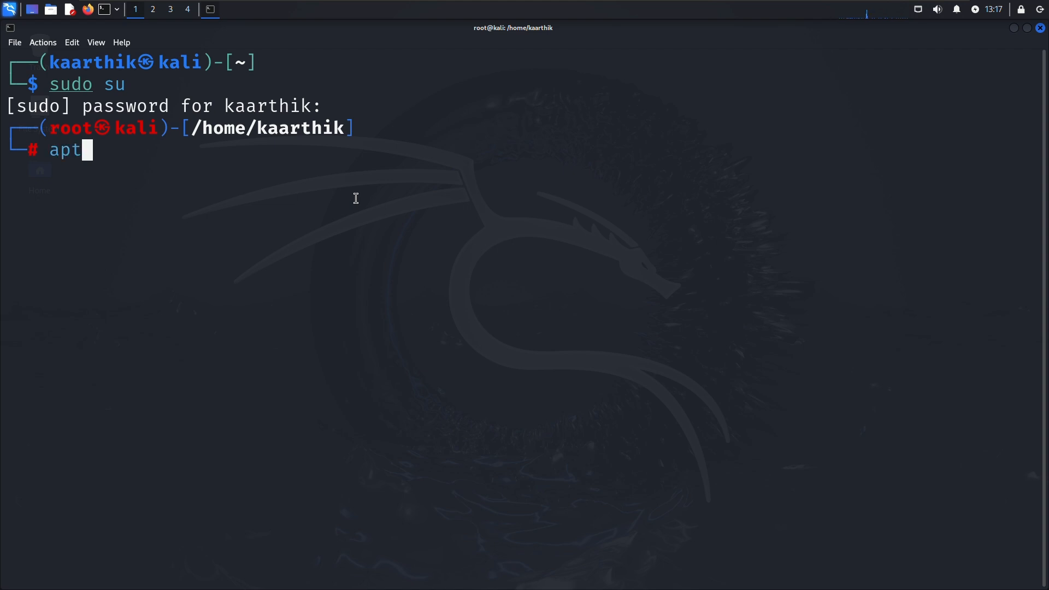
pyautogui.write('-get')
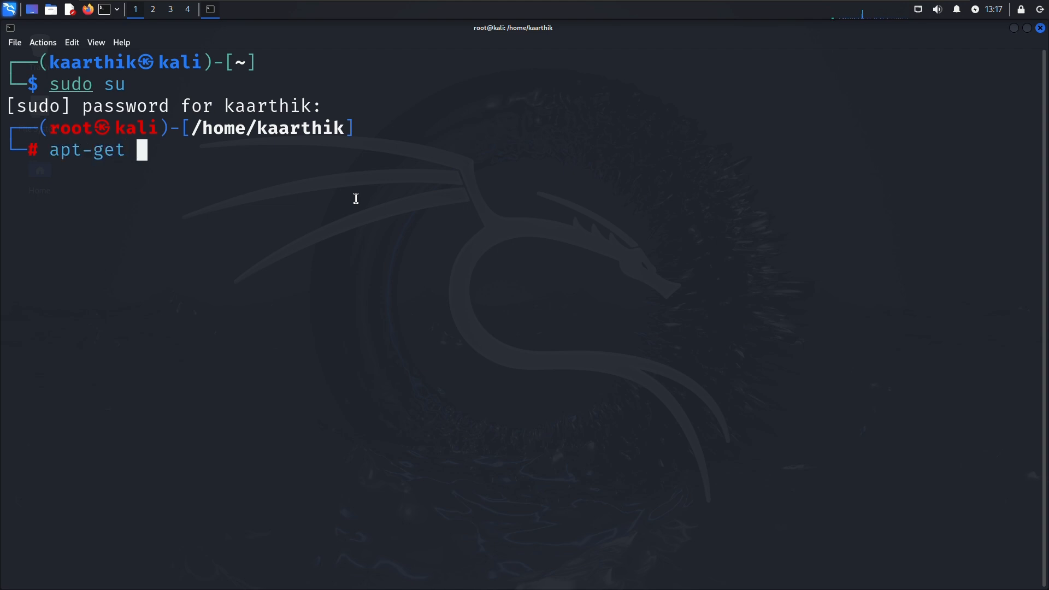
pyautogui.write('upda')
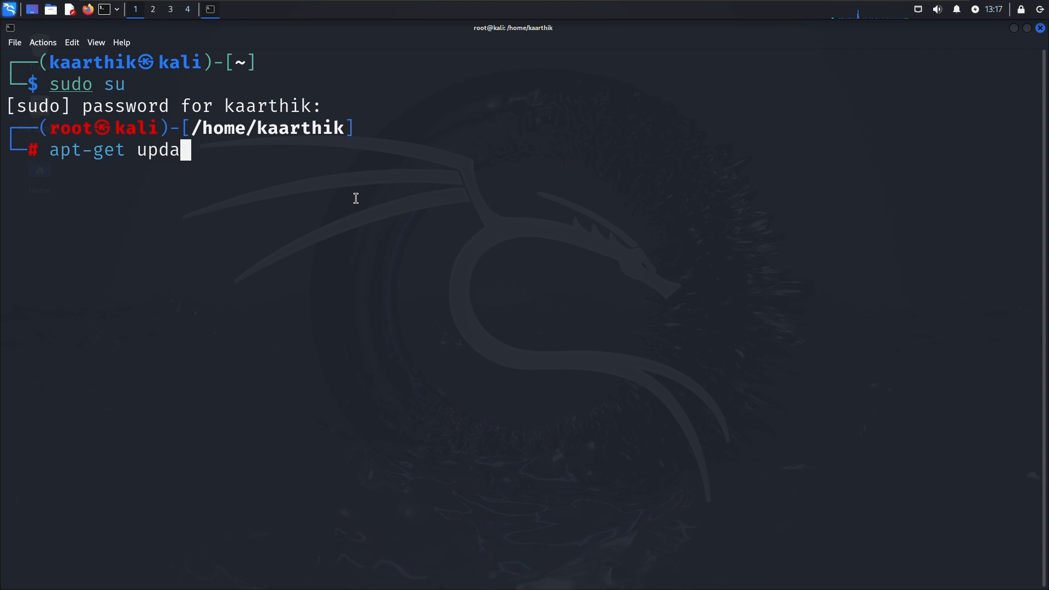
pyautogui.write('te')
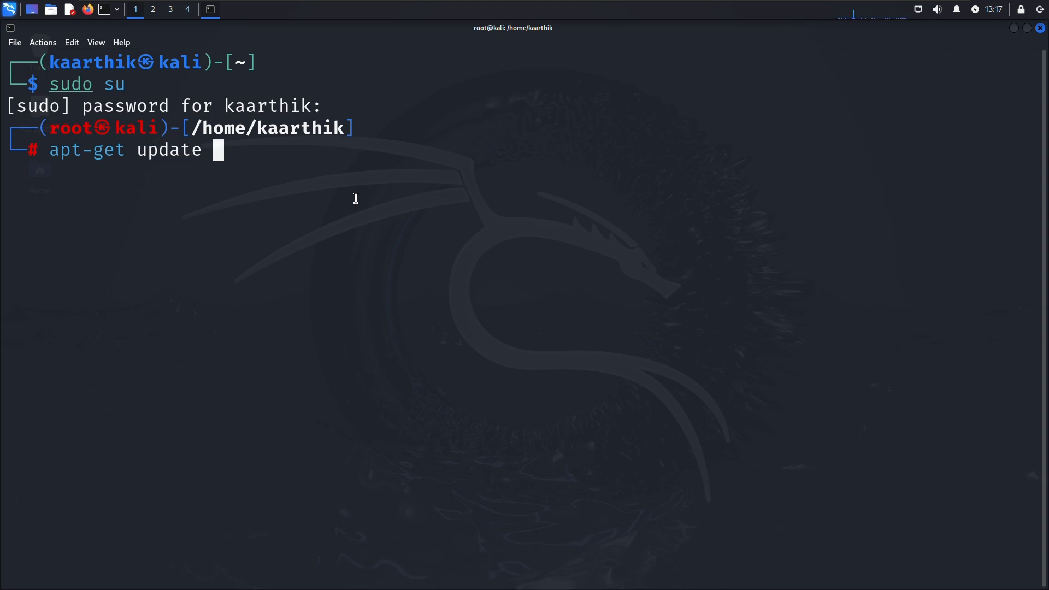
pyautogui.write('&&')
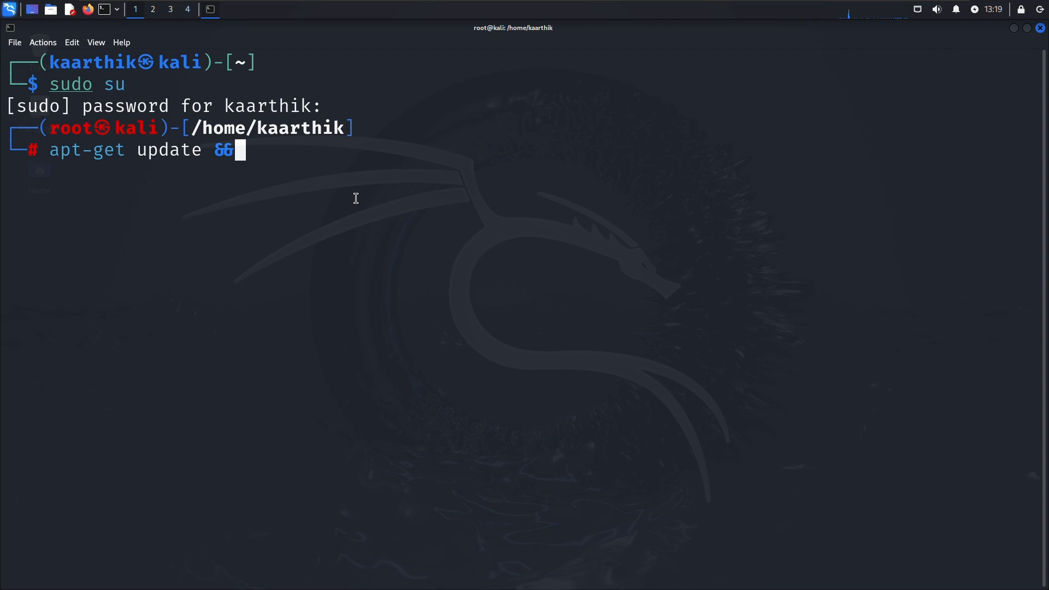
pyautogui.write('apt')
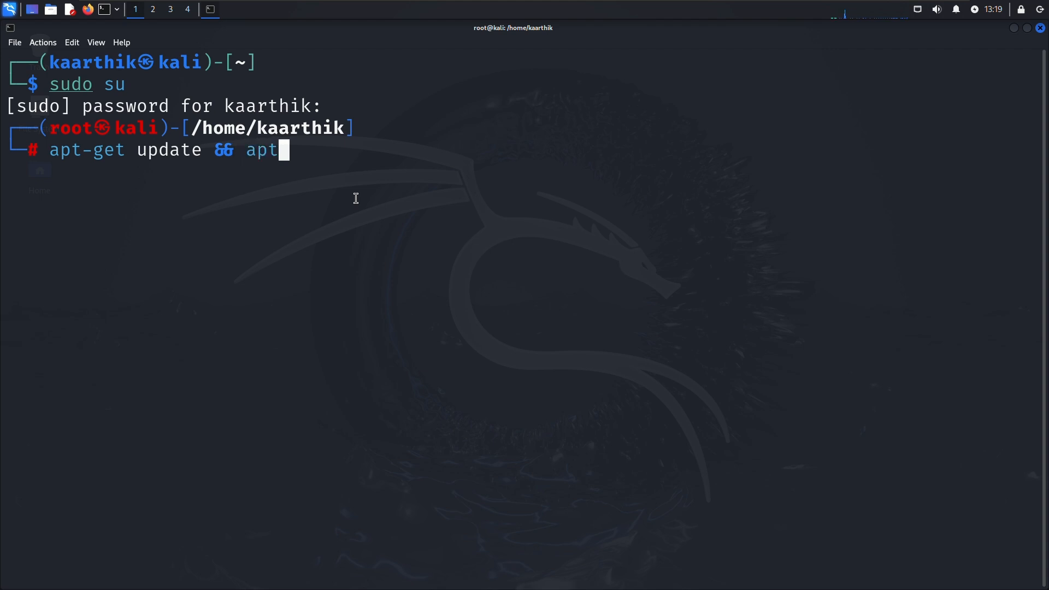
pyautogui.write('-get up')
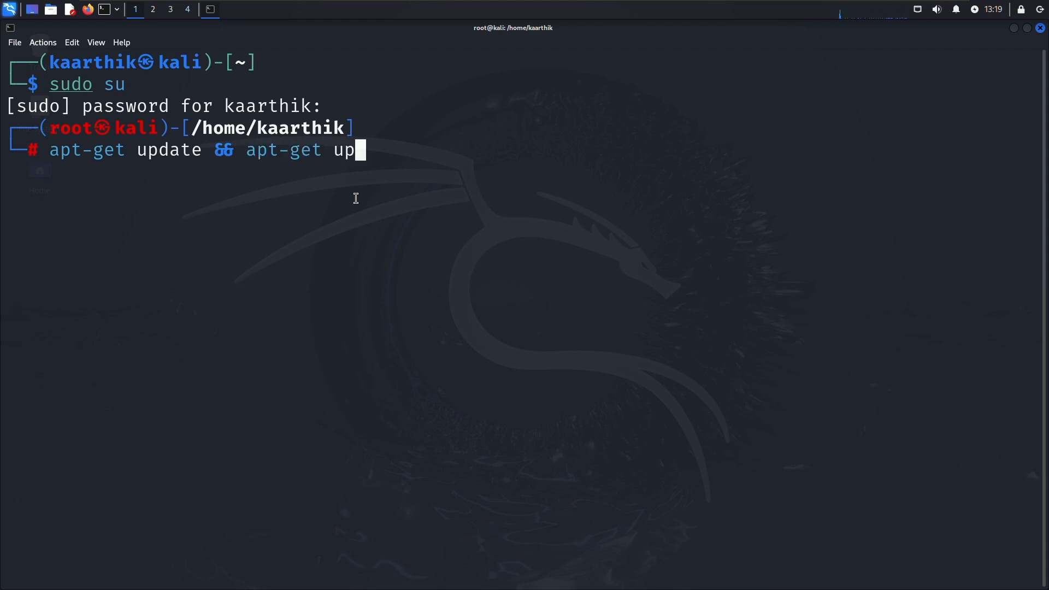
pyautogui.write('grade')
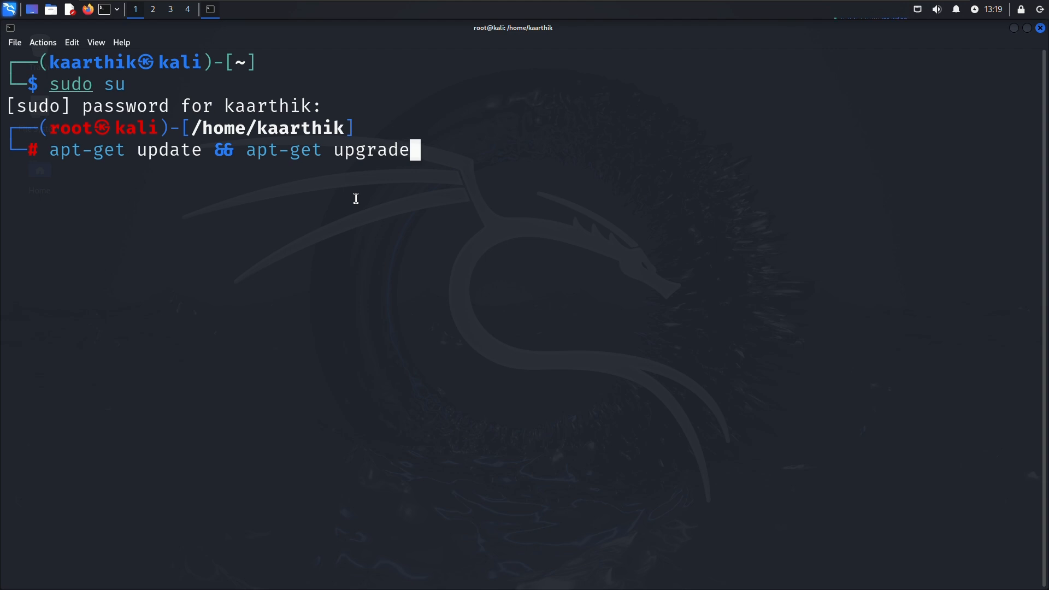
pyautogui.moveTo(342, 179)
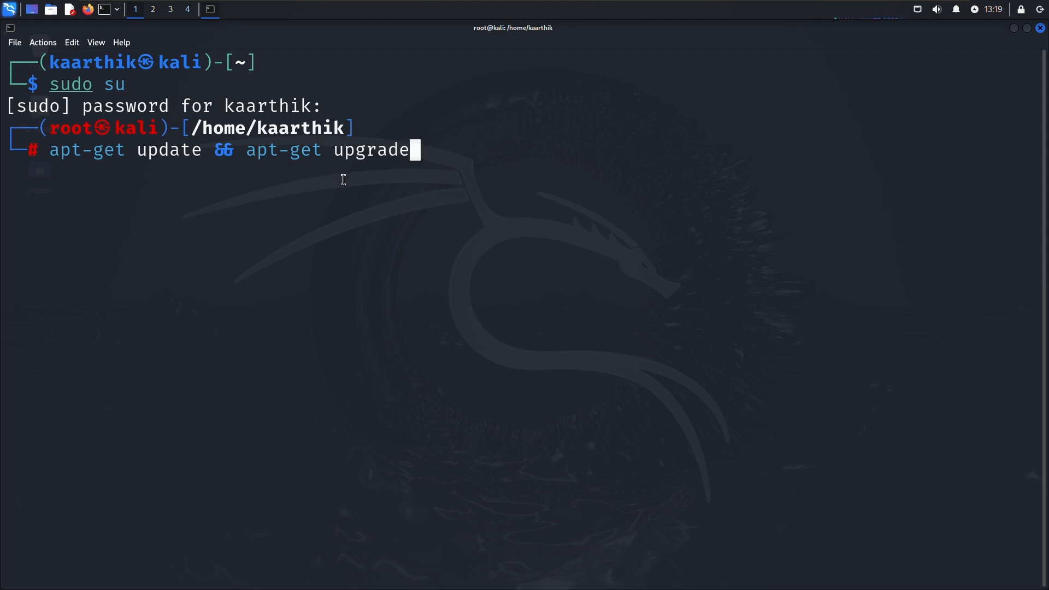
pyautogui.press('Return')
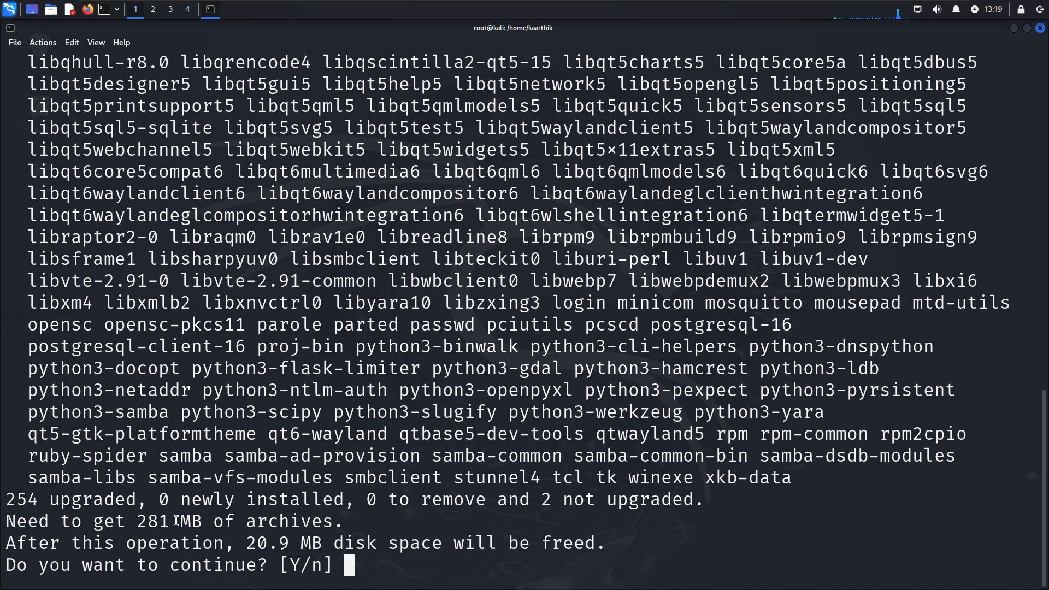
# - Answer Y to proceed with upgrading the 254 packages
pyautogui.write('Y')
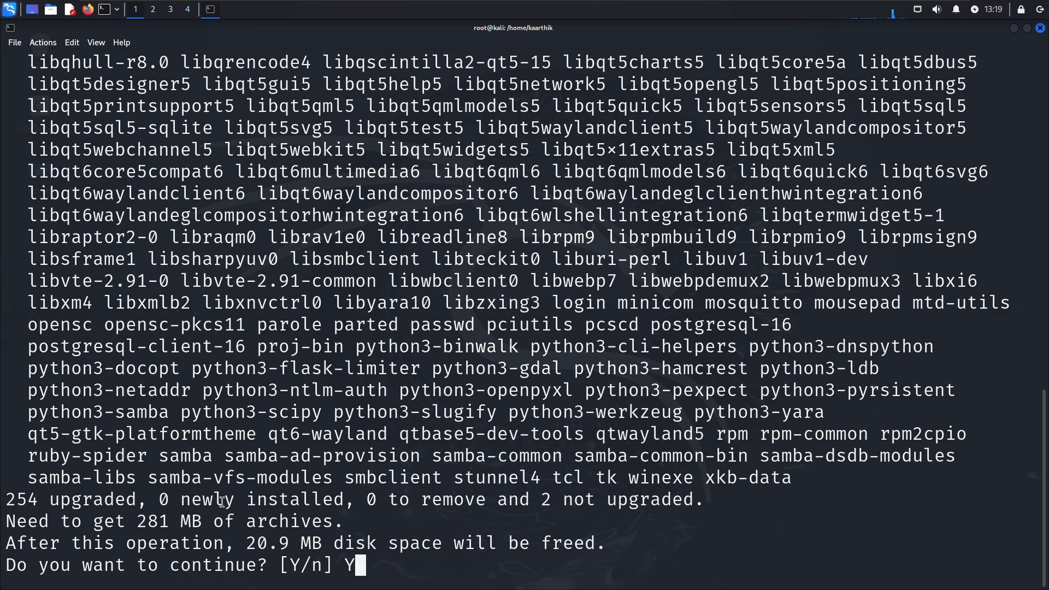
pyautogui.press('Return')
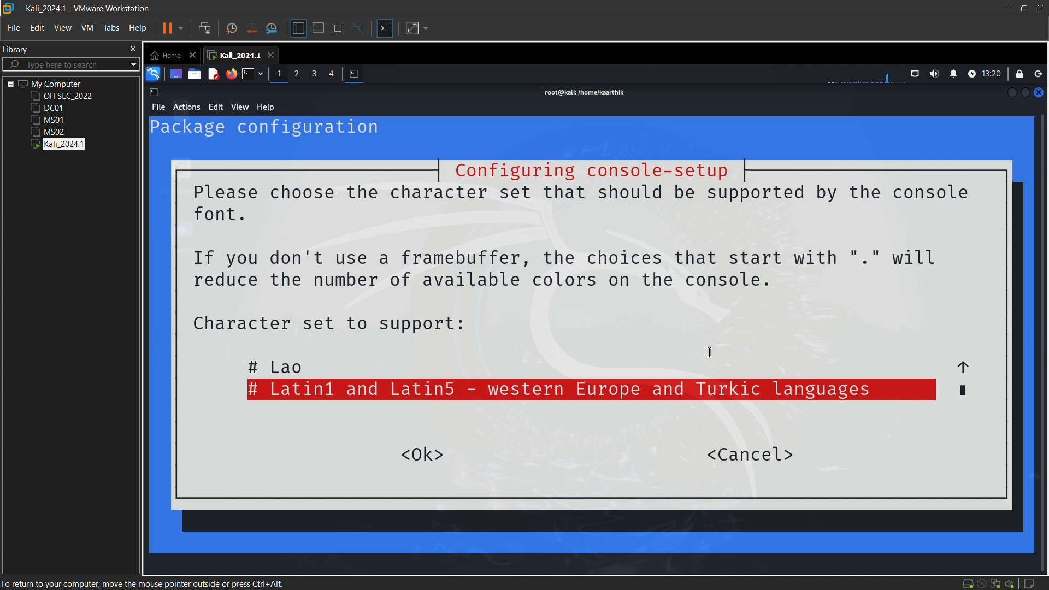
pyautogui.moveTo(359, 467)
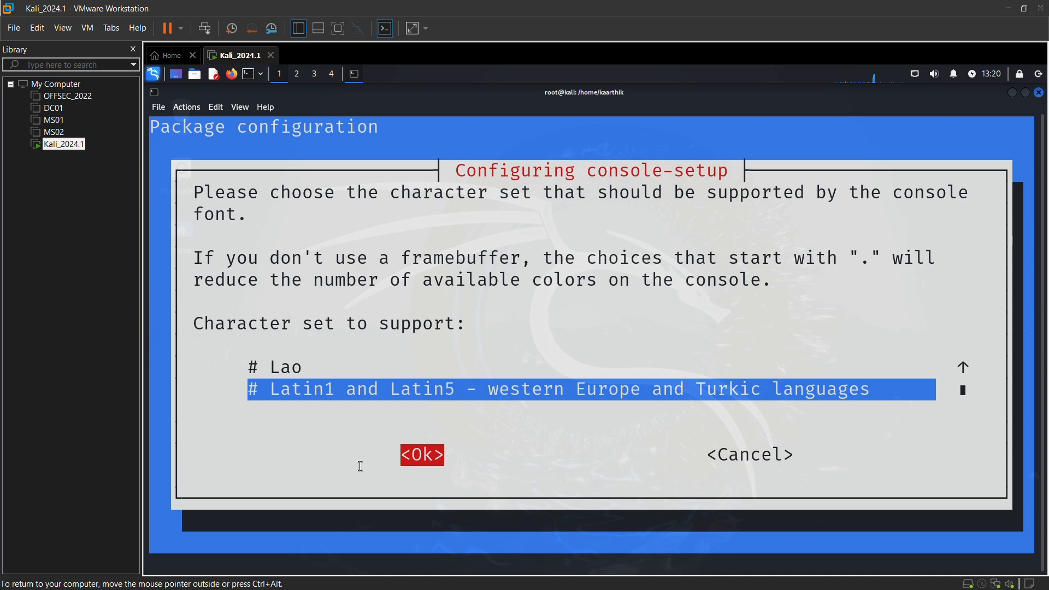
# - Accept the Latin1 and Latin5 console character set in the console-setup dialog
pyautogui.click(421, 454)
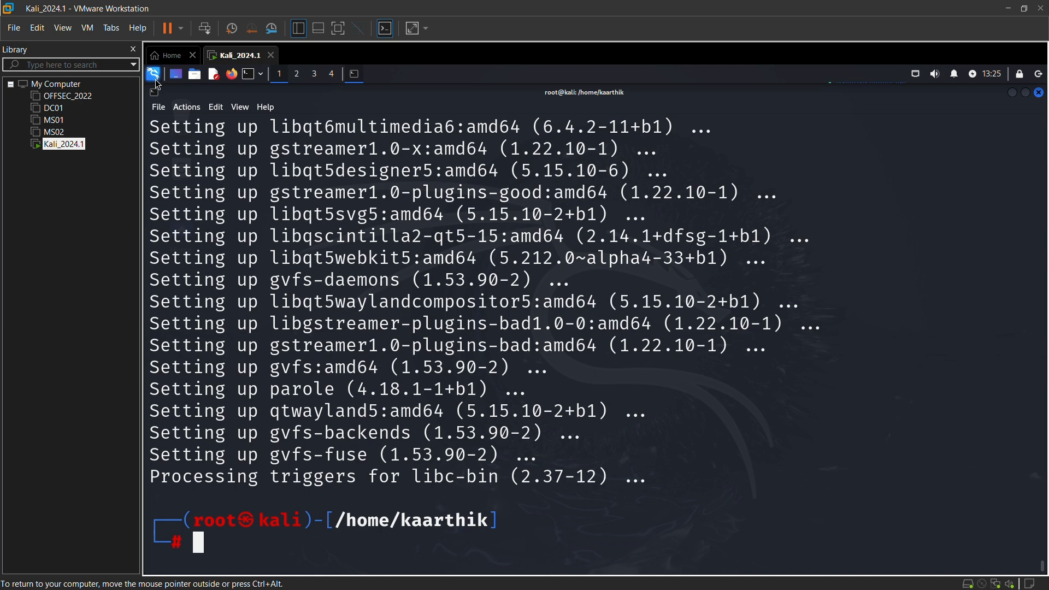
pyautogui.click(153, 73)
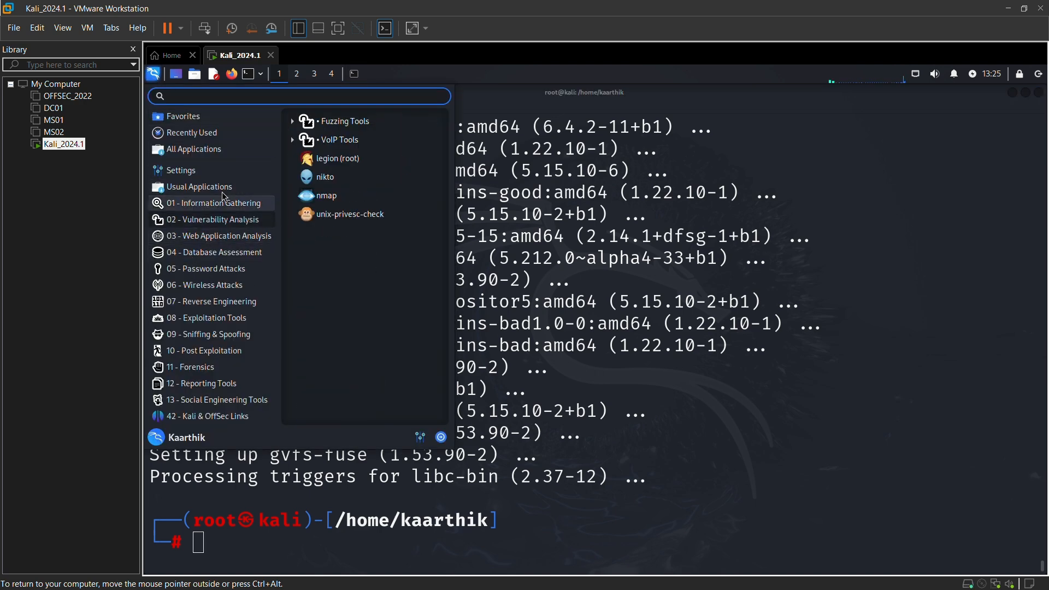
pyautogui.click(217, 236)
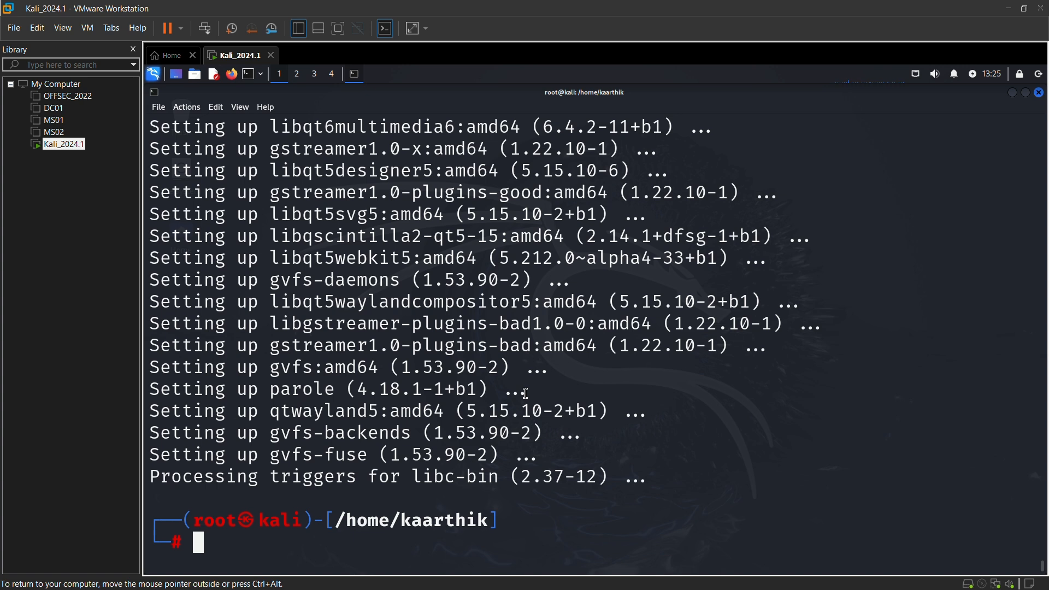
pyautogui.moveTo(479, 31)
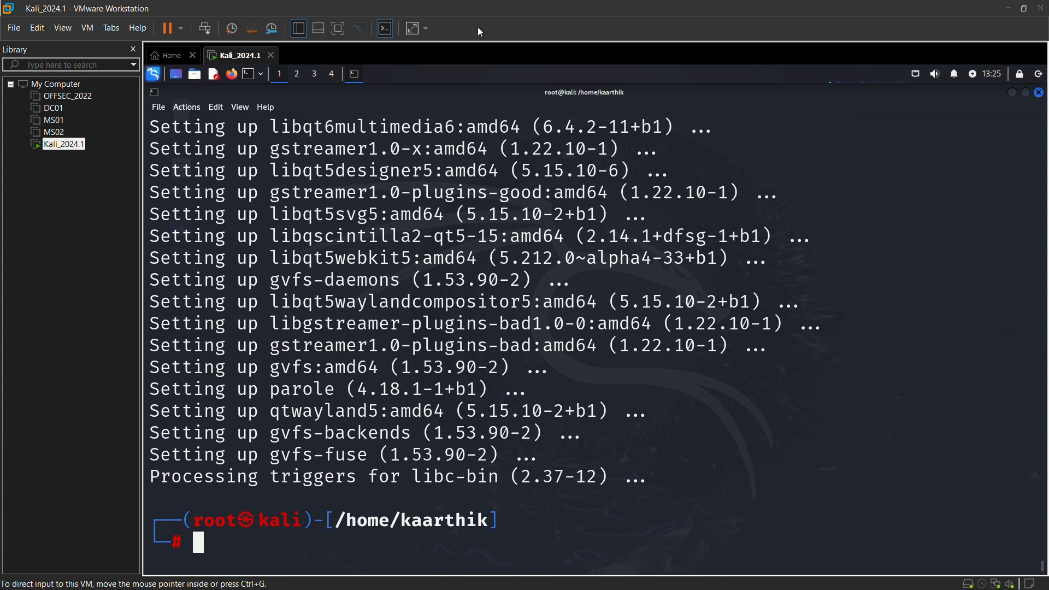